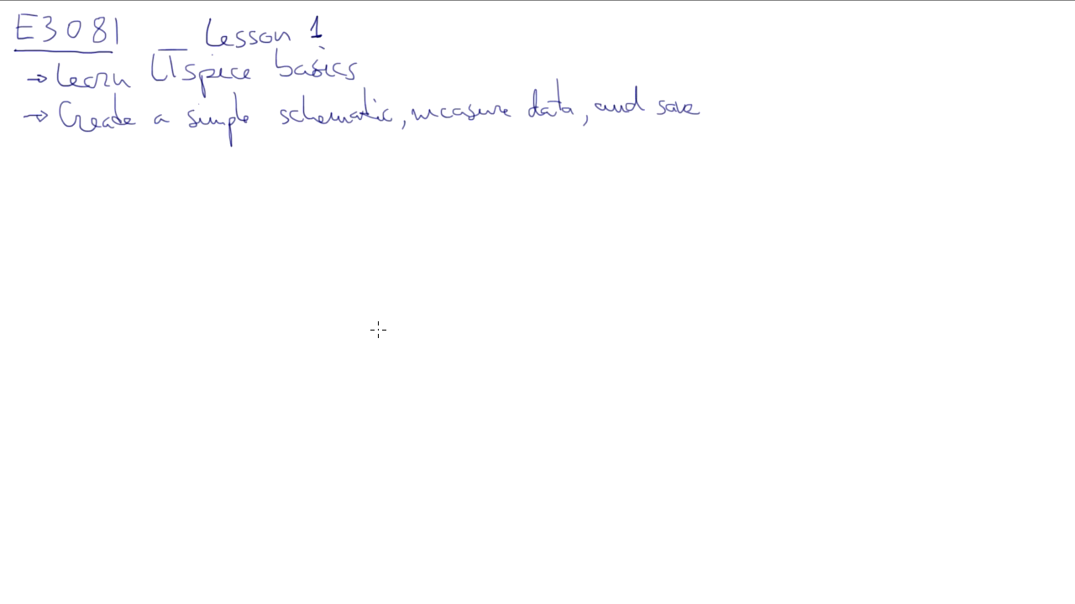
pyautogui.moveTo(858, 153)
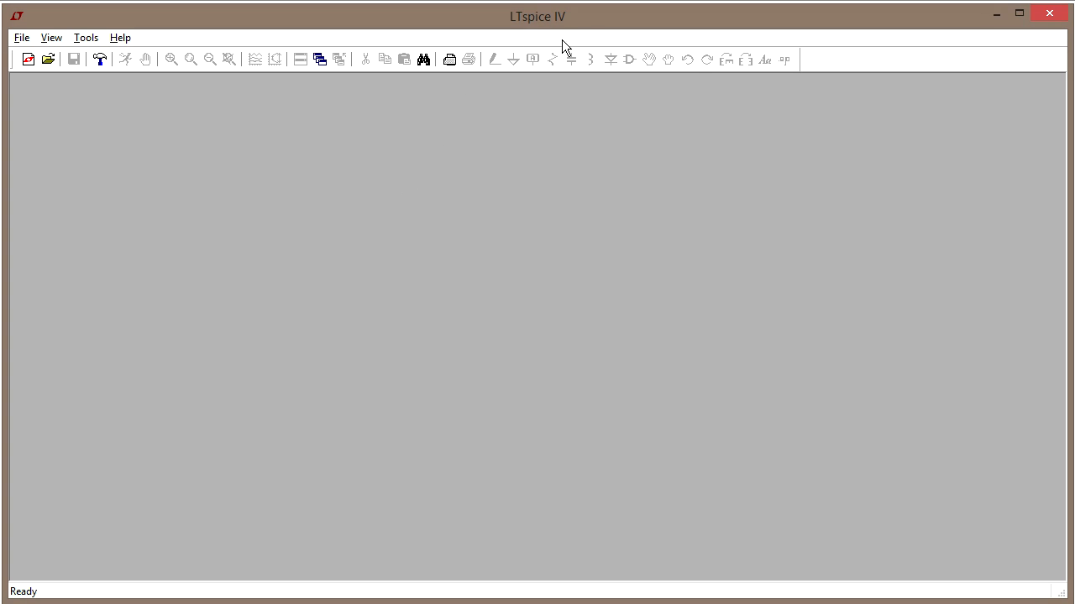
pyautogui.moveTo(95, 107)
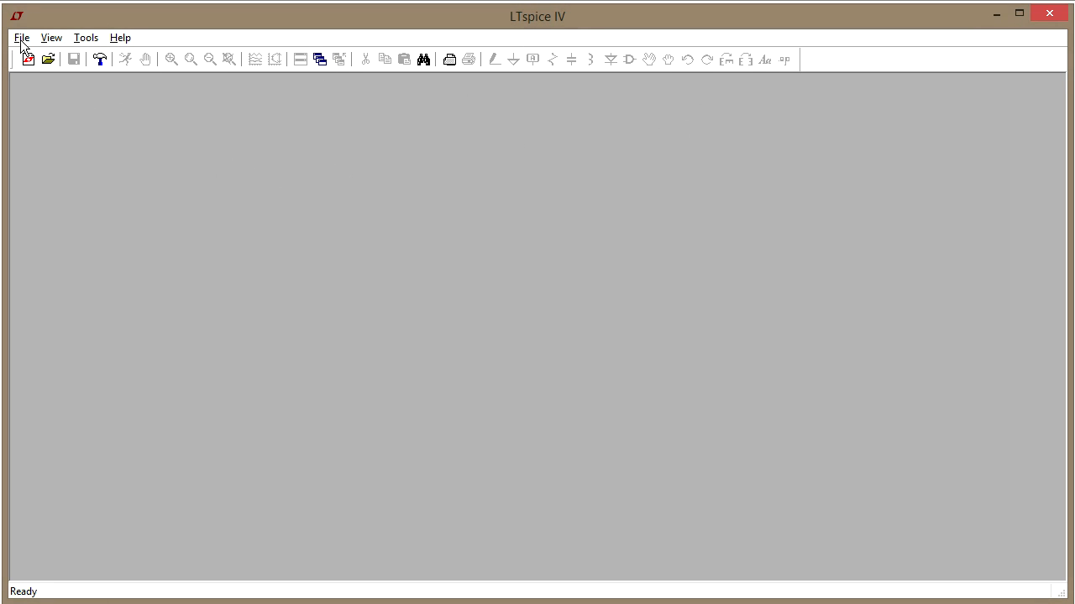
pyautogui.moveTo(121, 43)
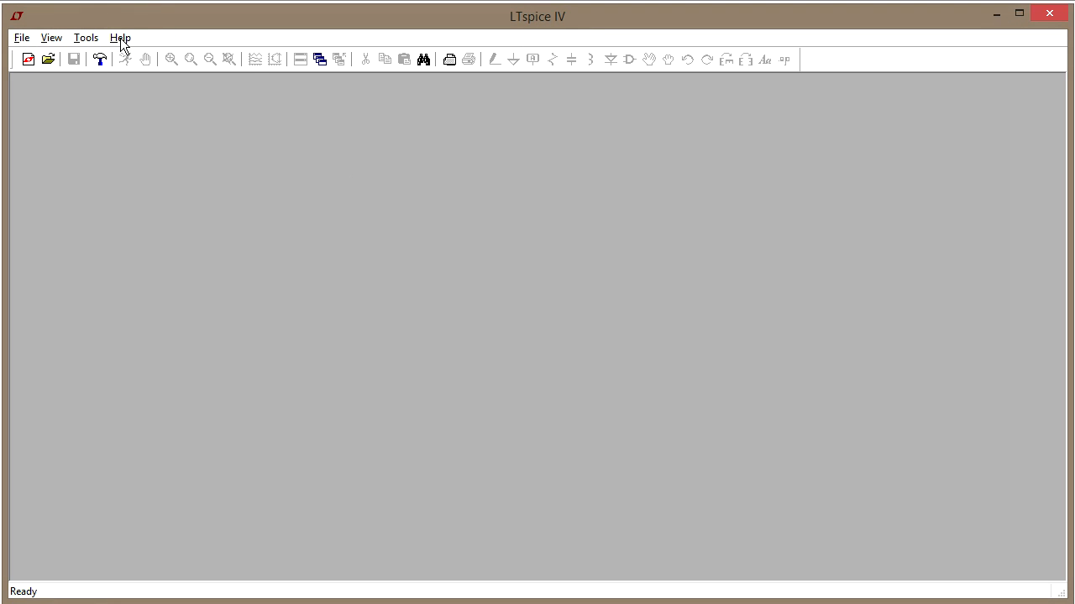
pyautogui.moveTo(99, 42)
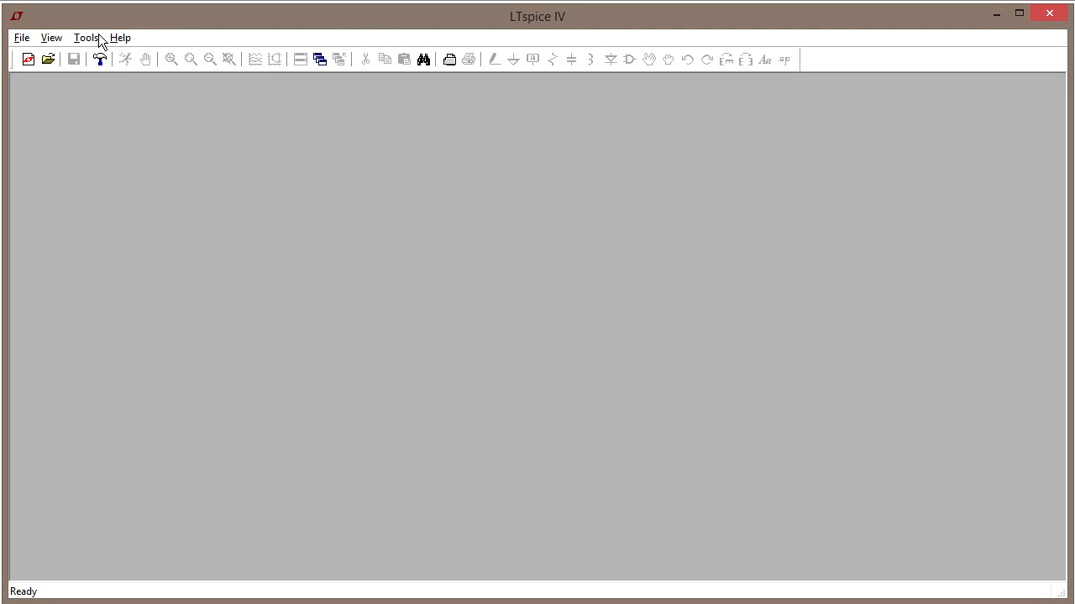
# Start a new blank schematic (Draft5.asc) after browsing the View and File menus.
pyautogui.click(88, 37)
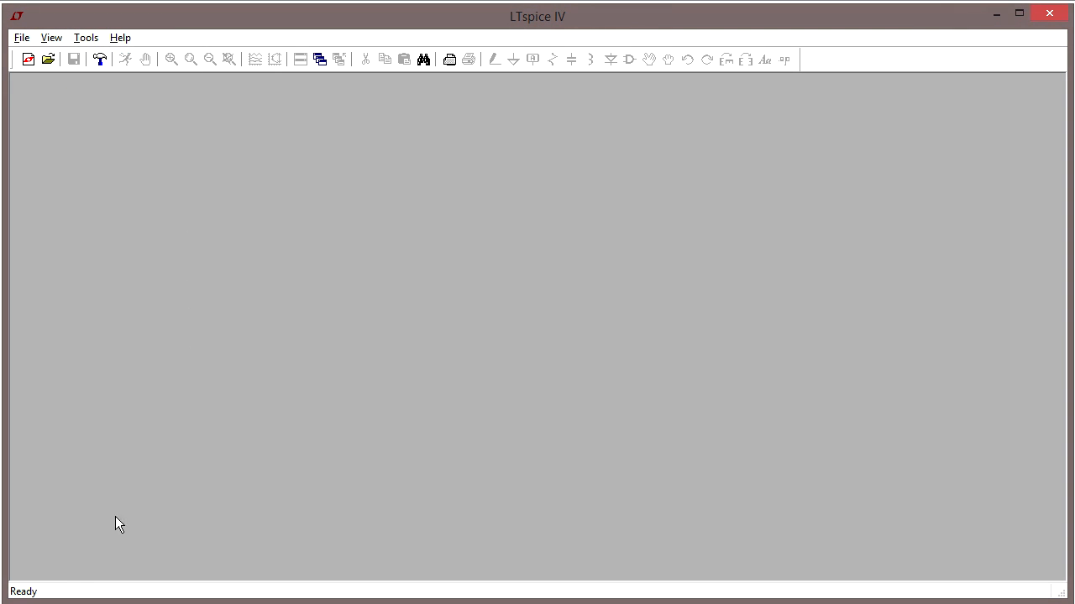
pyautogui.moveTo(20, 591)
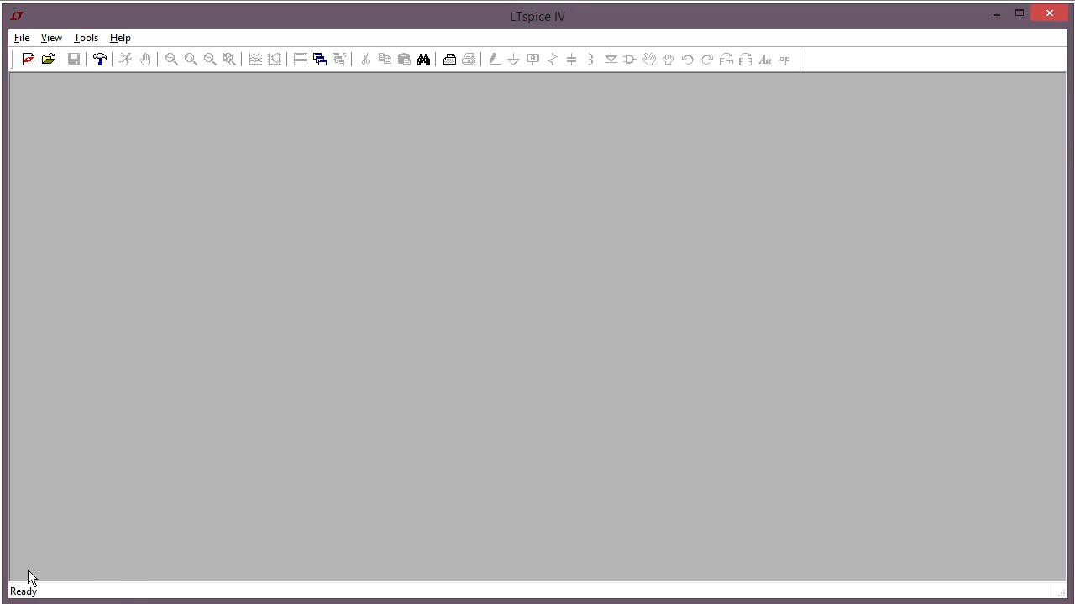
pyautogui.moveTo(52, 44)
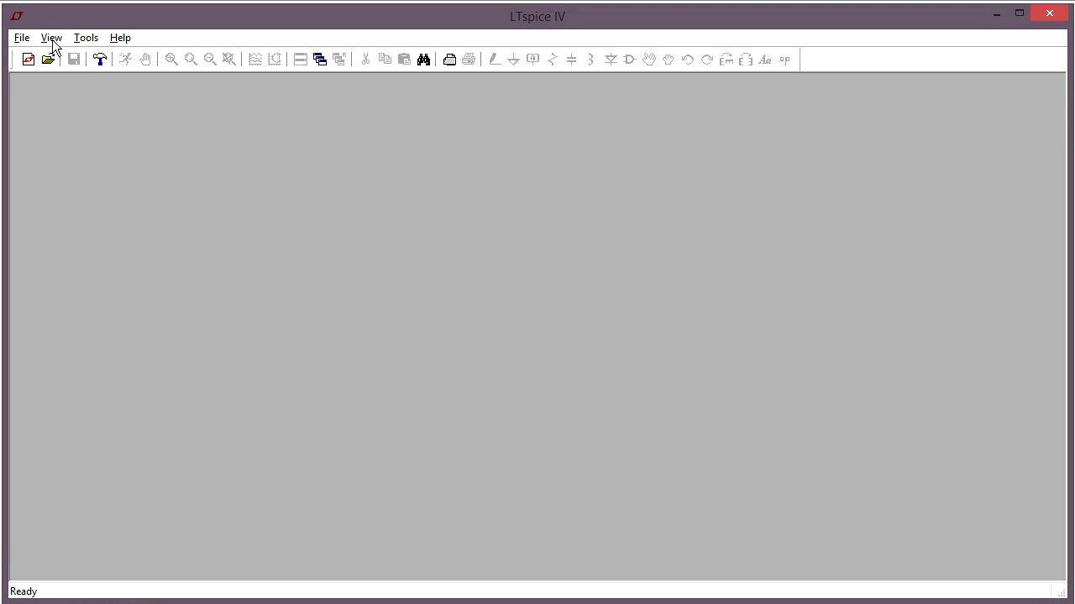
pyautogui.click(50, 37)
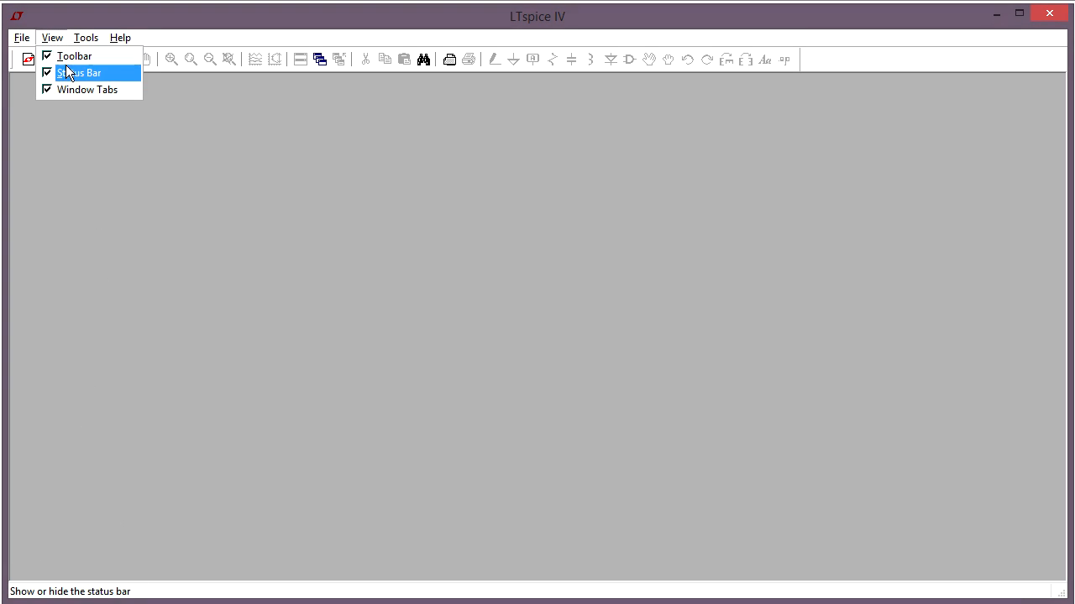
pyautogui.click(22, 37)
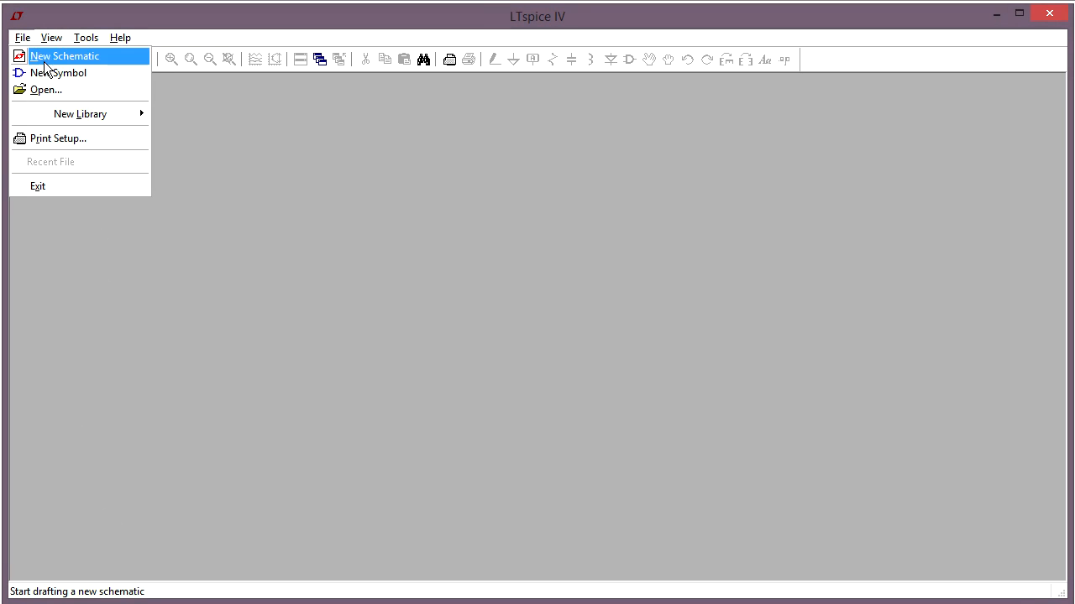
pyautogui.moveTo(25, 65)
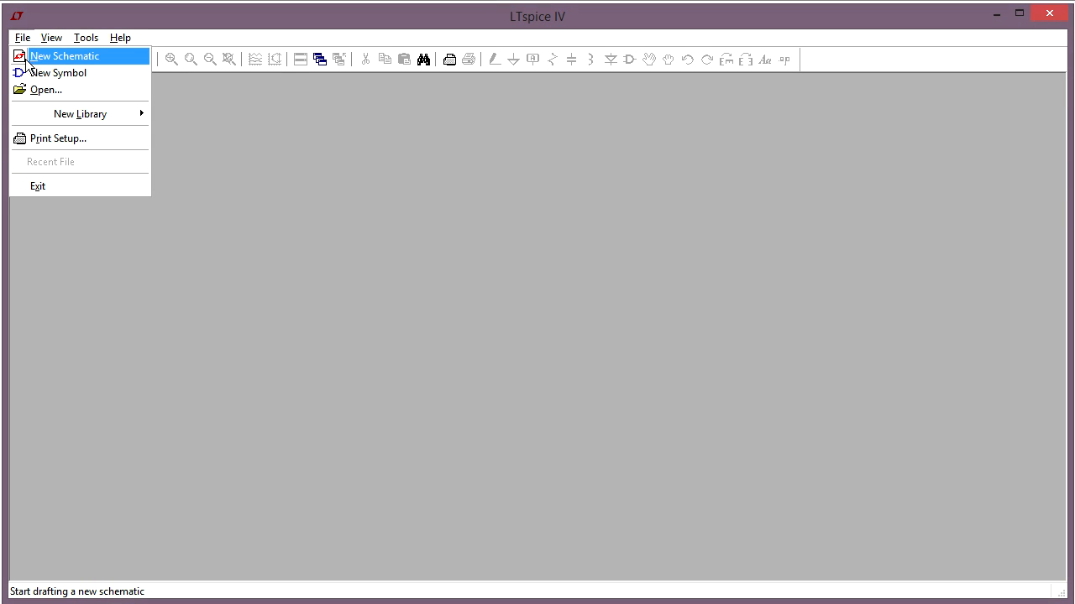
pyautogui.moveTo(53, 68)
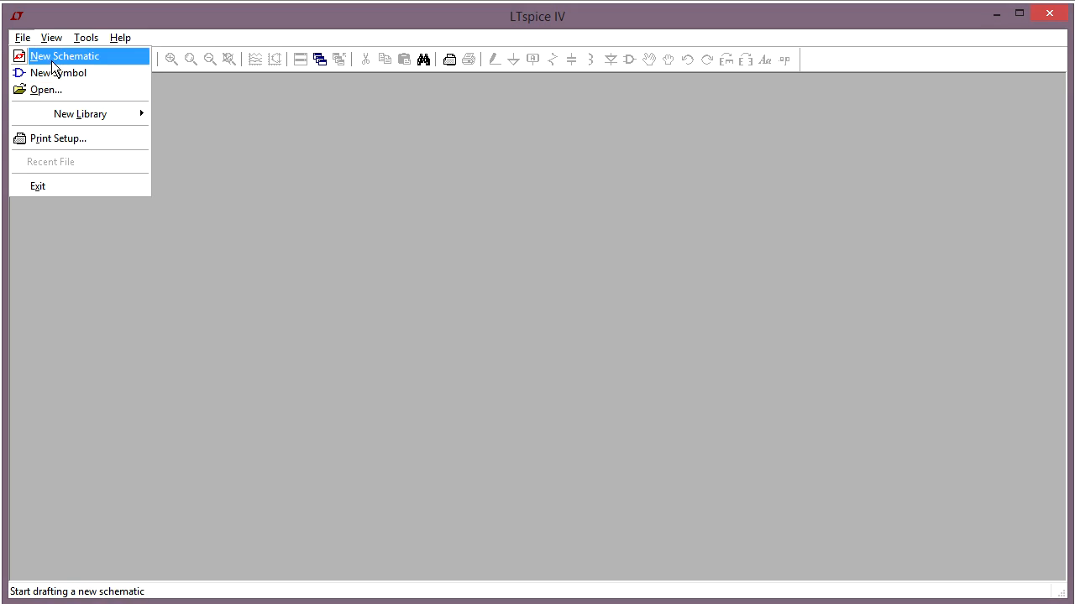
pyautogui.click(64, 56)
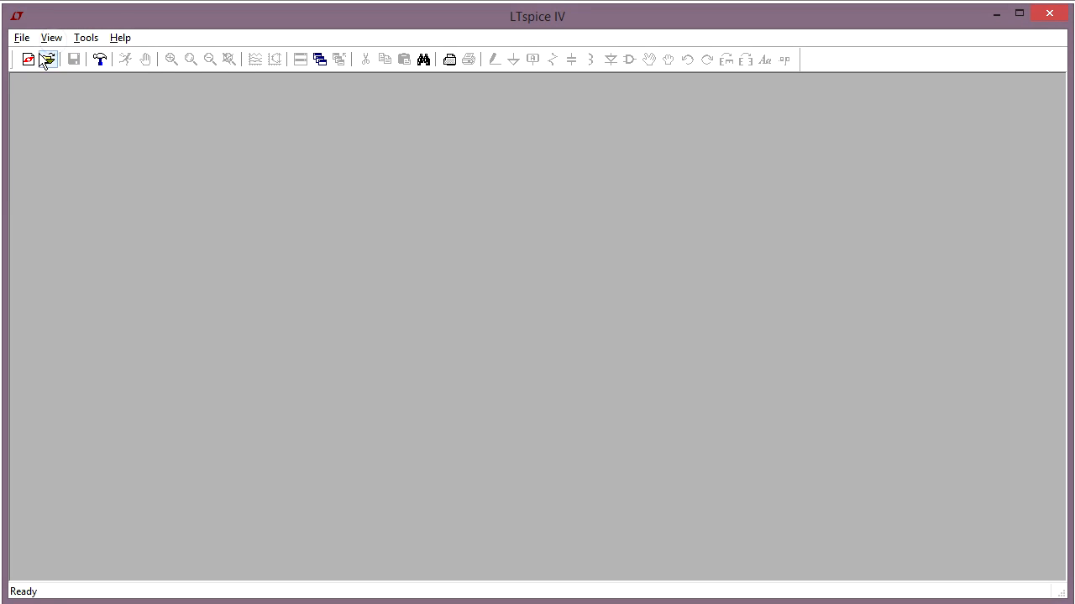
pyautogui.click(26, 59)
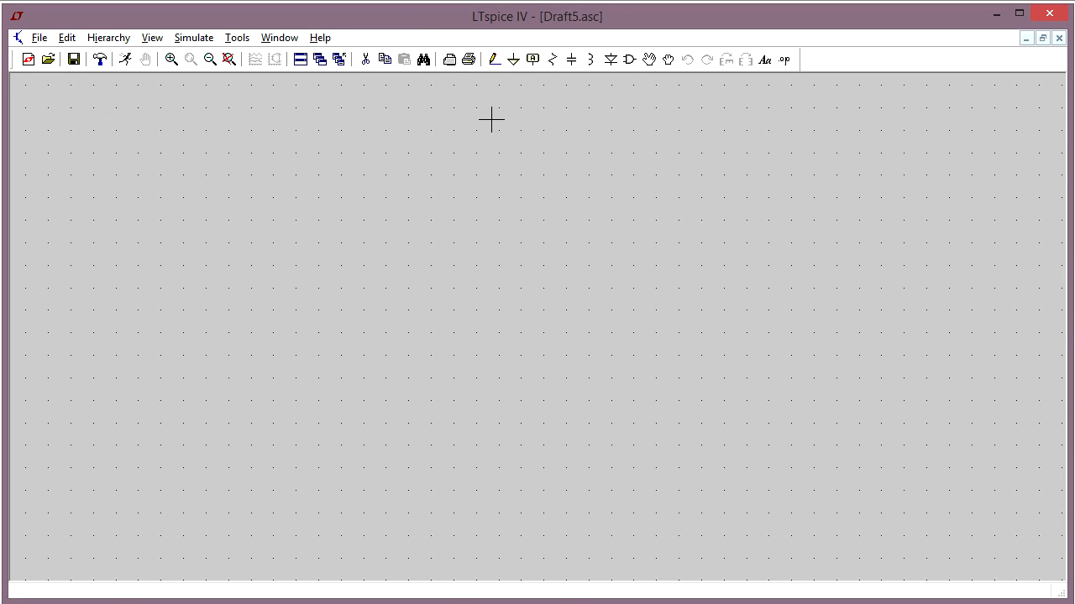
pyautogui.moveTo(424, 225)
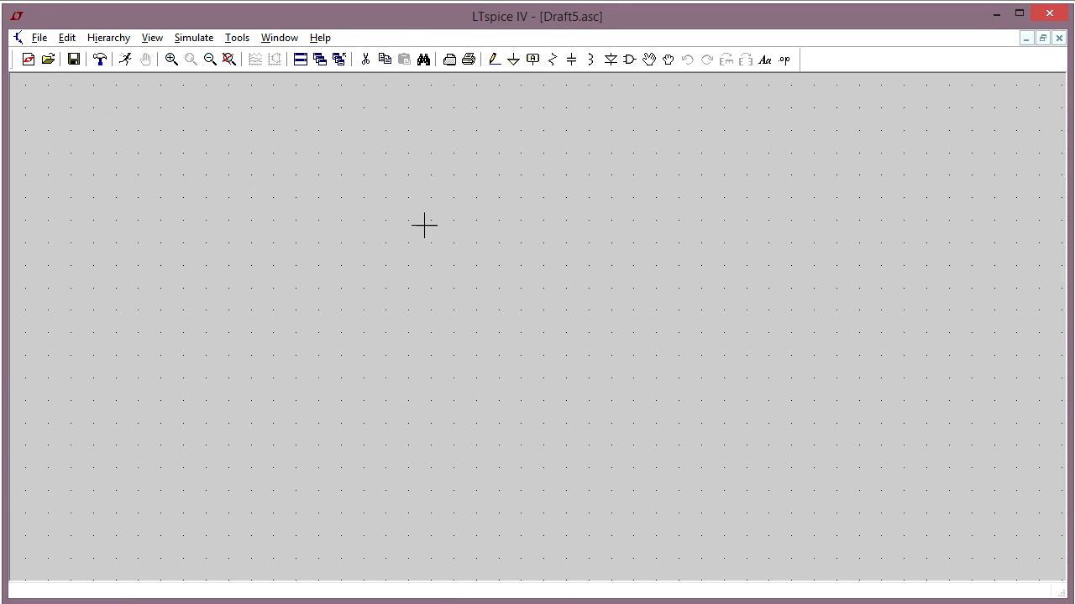
pyautogui.moveTo(480, 309)
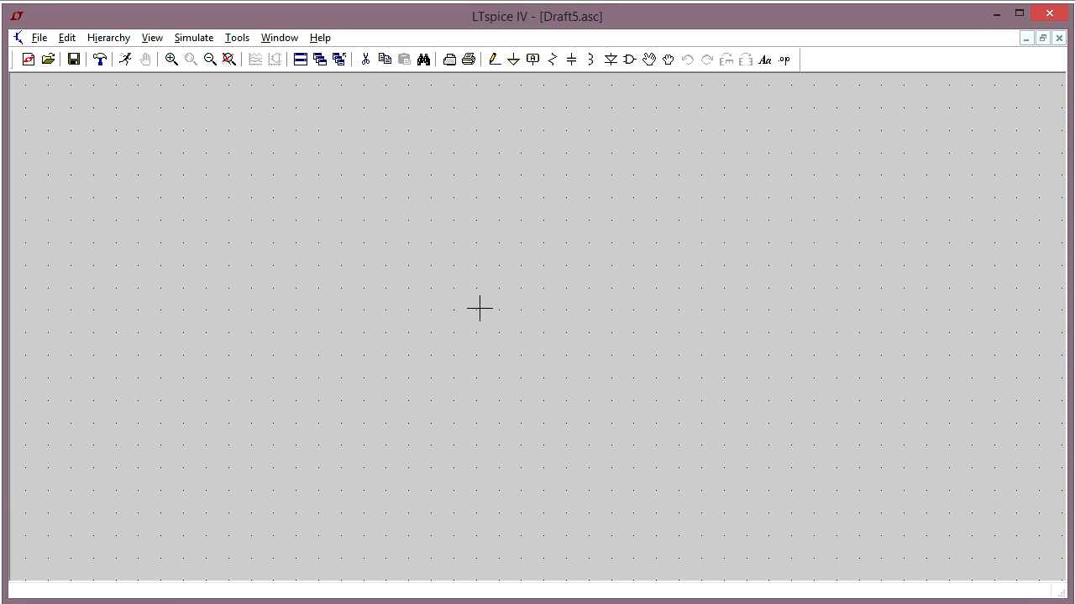
pyautogui.moveTo(373, 234)
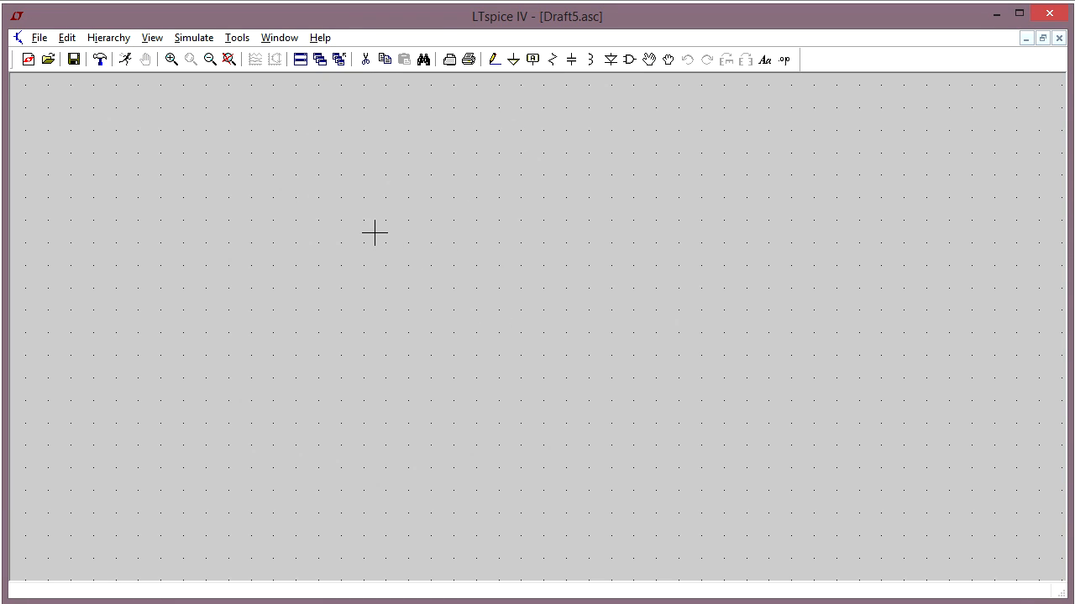
pyautogui.moveTo(483, 311)
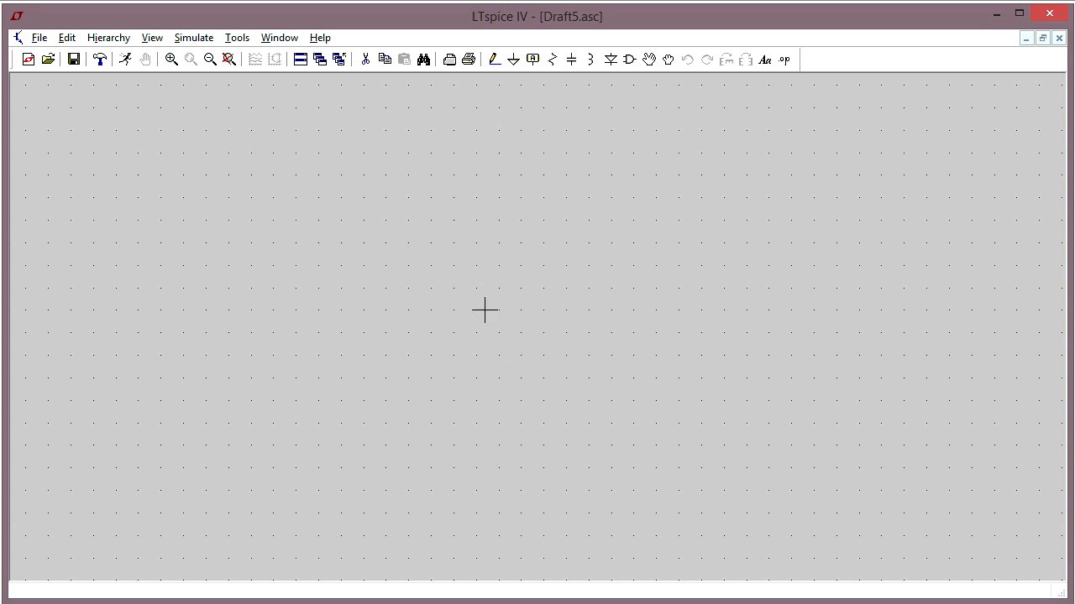
pyautogui.moveTo(500, 268)
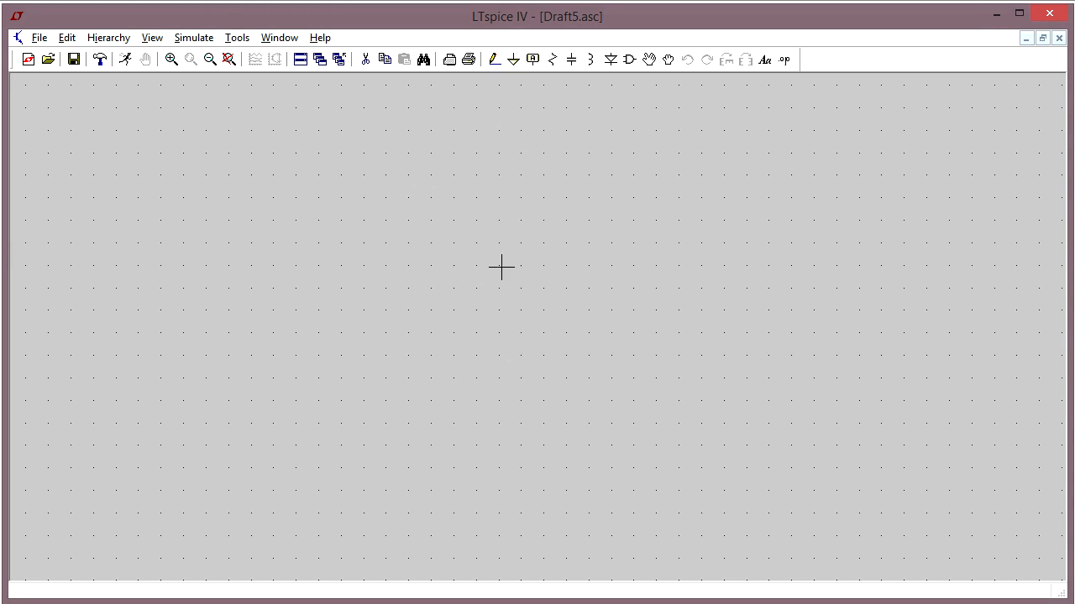
pyautogui.moveTo(205, 149)
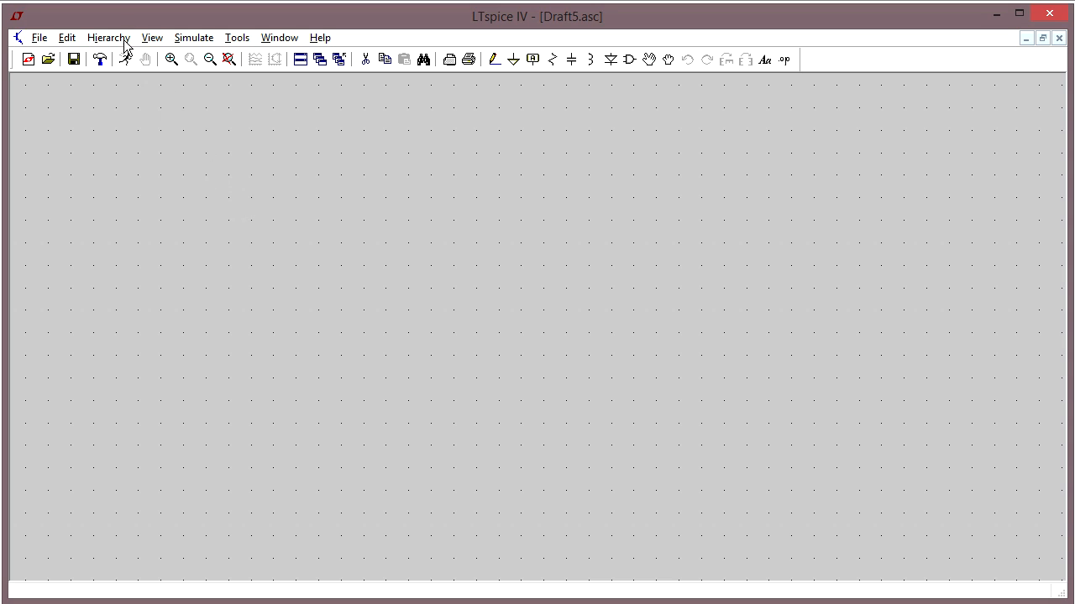
# Turn on the schematic grid dots from the View menu and pick the resistor tool.
pyautogui.click(151, 37)
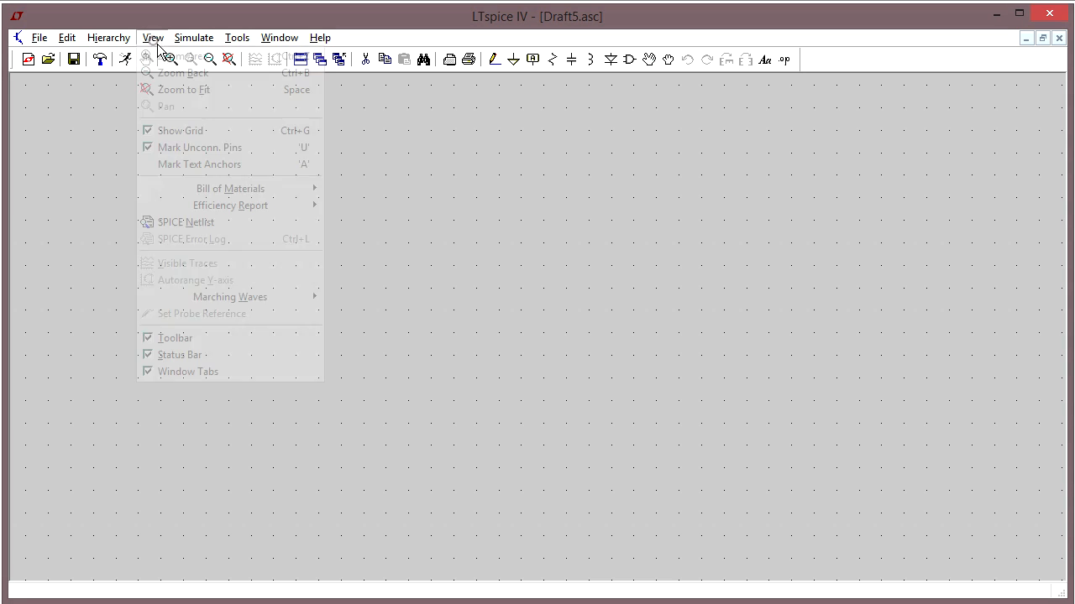
pyautogui.moveTo(180, 131)
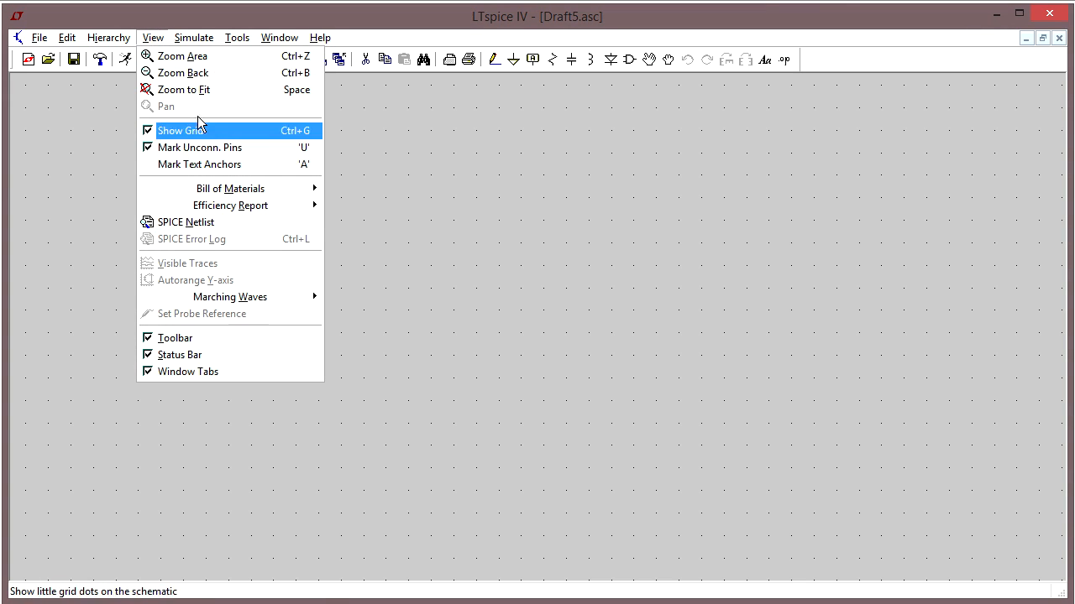
pyautogui.moveTo(212, 137)
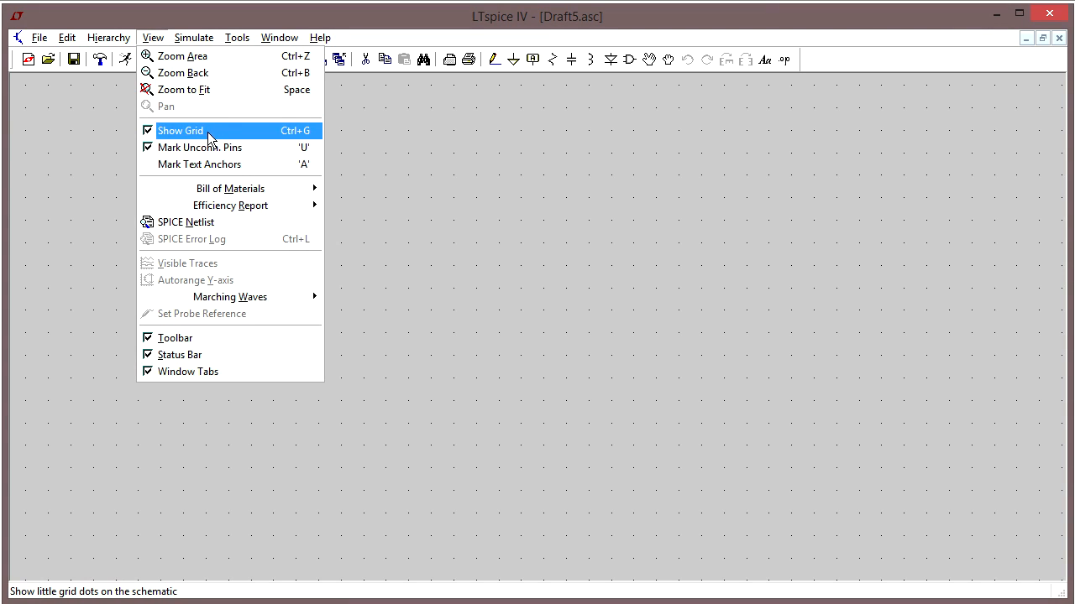
pyautogui.click(182, 131)
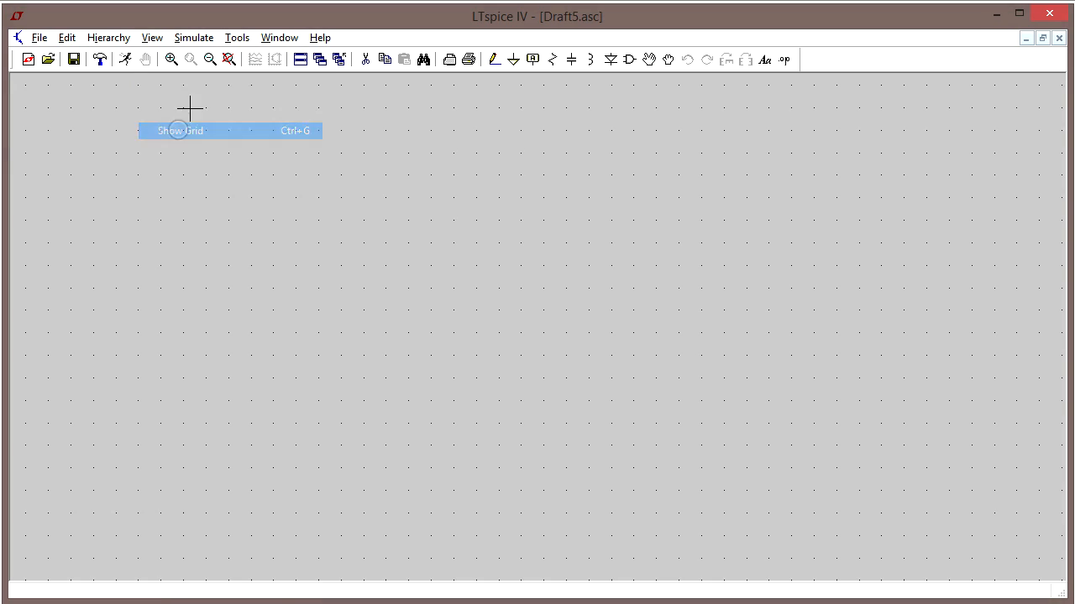
pyautogui.click(181, 131)
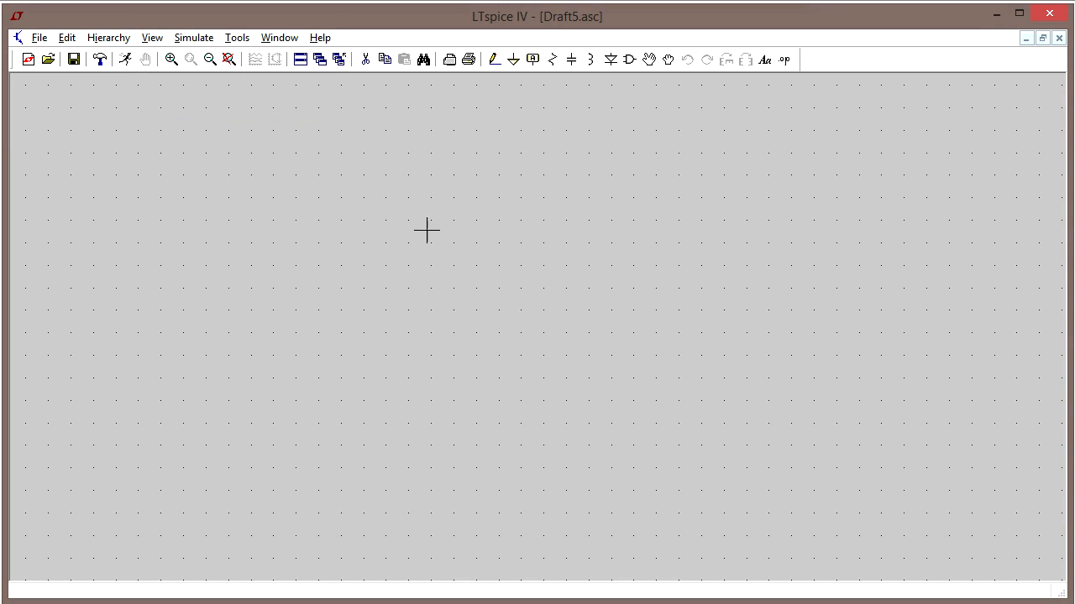
pyautogui.click(151, 37)
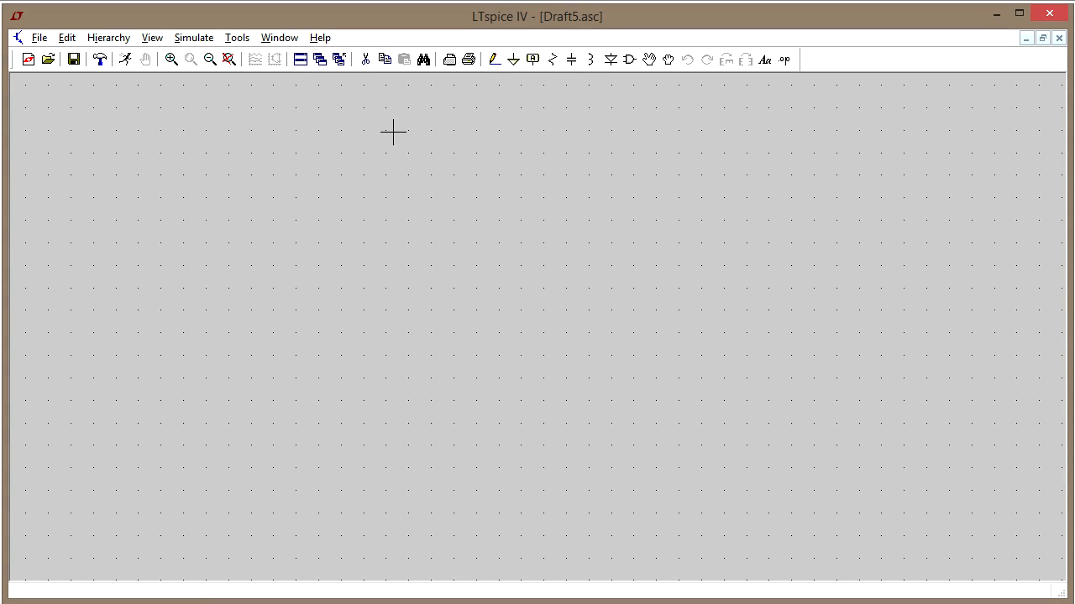
pyautogui.click(552, 59)
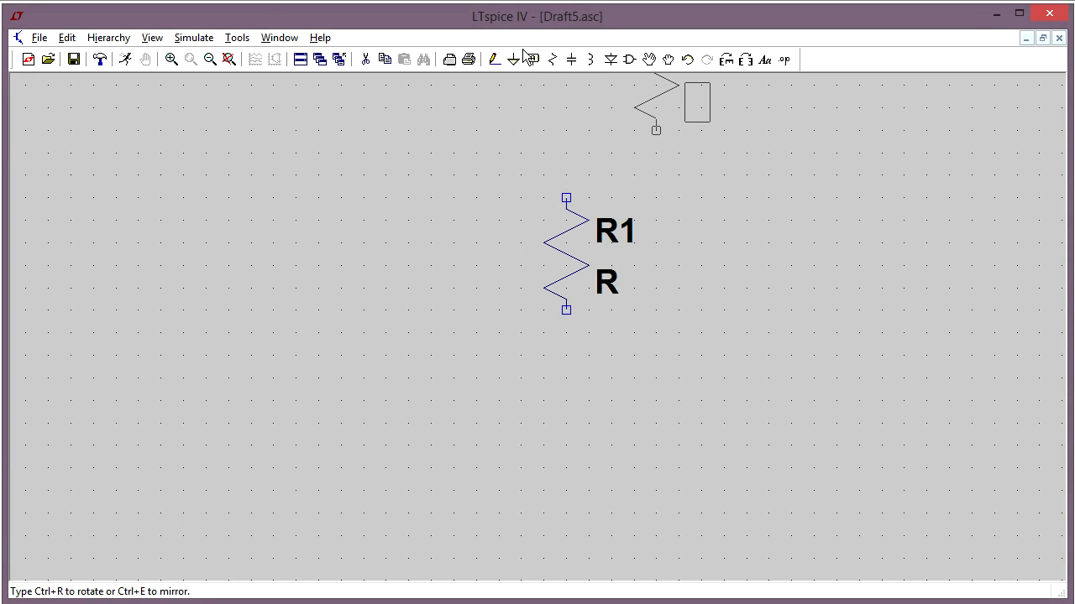
pyautogui.moveTo(629, 59)
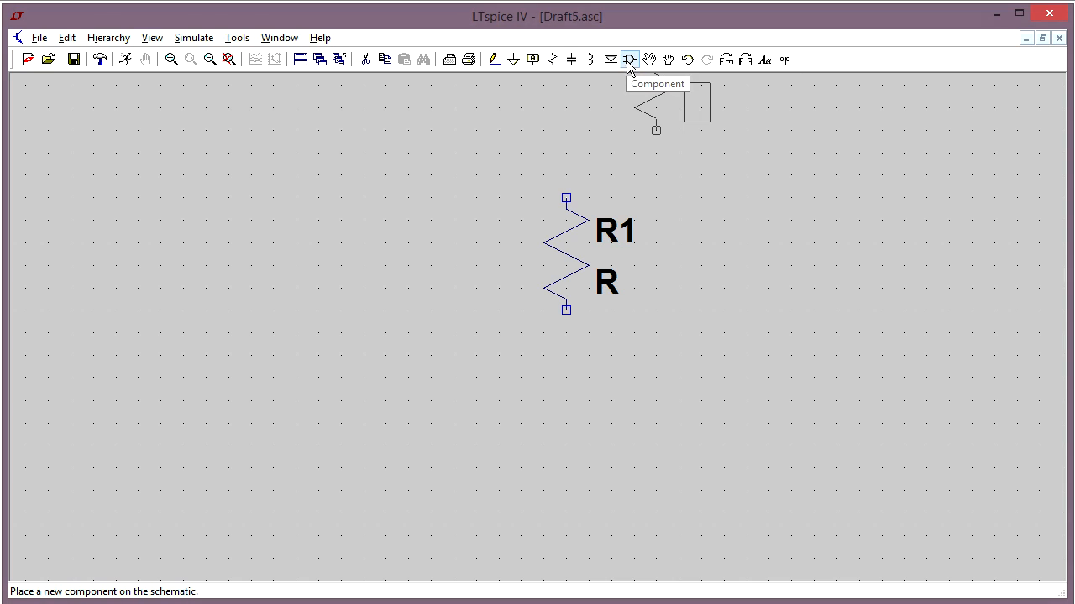
# Bring up the component chooser and select its search field to look up the voltage source.
pyautogui.click(628, 59)
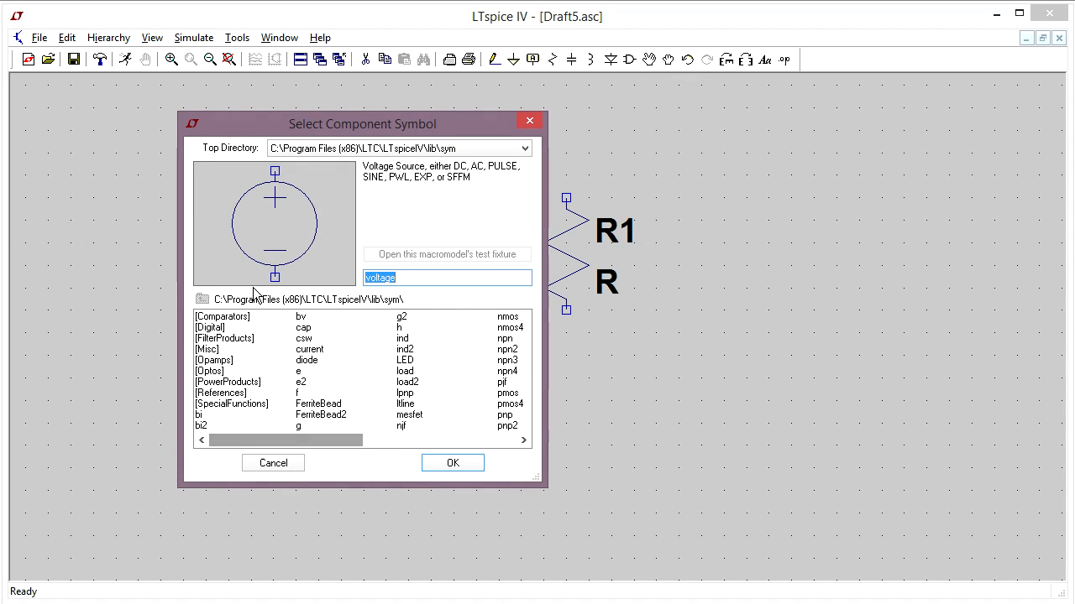
pyautogui.doubleClick(221, 316)
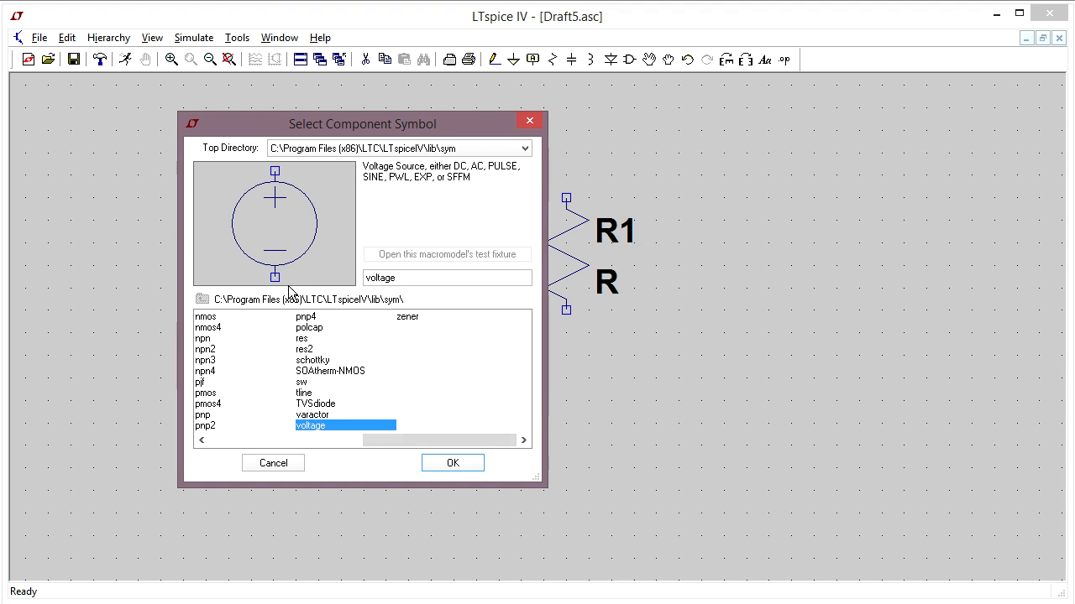
pyautogui.click(452, 464)
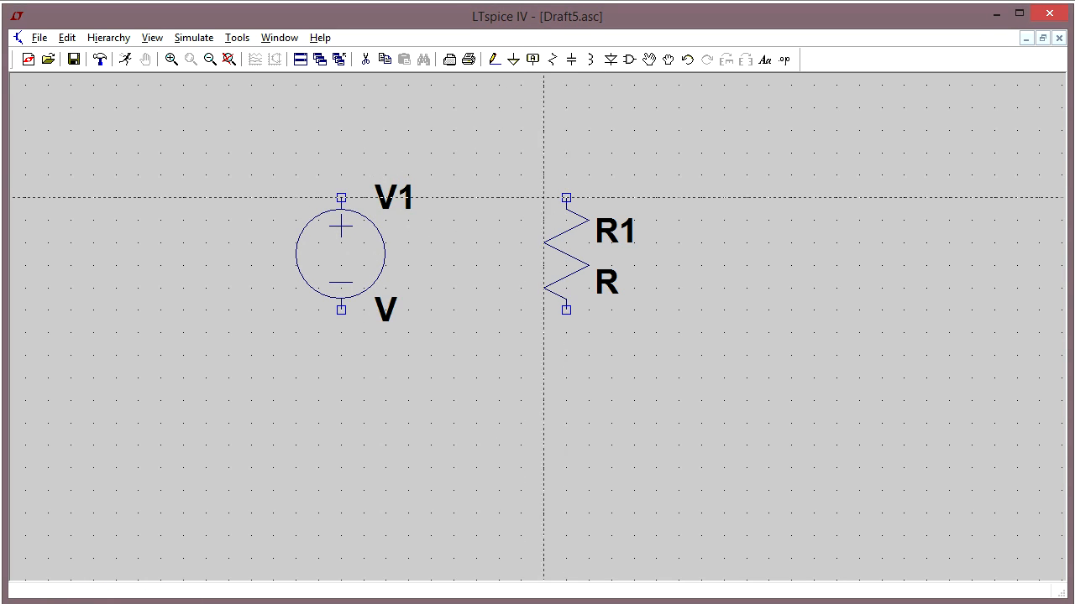
pyautogui.moveTo(340, 198); pyautogui.dragTo(566, 198)
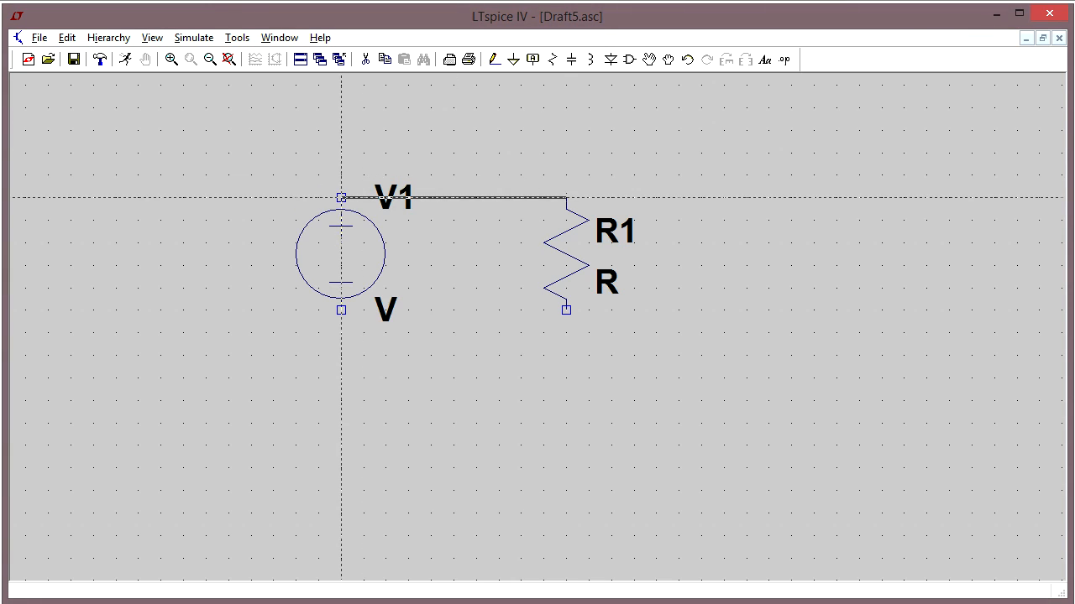
pyautogui.moveTo(339, 308); pyautogui.dragTo(565, 309)
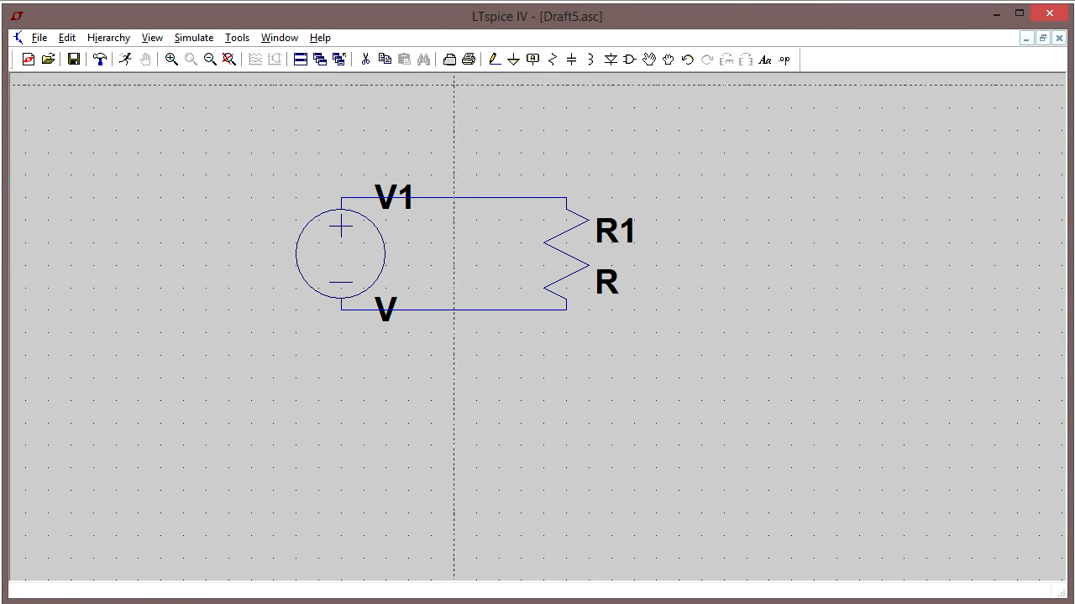
pyautogui.click(514, 59)
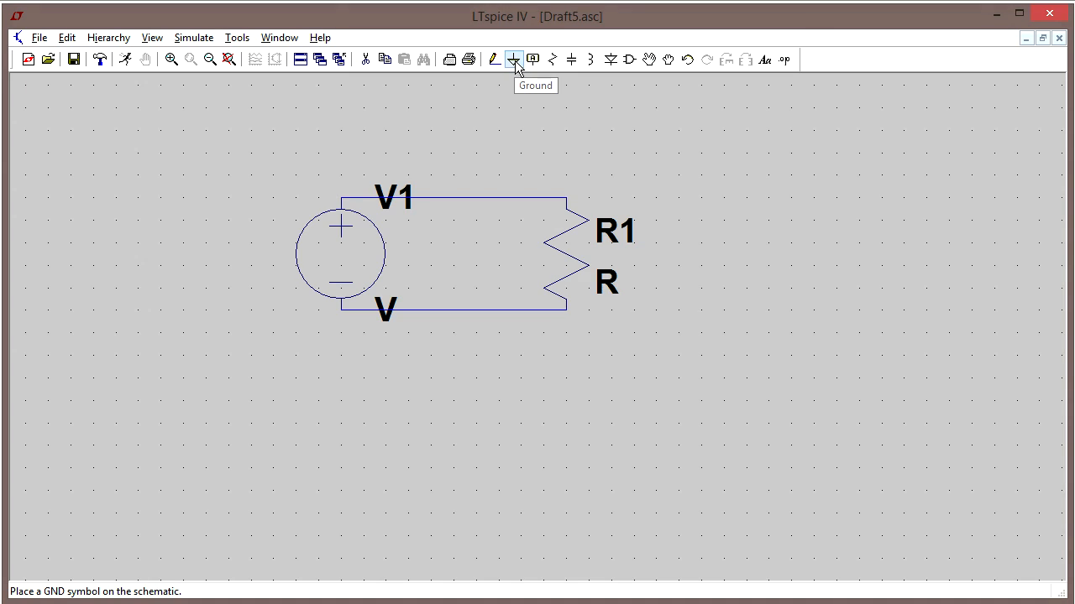
# Switch to the Ground tool to attach a GND symbol to the bottom wire.
pyautogui.click(514, 58)
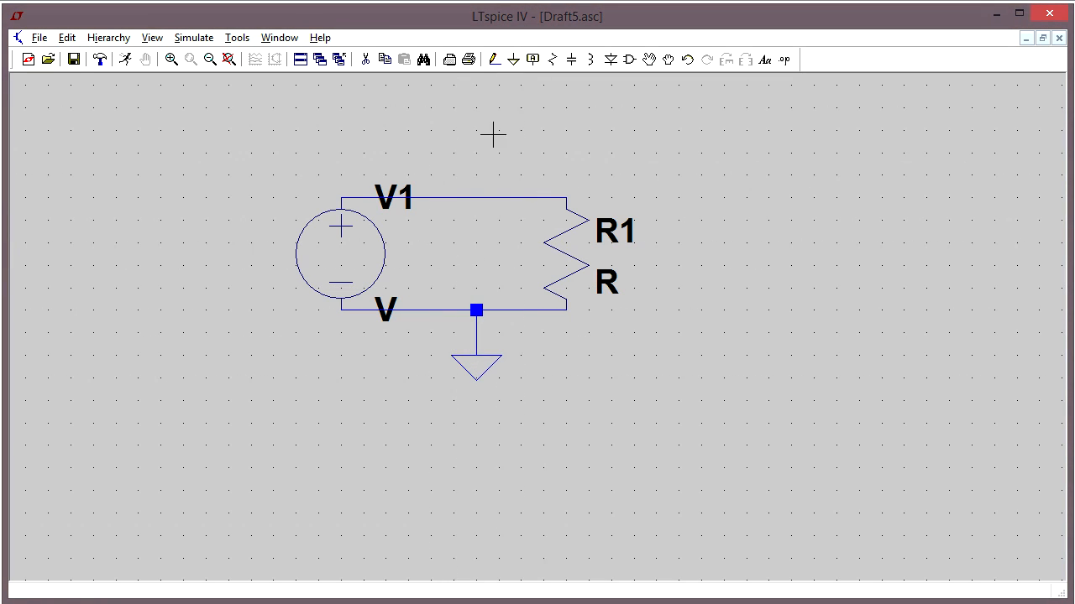
pyautogui.moveTo(477, 299)
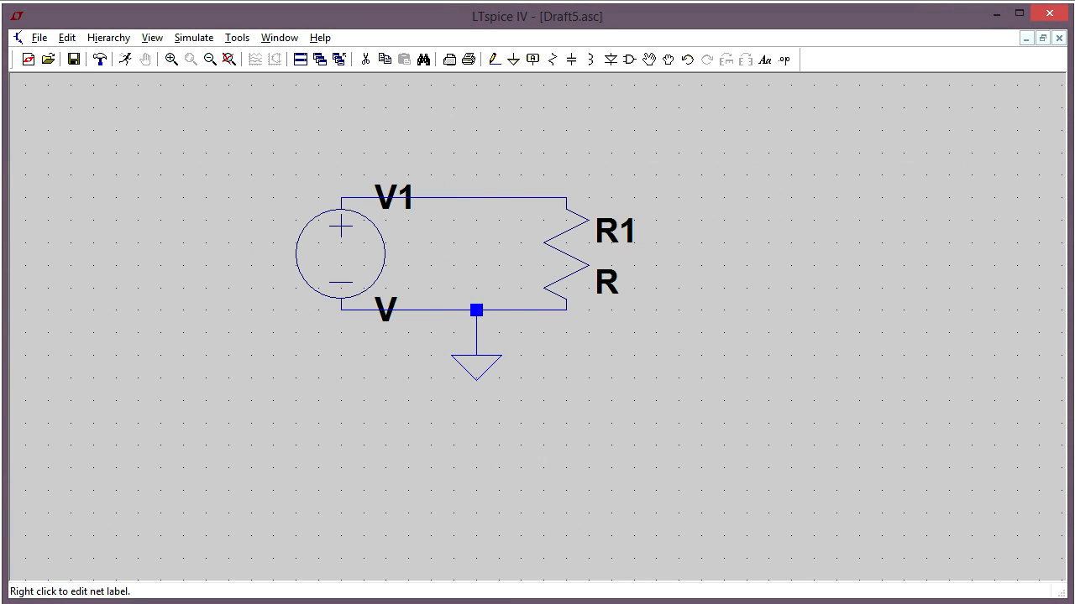
pyautogui.rightClick(477, 309)
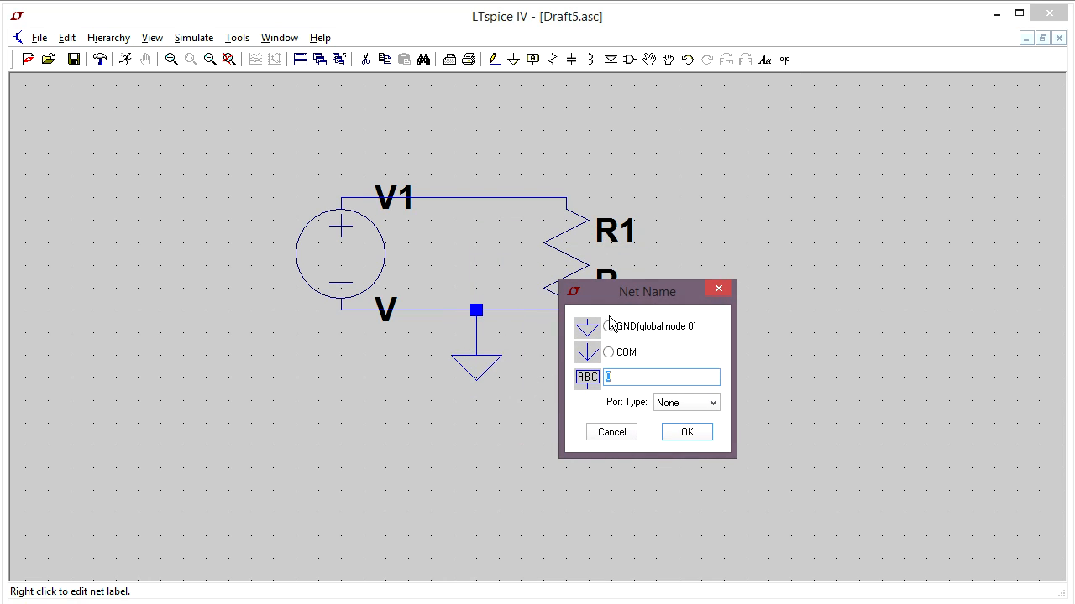
pyautogui.click(608, 326)
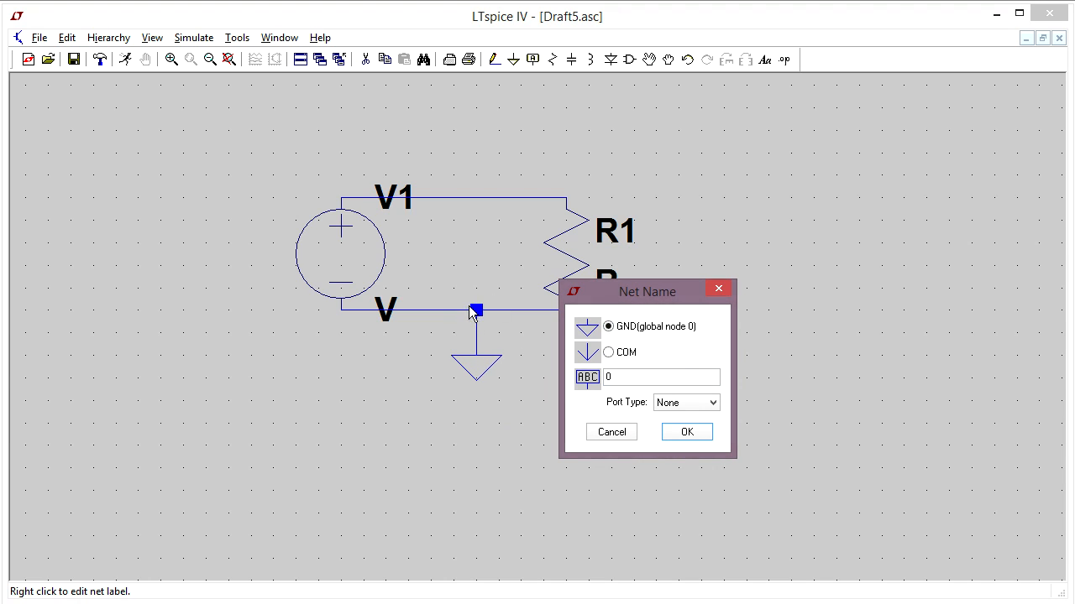
pyautogui.moveTo(472, 309)
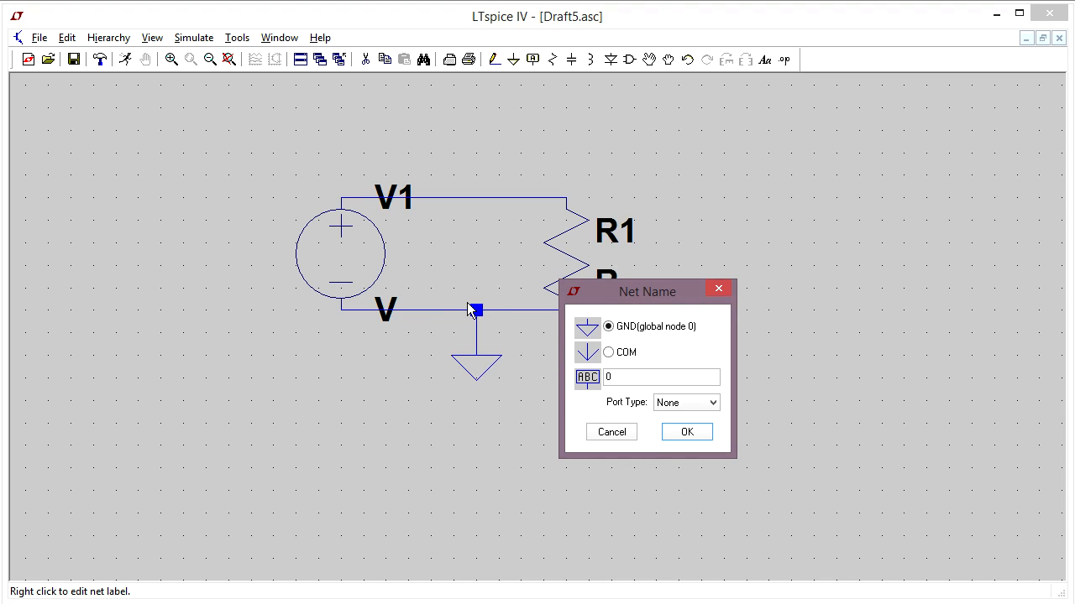
pyautogui.moveTo(388, 220)
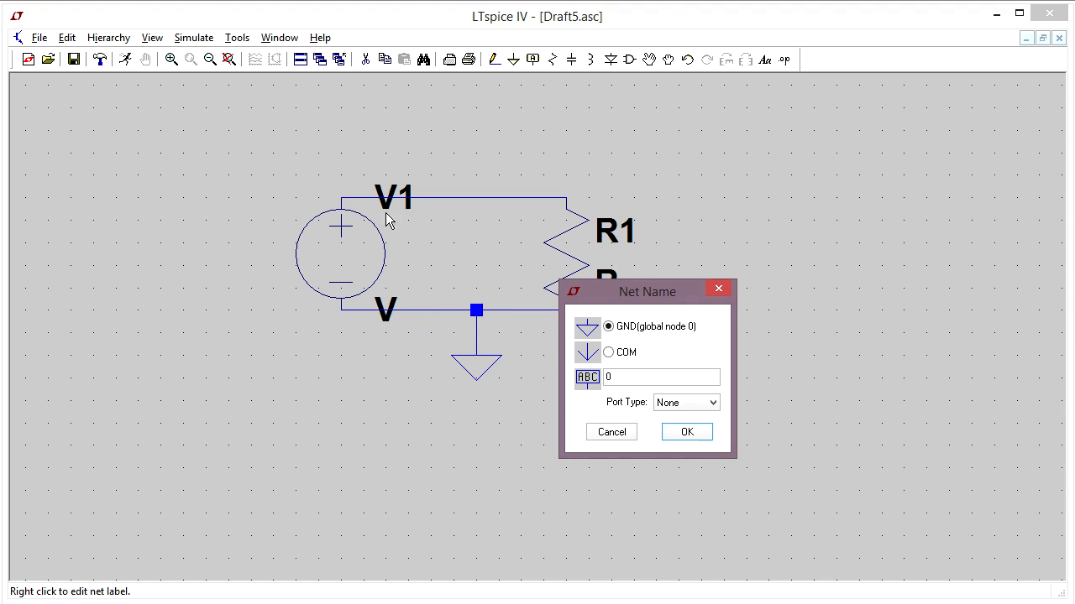
pyautogui.moveTo(480, 297)
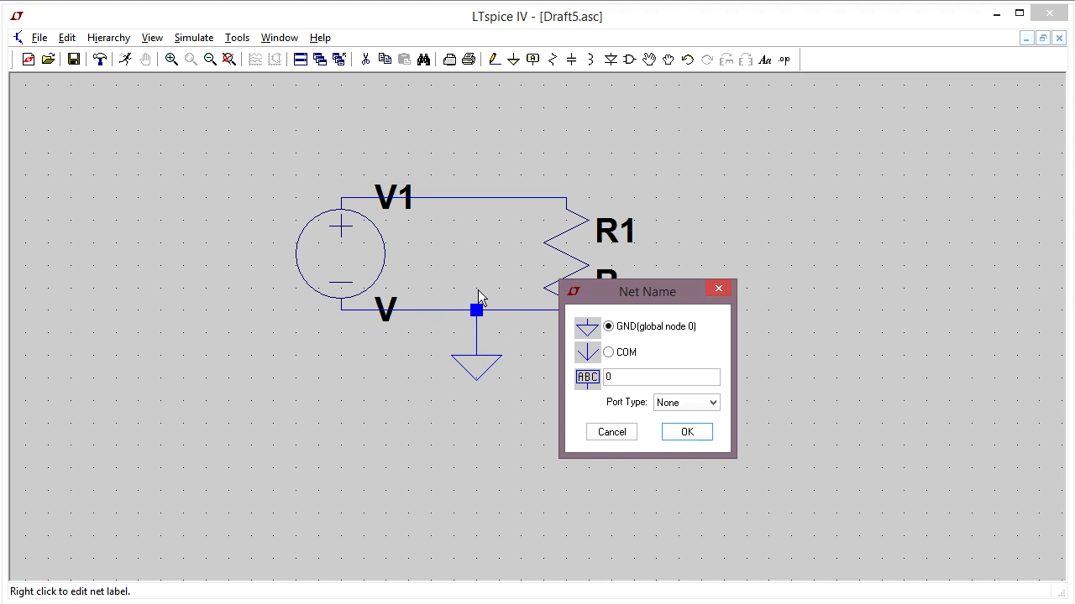
pyautogui.click(685, 431)
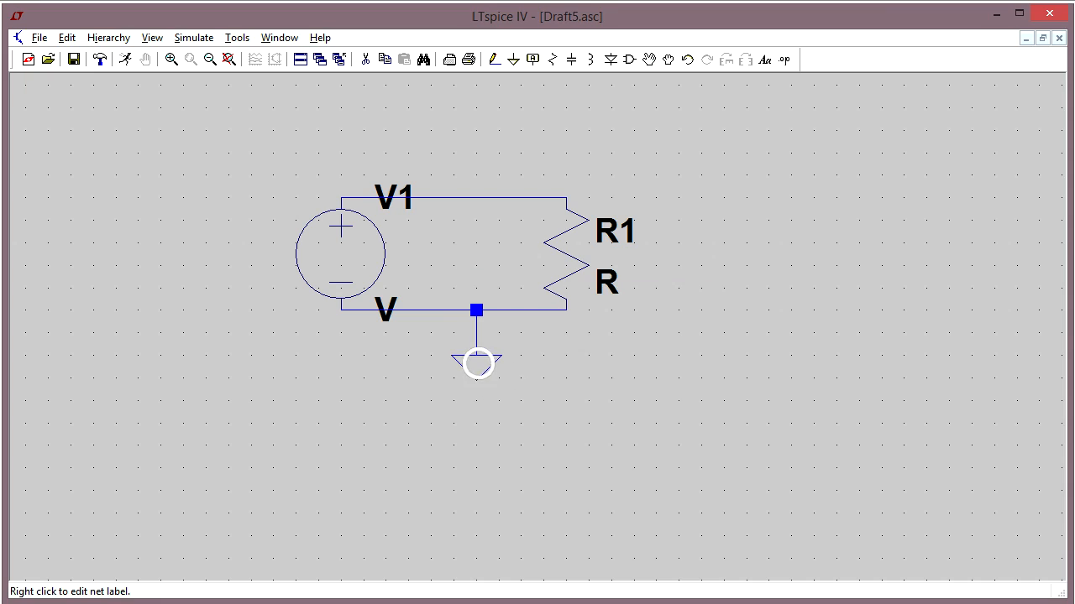
pyautogui.rightClick(477, 363)
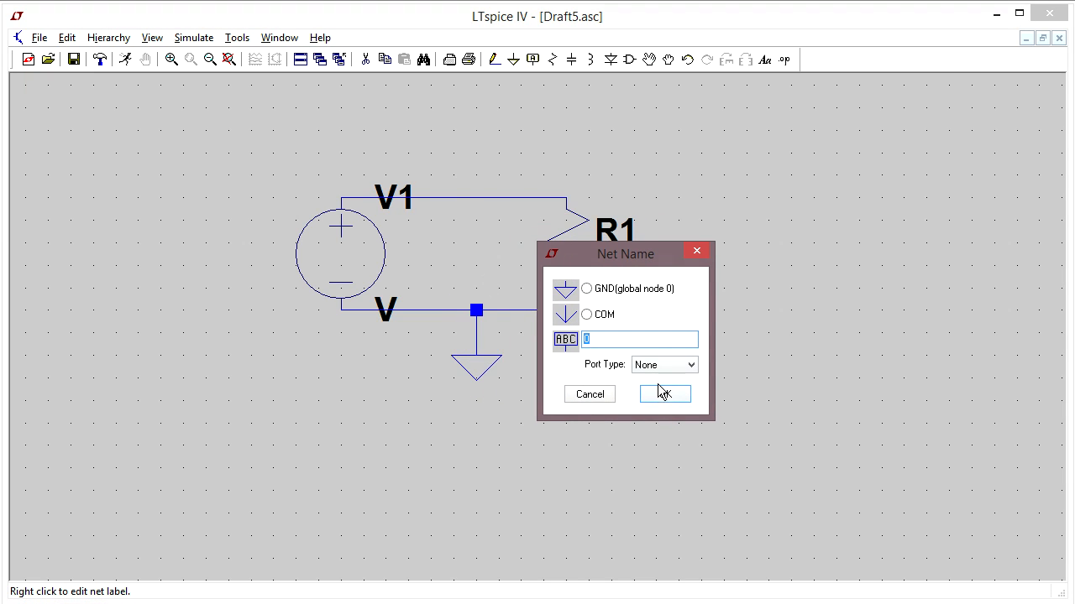
pyautogui.moveTo(665, 394)
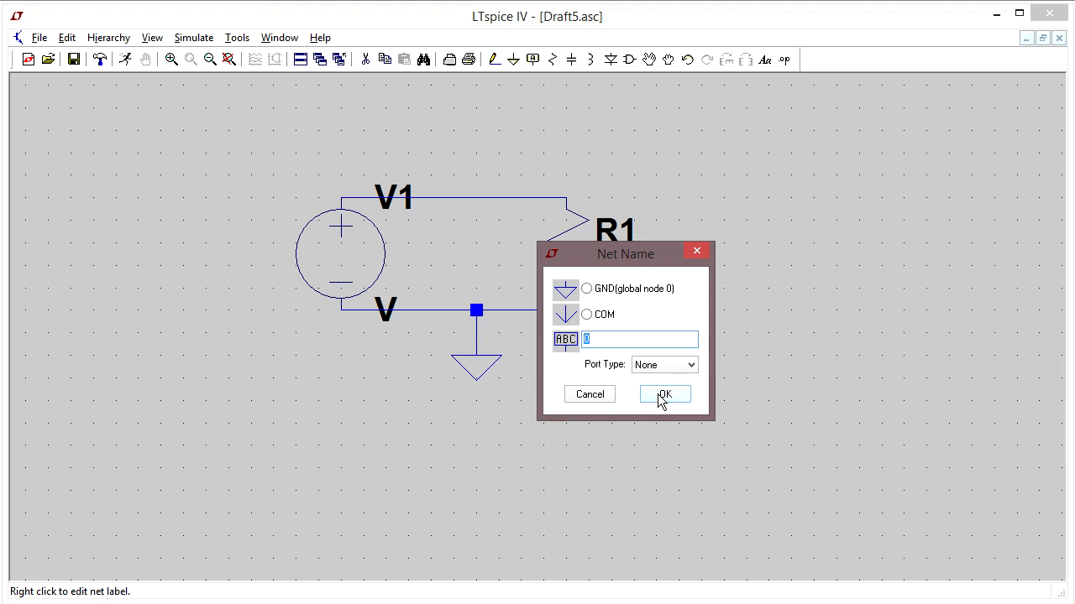
pyautogui.click(665, 394)
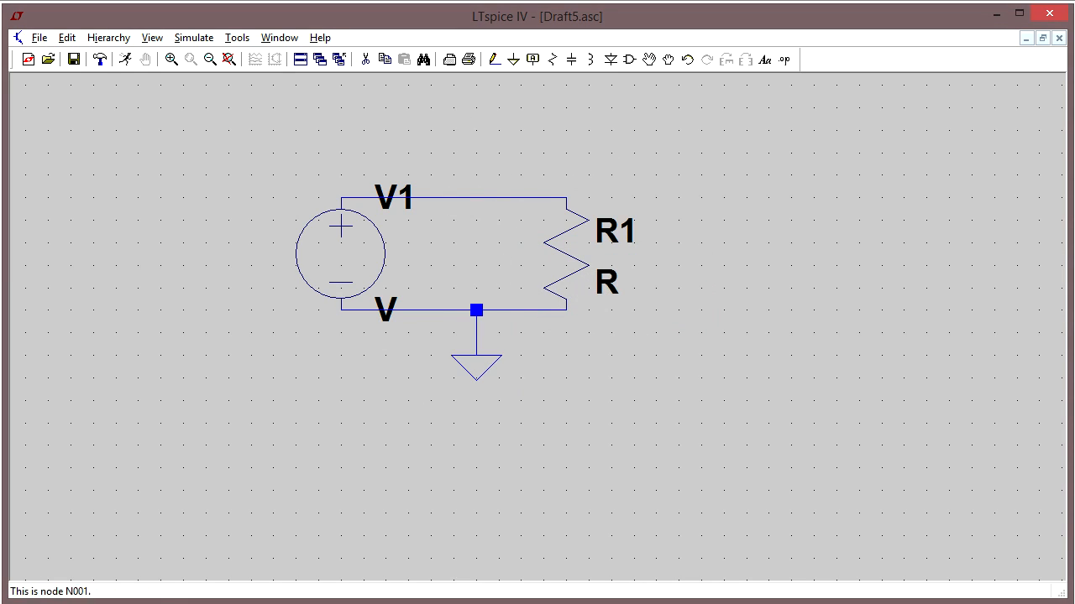
pyautogui.moveTo(494, 332)
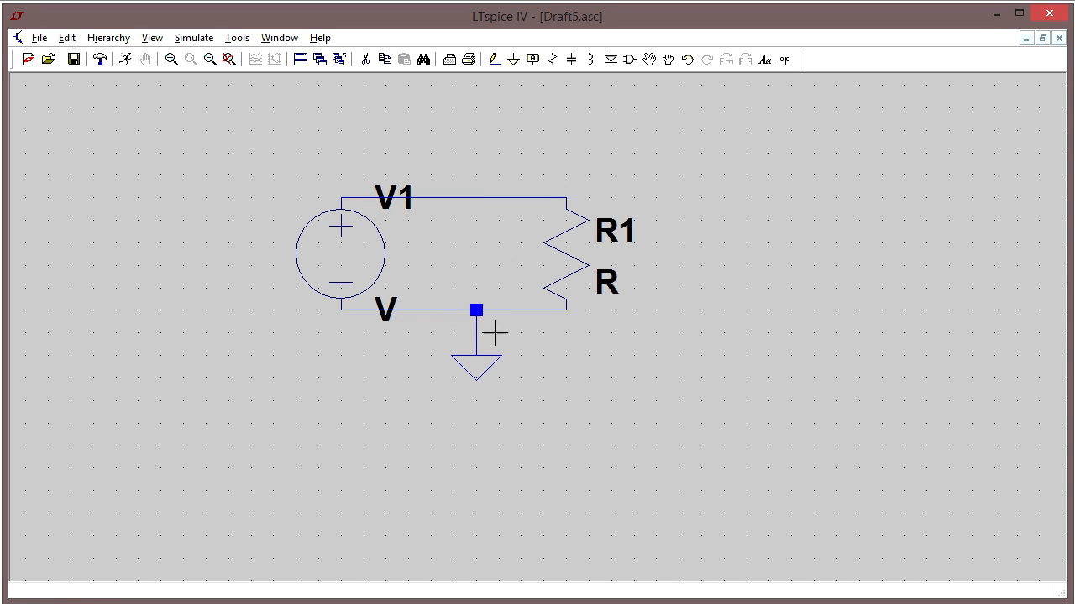
pyautogui.moveTo(600, 255)
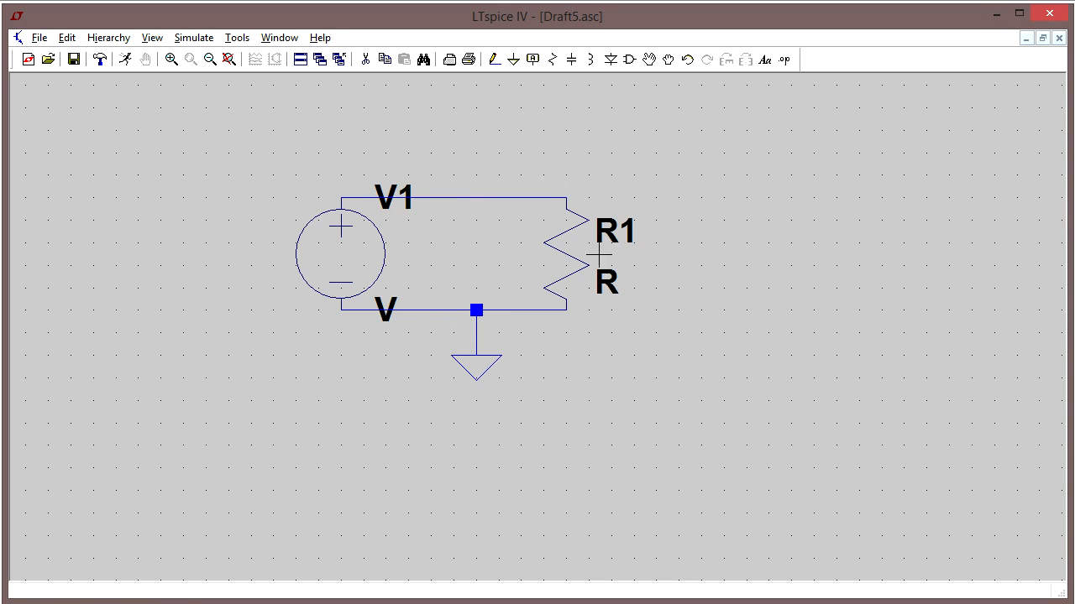
pyautogui.moveTo(602, 254)
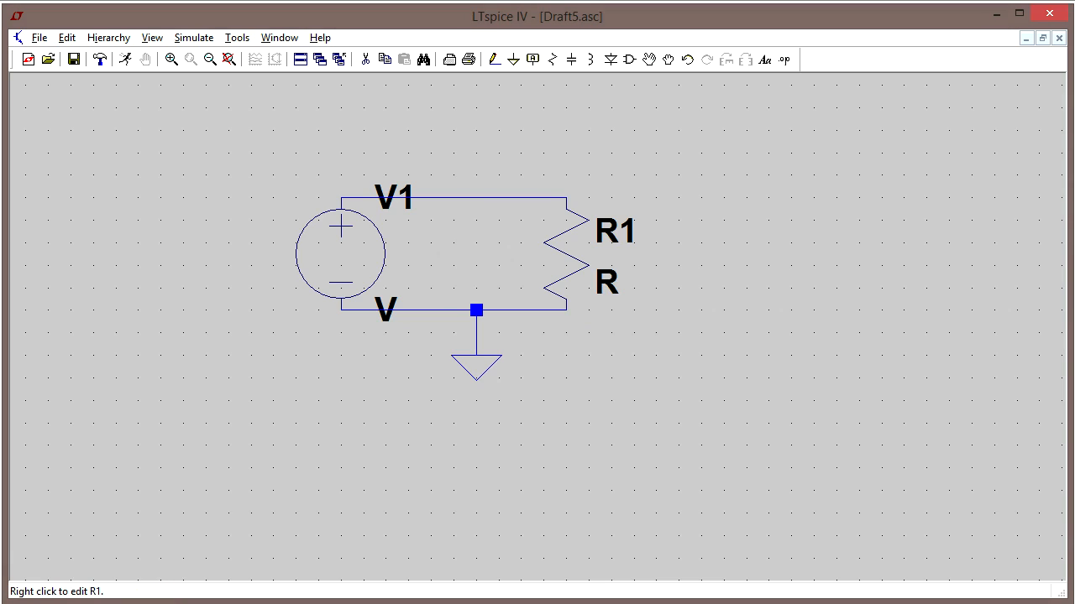
# Enter a resistance of 5K in resistor R1's properties.
pyautogui.rightClick(605, 252)
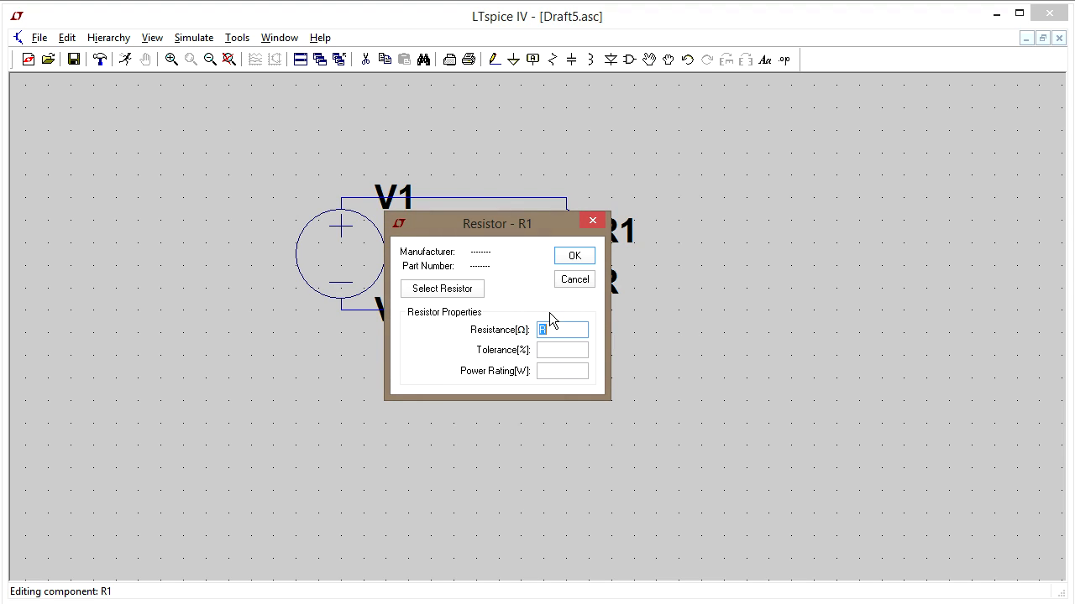
pyautogui.write('5K')
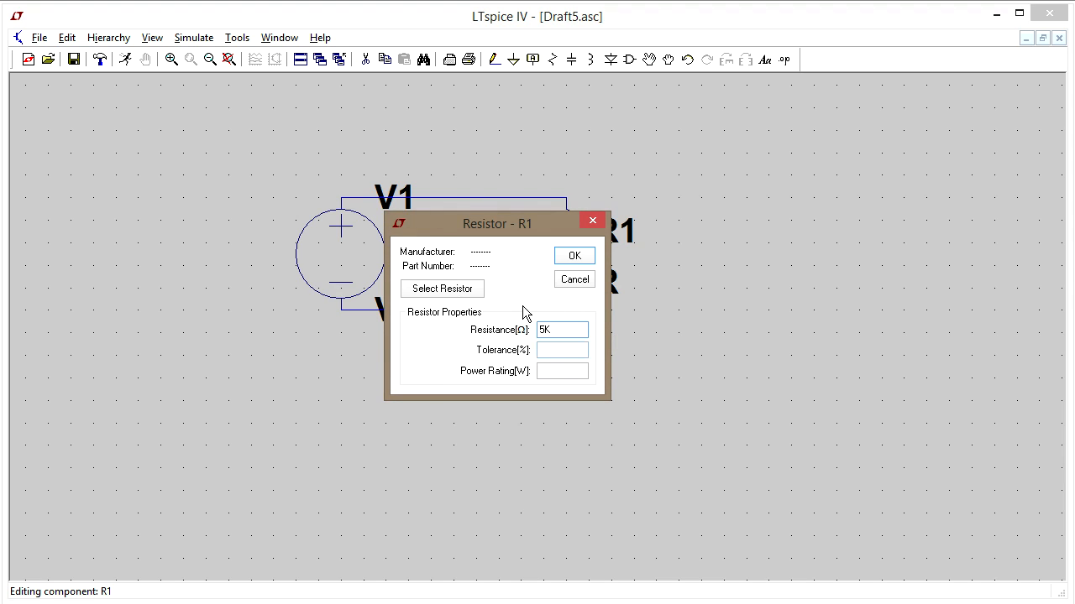
pyautogui.click(561, 329)
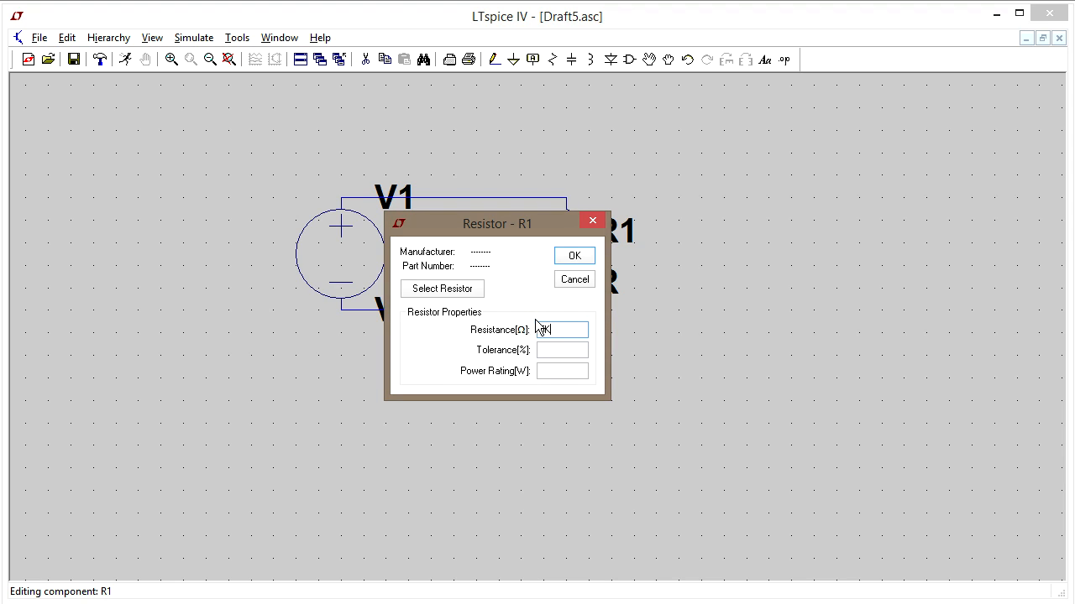
pyautogui.write('5K')
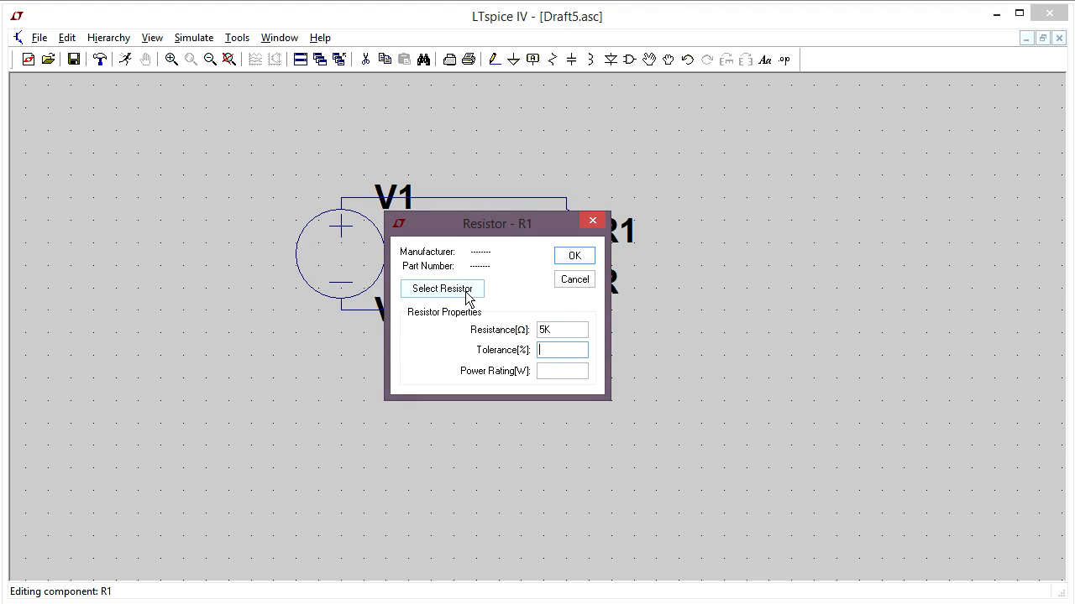
# Browse the standard resistor list, then apply the 5K value so R1 shows 5K on the schematic.
pyautogui.click(442, 289)
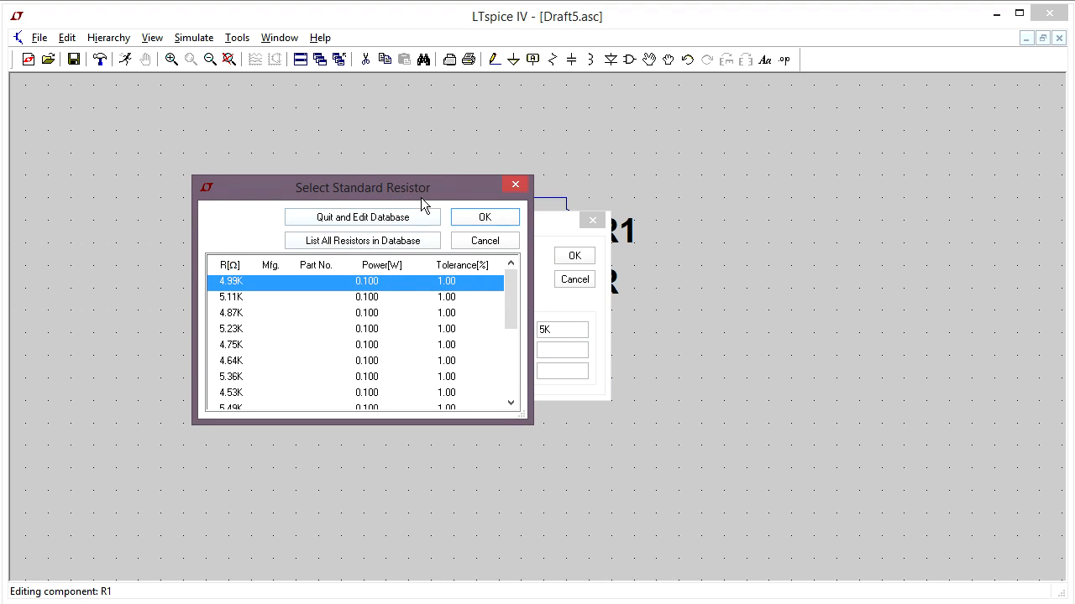
pyautogui.moveTo(363, 188); pyautogui.dragTo(487, 248)
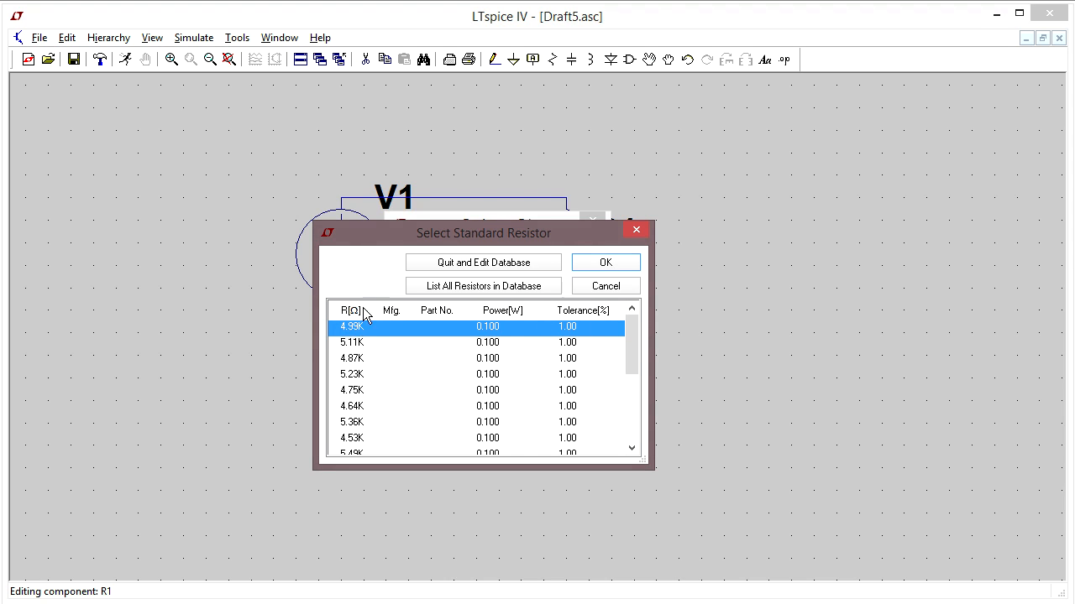
pyautogui.moveTo(604, 285)
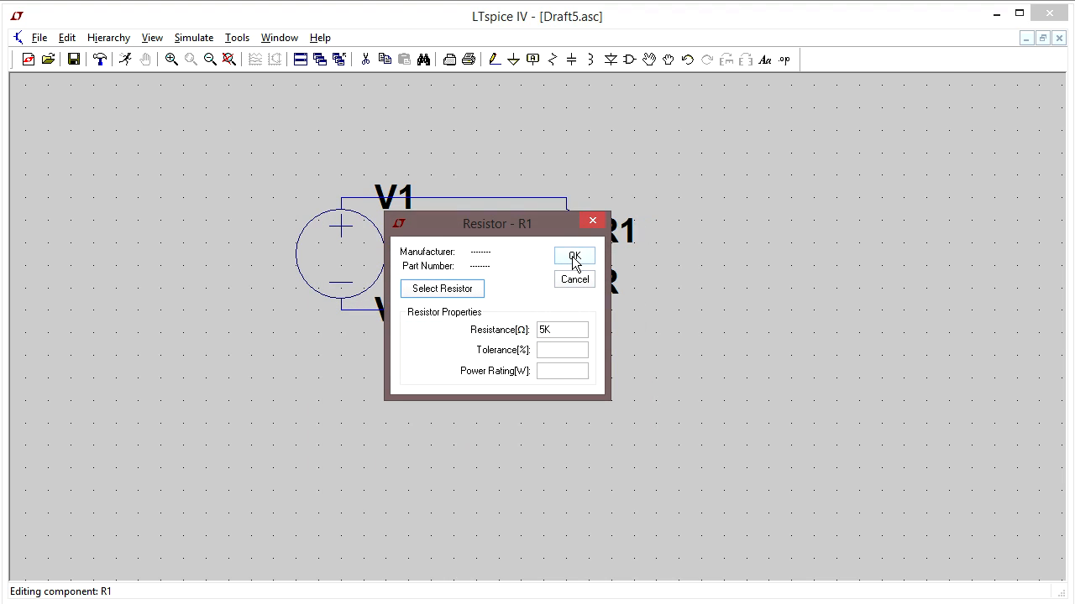
pyautogui.click(574, 255)
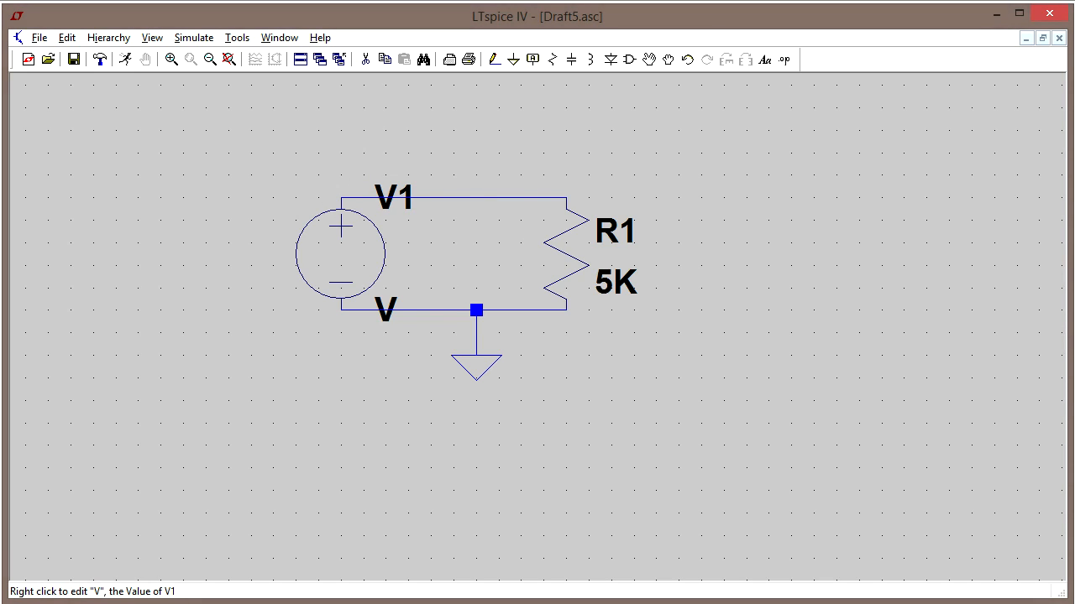
# Set the value of voltage source V1 to 5.
pyautogui.rightClick(383, 309)
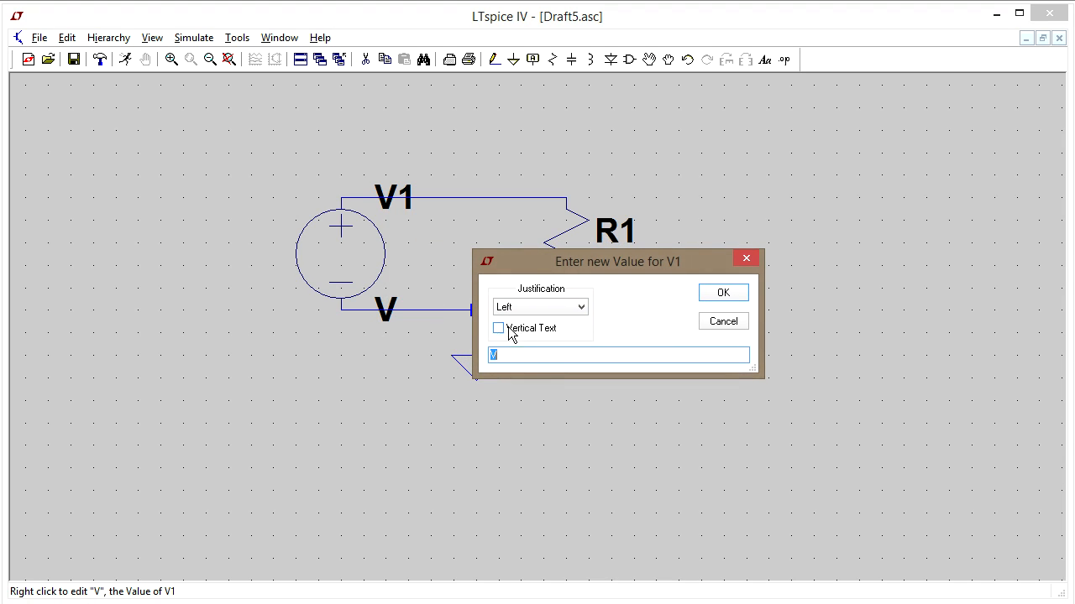
pyautogui.write('10')
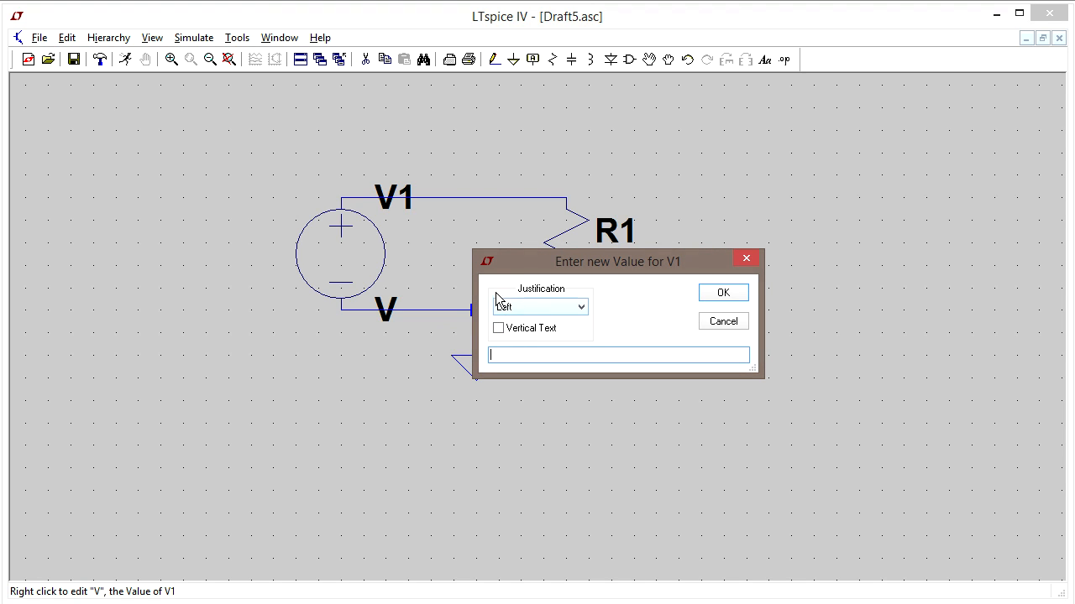
pyautogui.write('5')
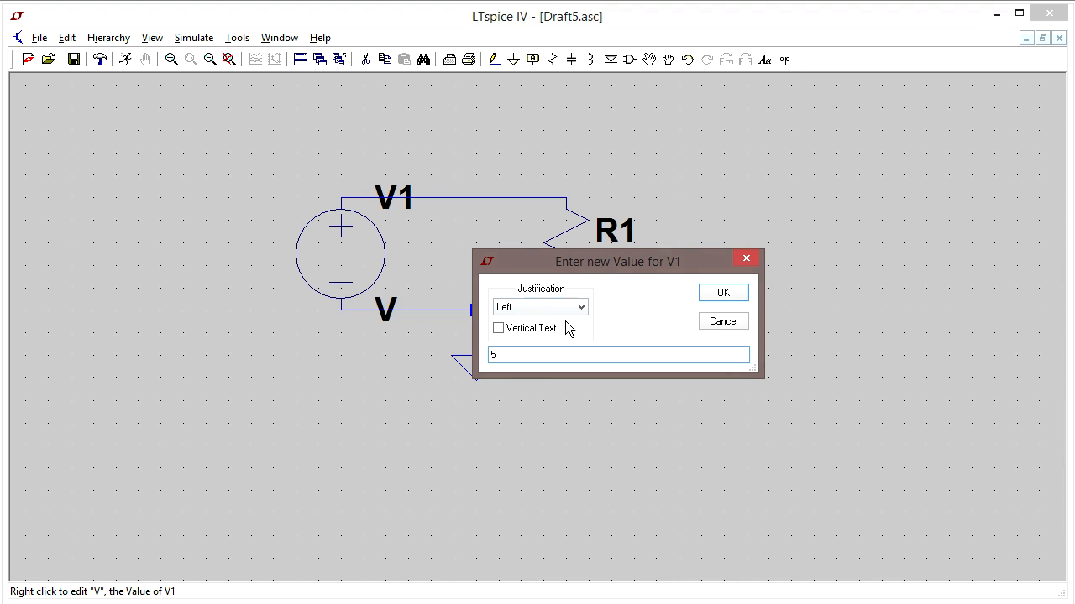
pyautogui.click(722, 292)
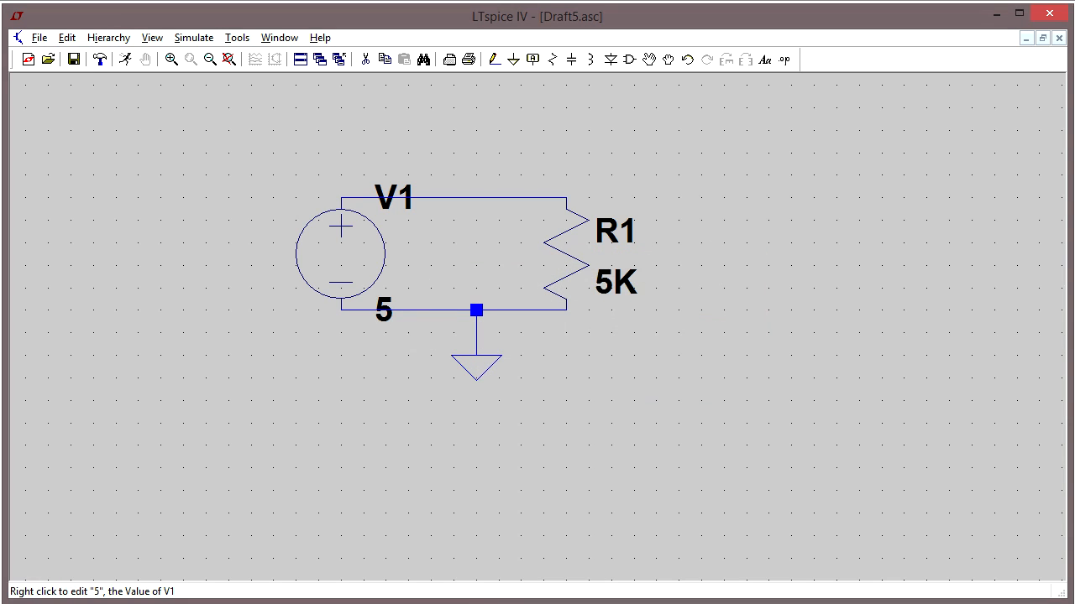
pyautogui.moveTo(494, 129)
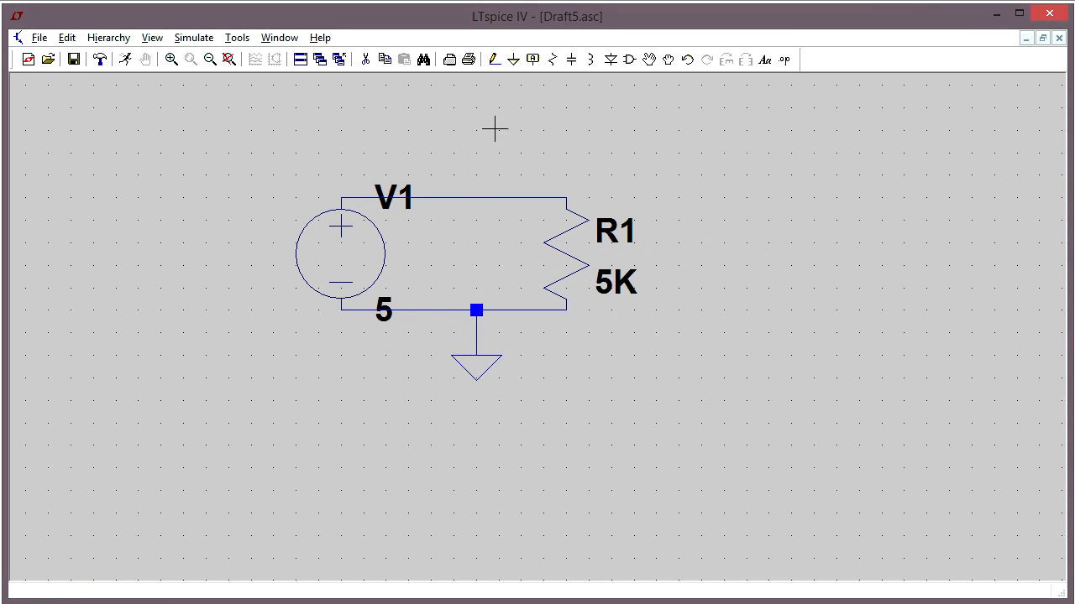
pyautogui.moveTo(339, 235)
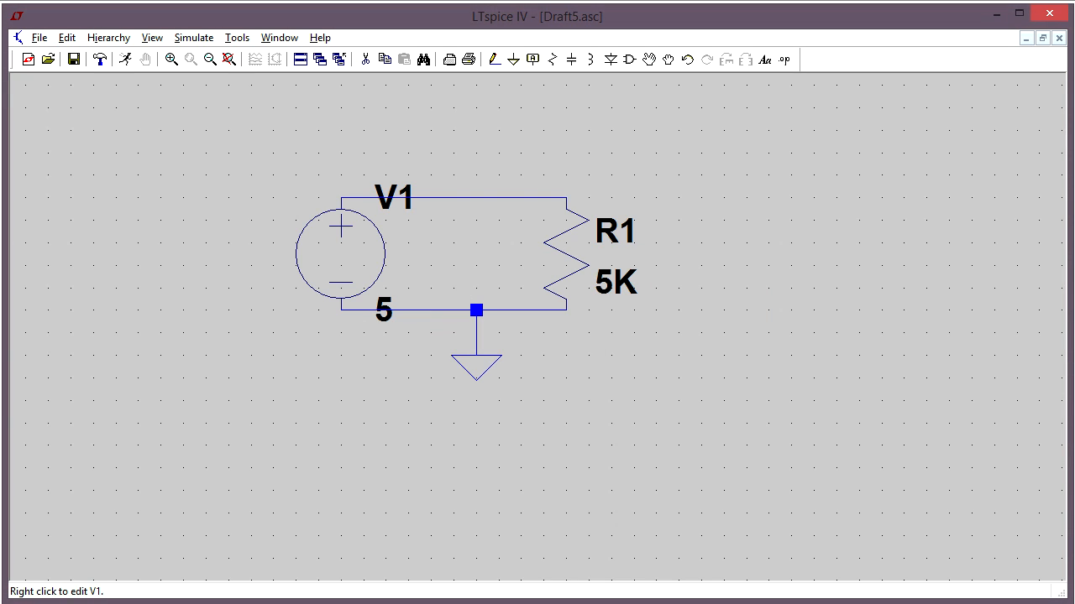
# Bring up Edit Simulation Cmd, look through AC Analysis and Noise, and settle on DC sweep.
pyautogui.click(193, 37)
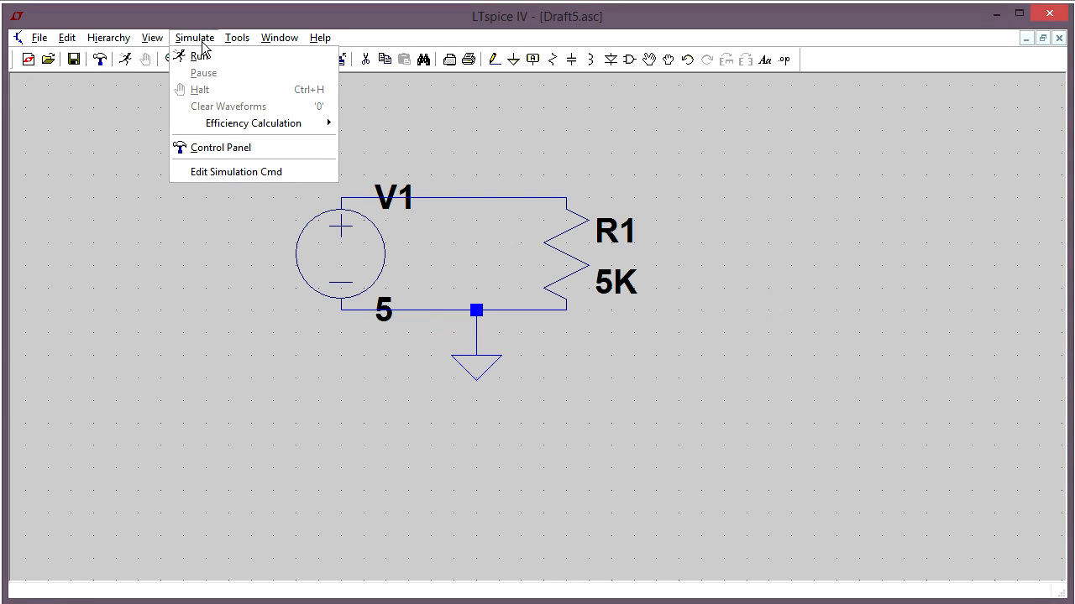
pyautogui.moveTo(235, 168)
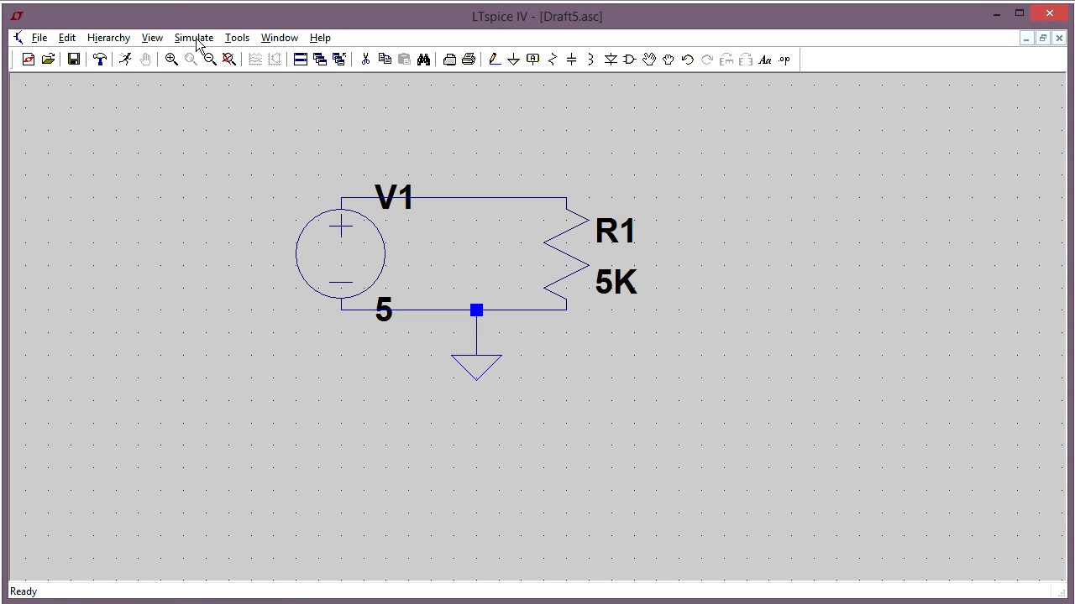
pyautogui.click(194, 37)
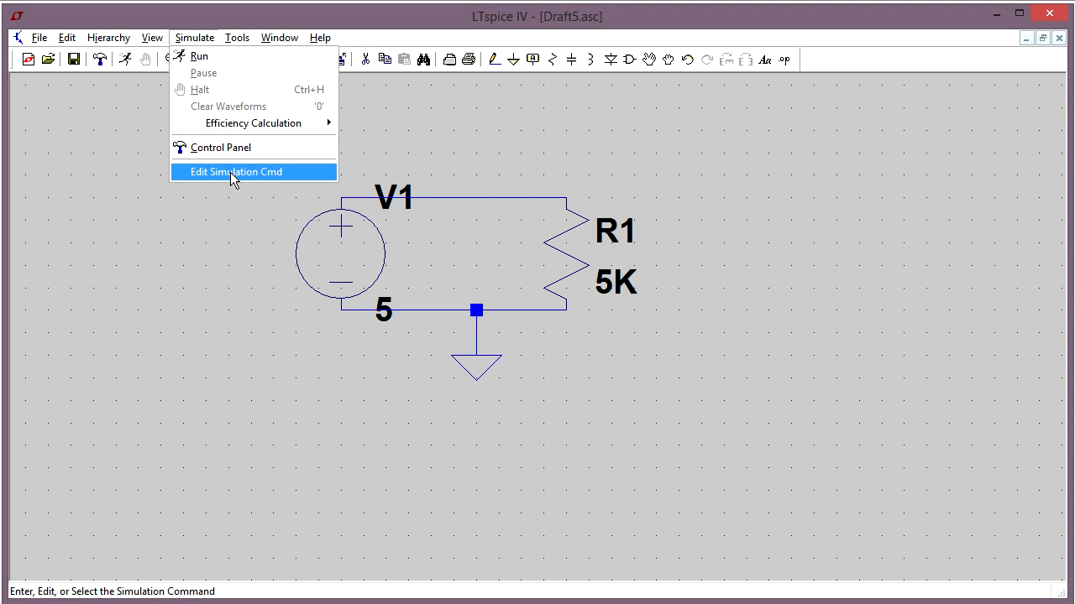
pyautogui.click(236, 171)
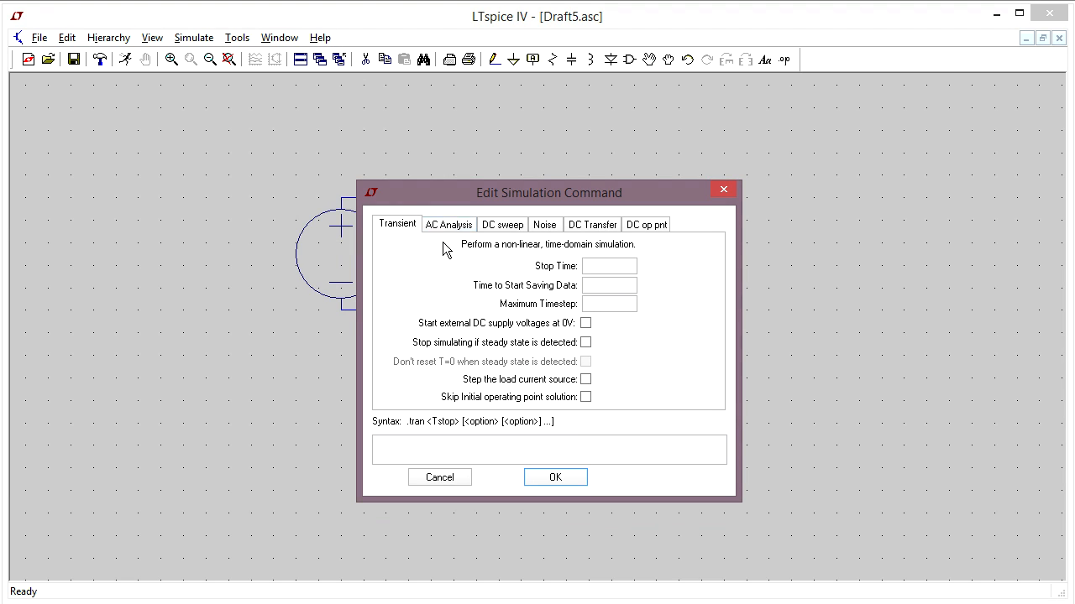
pyautogui.moveTo(452, 208)
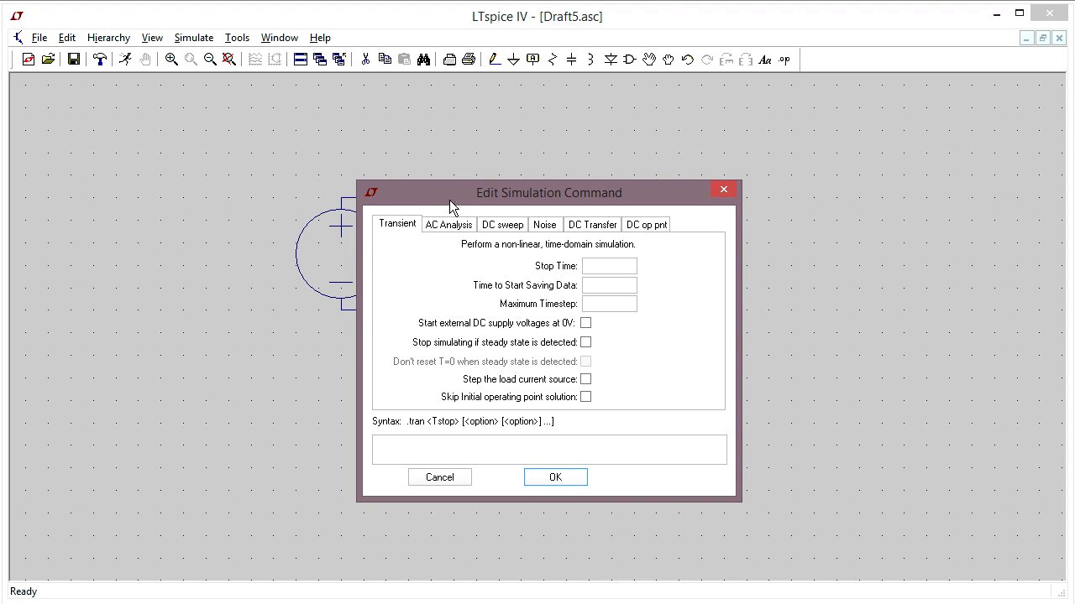
pyautogui.moveTo(440, 225)
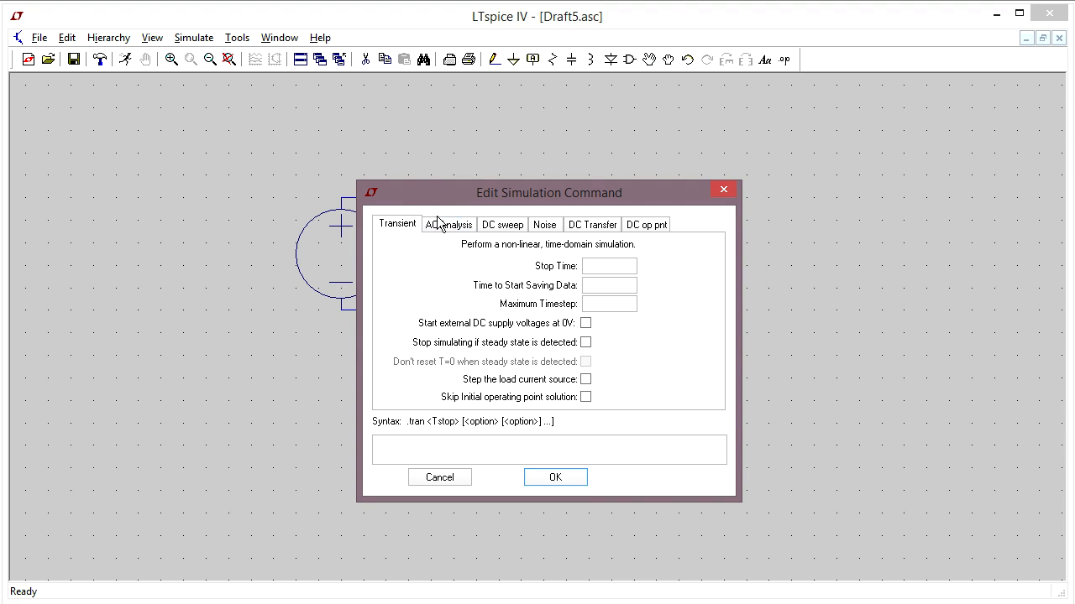
pyautogui.click(448, 225)
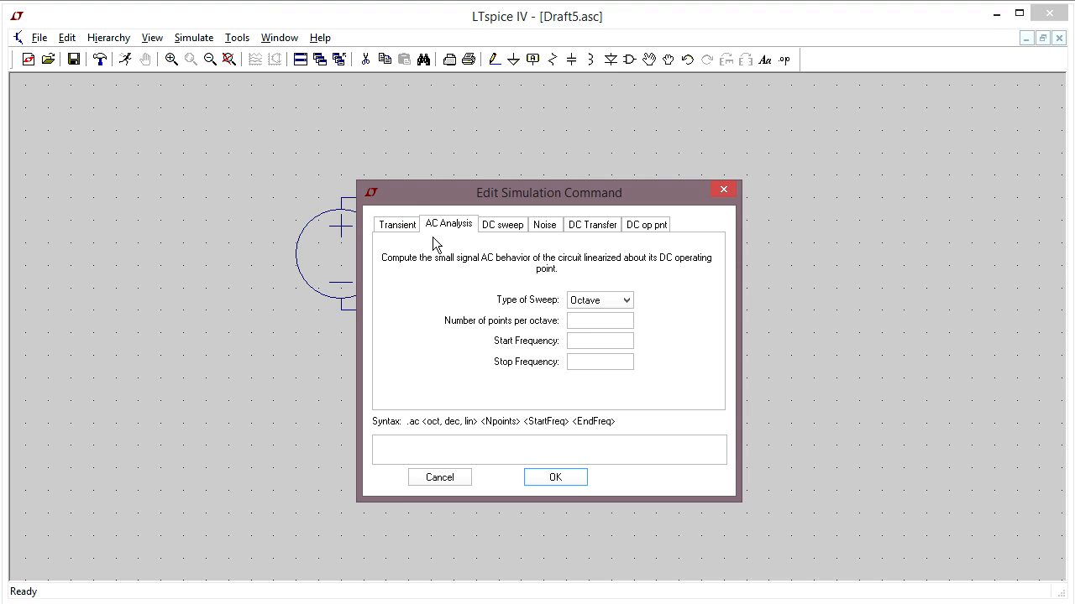
pyautogui.click(544, 225)
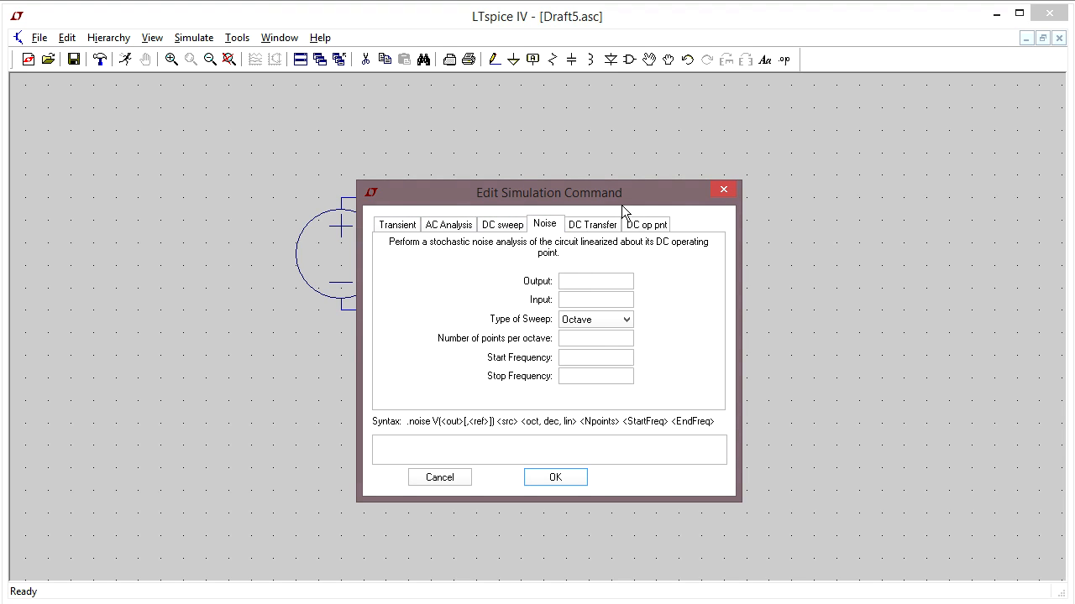
pyautogui.moveTo(427, 233)
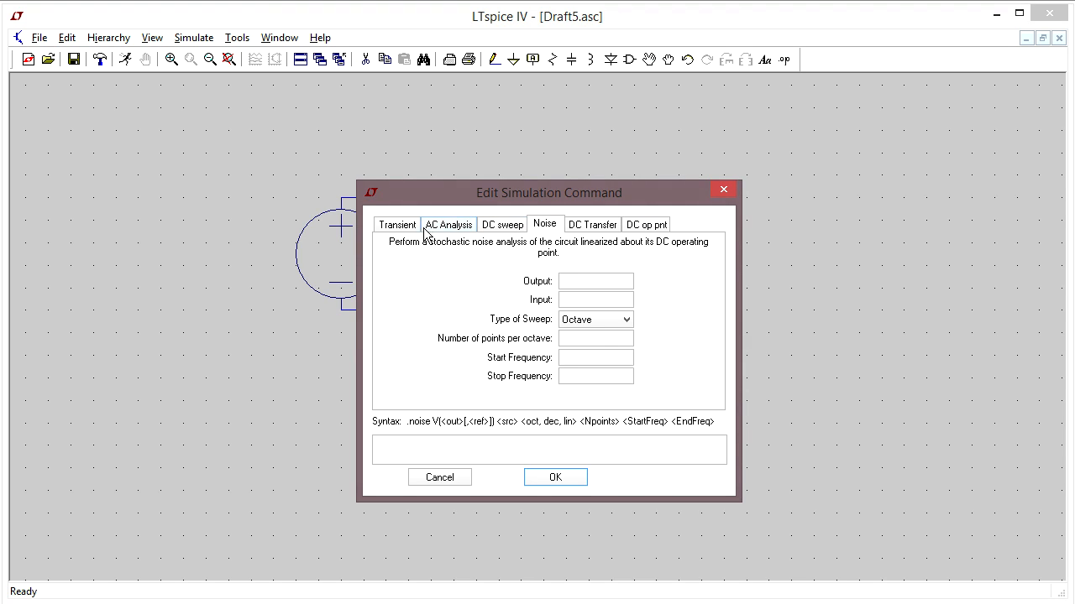
pyautogui.click(501, 225)
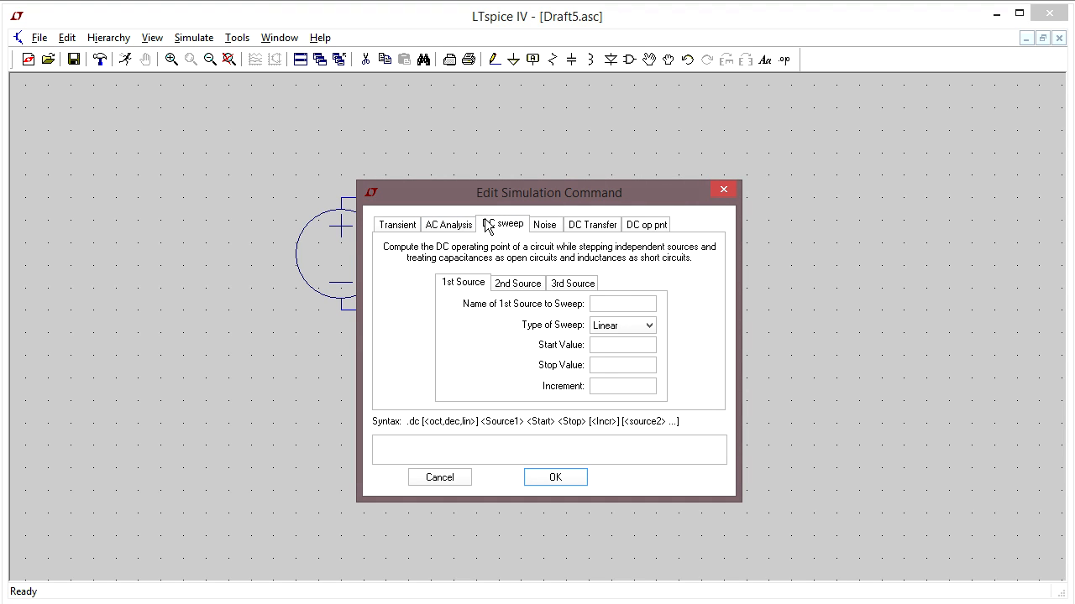
pyautogui.moveTo(501, 238)
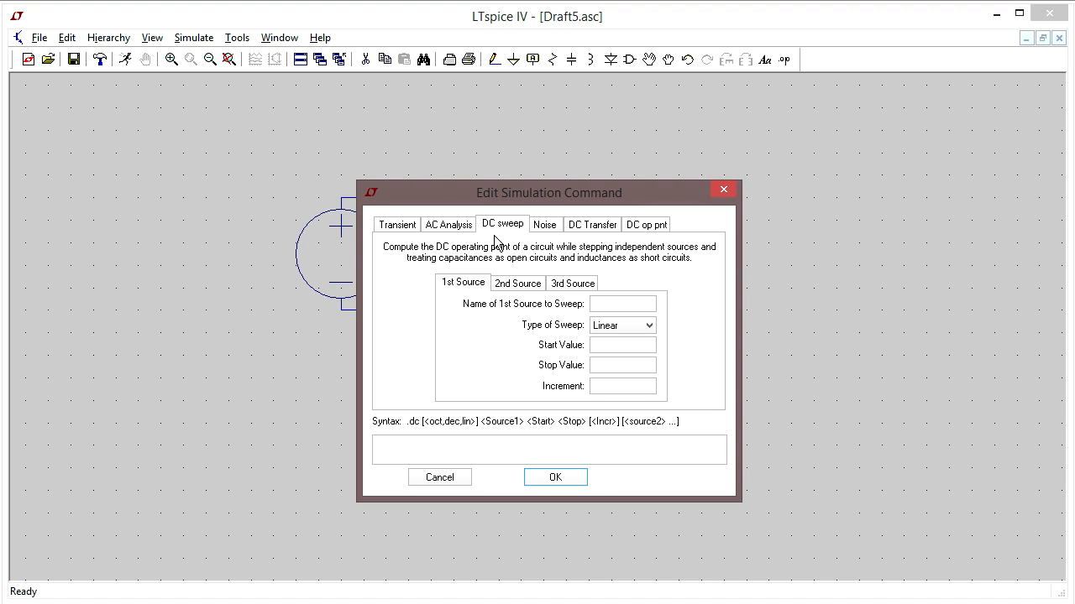
pyautogui.moveTo(507, 255)
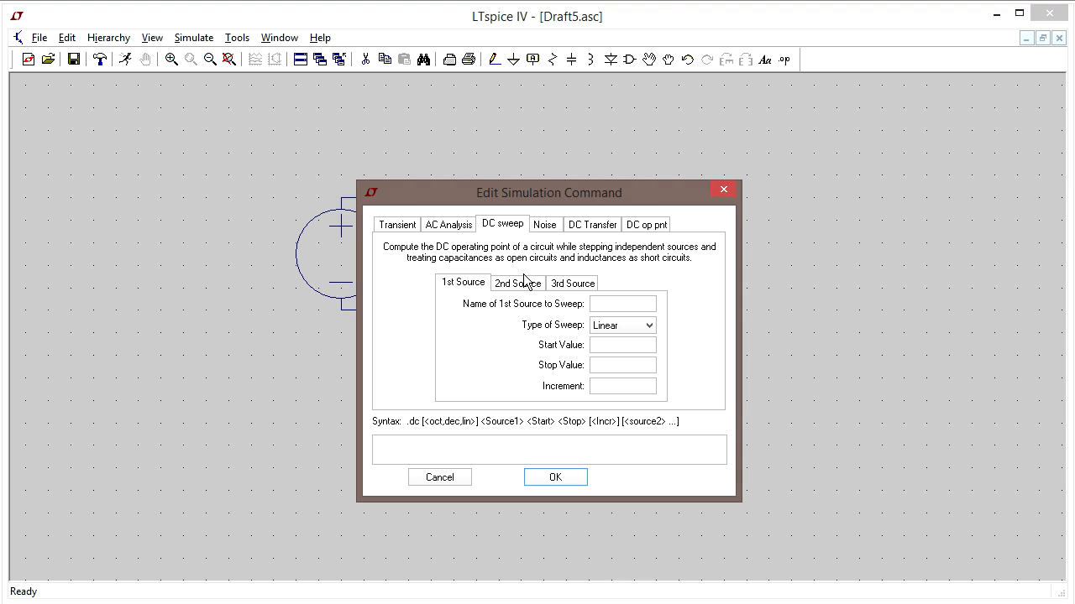
pyautogui.moveTo(547, 315)
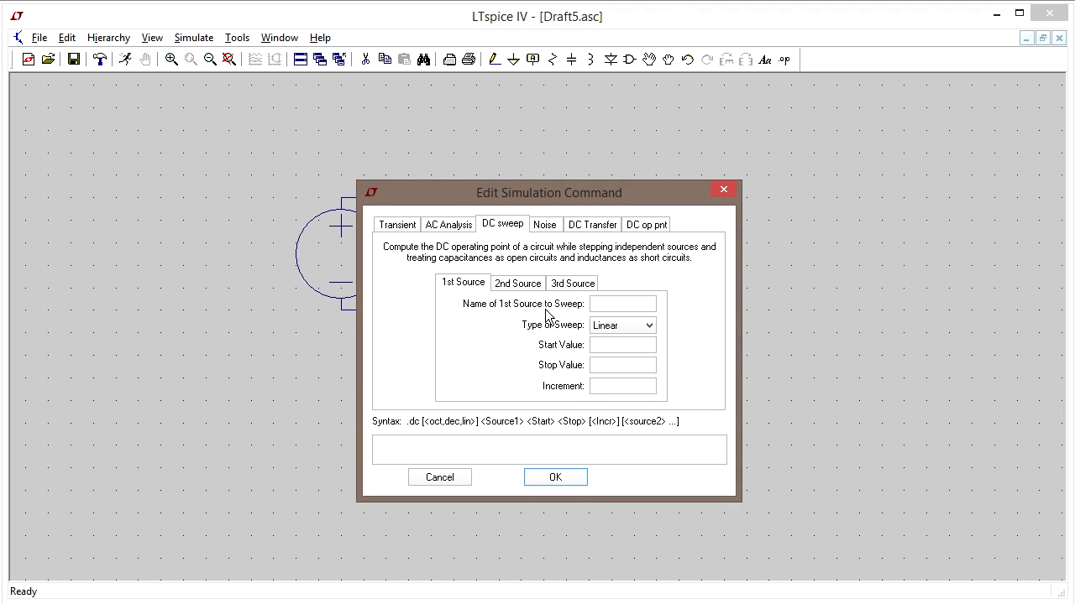
pyautogui.moveTo(480, 248)
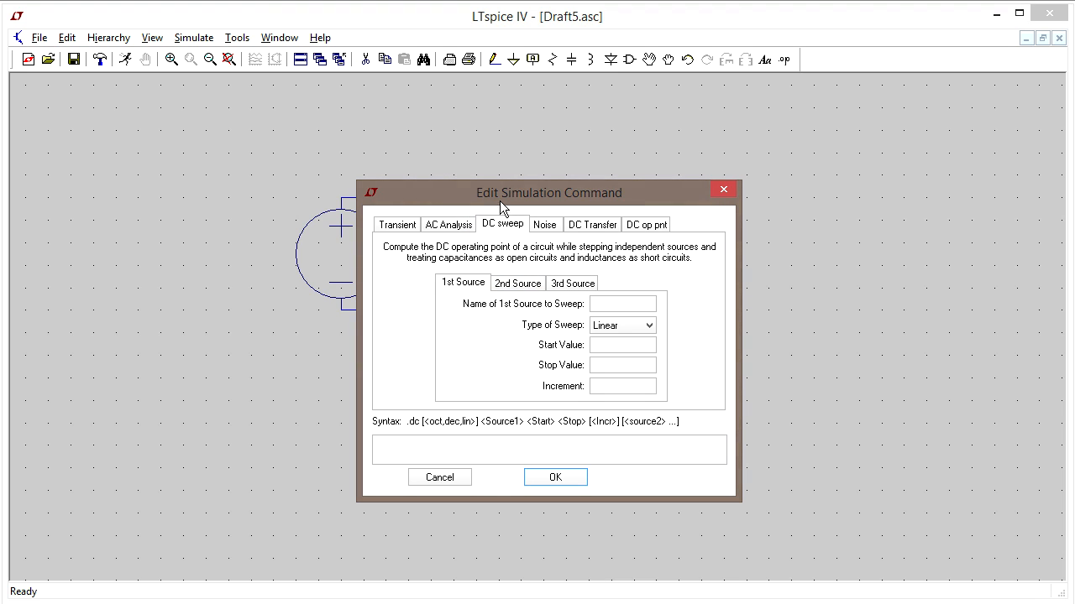
# Set the DC sweep to source V1, linear, from -10 to 10 in 0.5 steps (.dc V1 -10 10 0.5).
pyautogui.moveTo(549, 191); pyautogui.dragTo(744, 173)
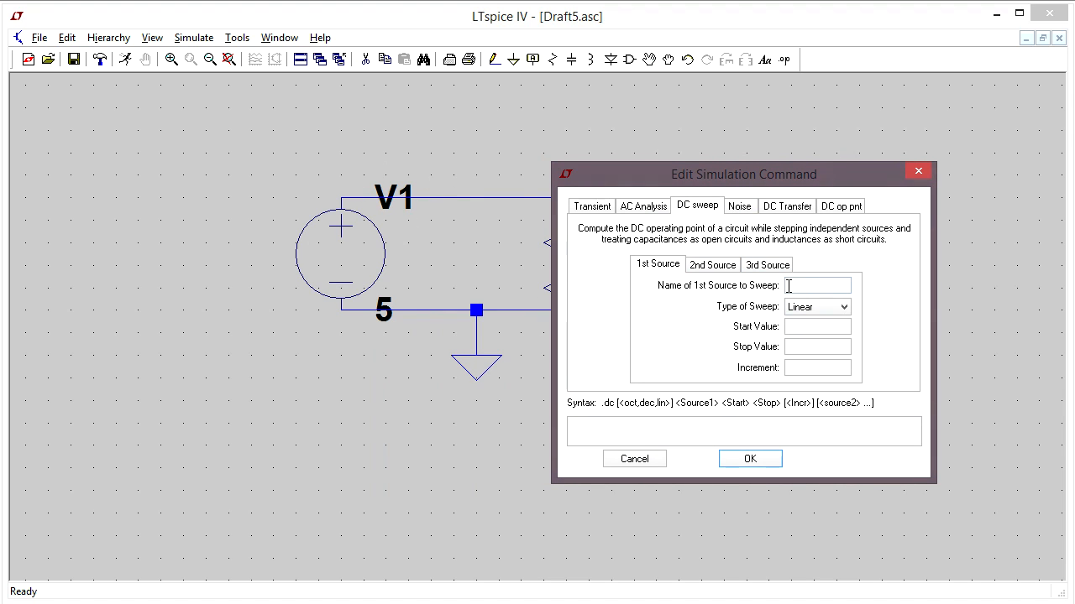
pyautogui.write('V')
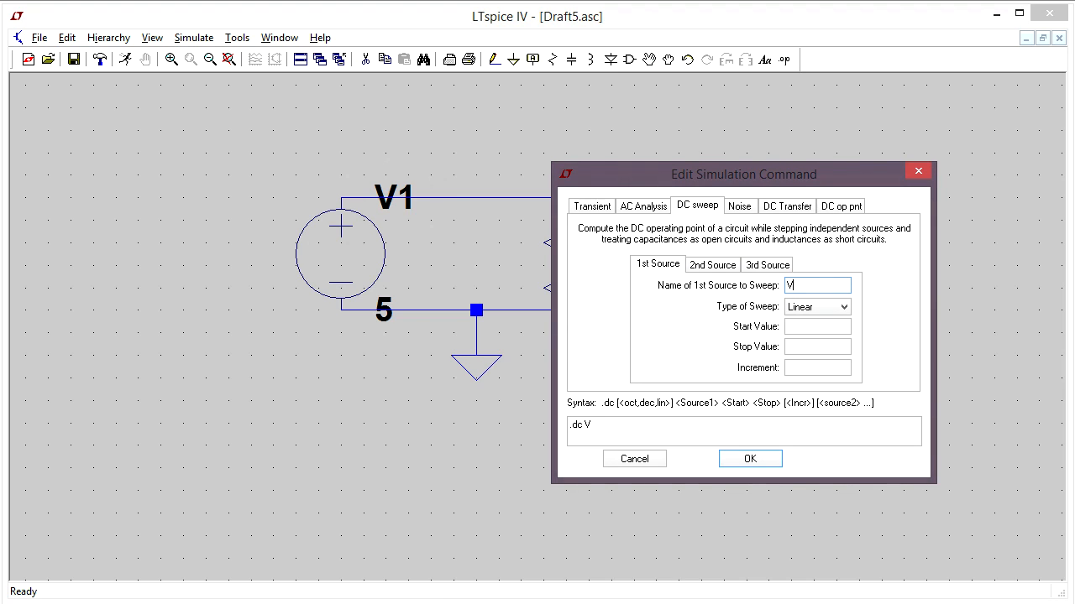
pyautogui.write('1')
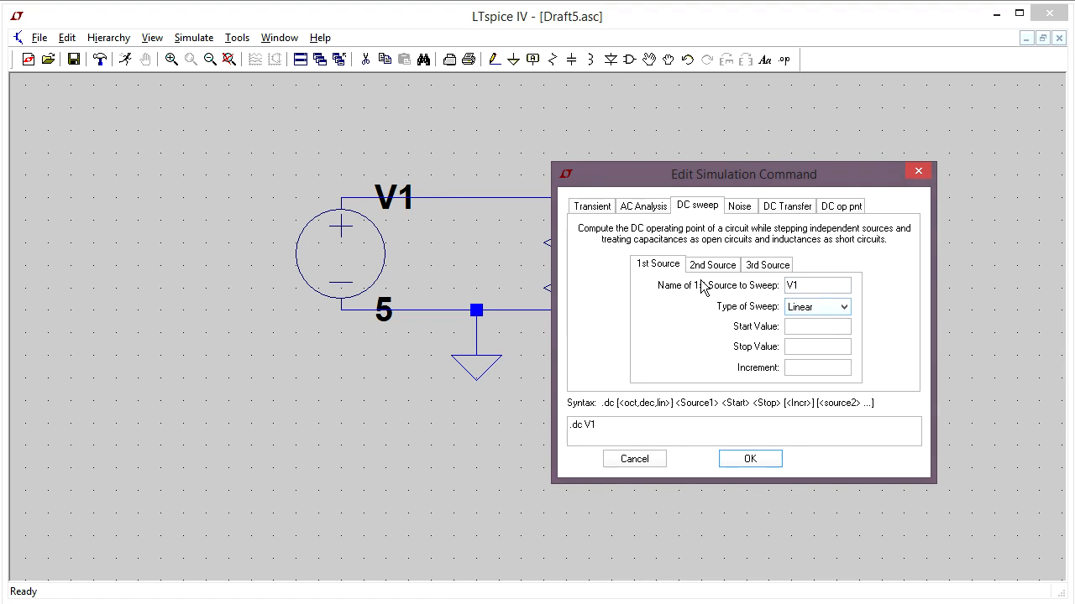
pyautogui.moveTo(522, 258)
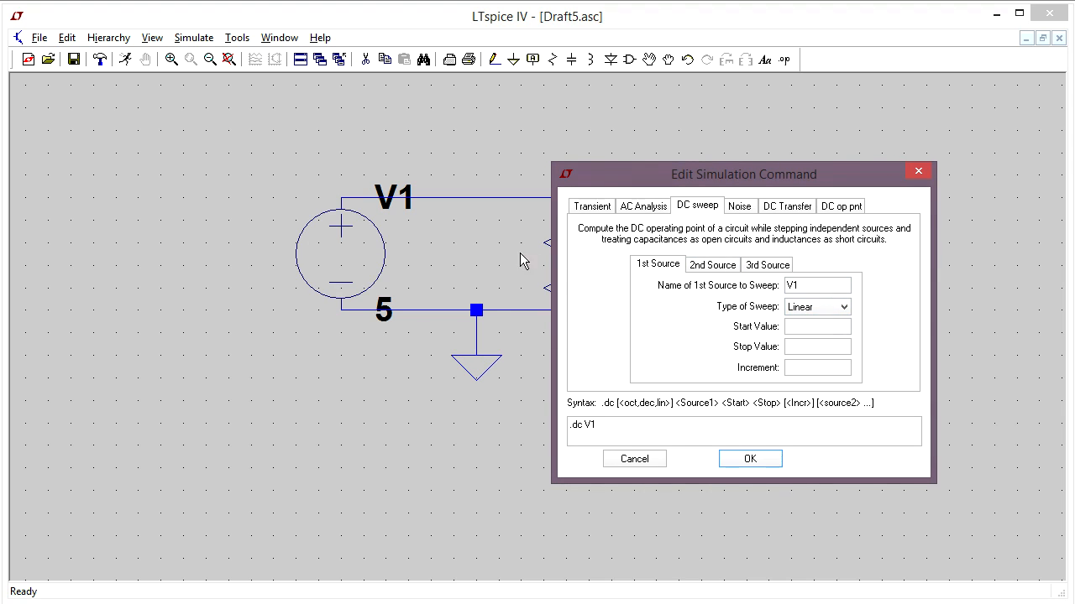
pyautogui.moveTo(608, 277)
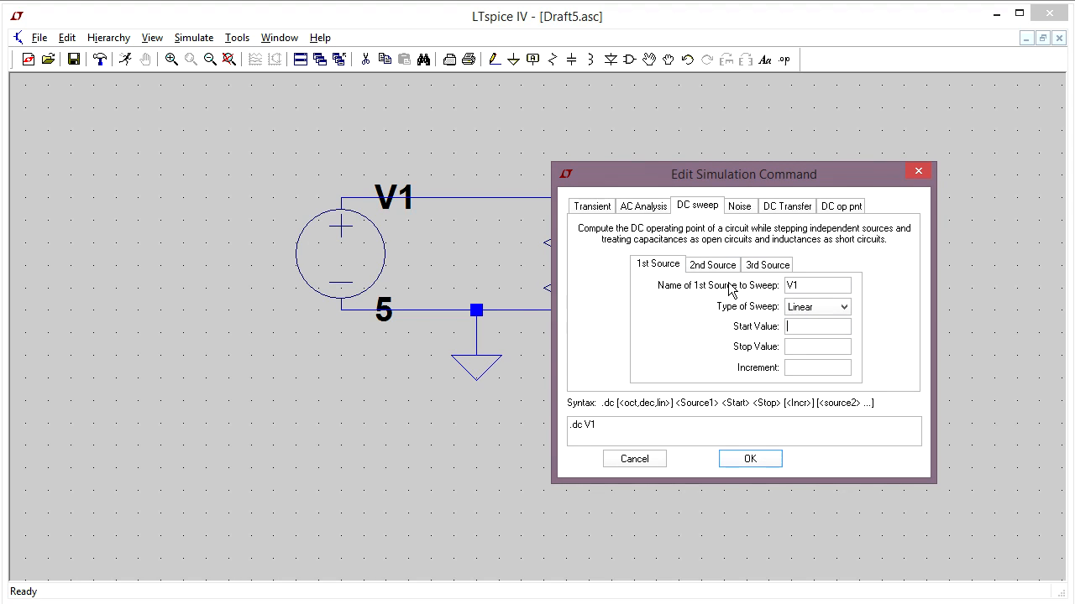
pyautogui.write('-10')
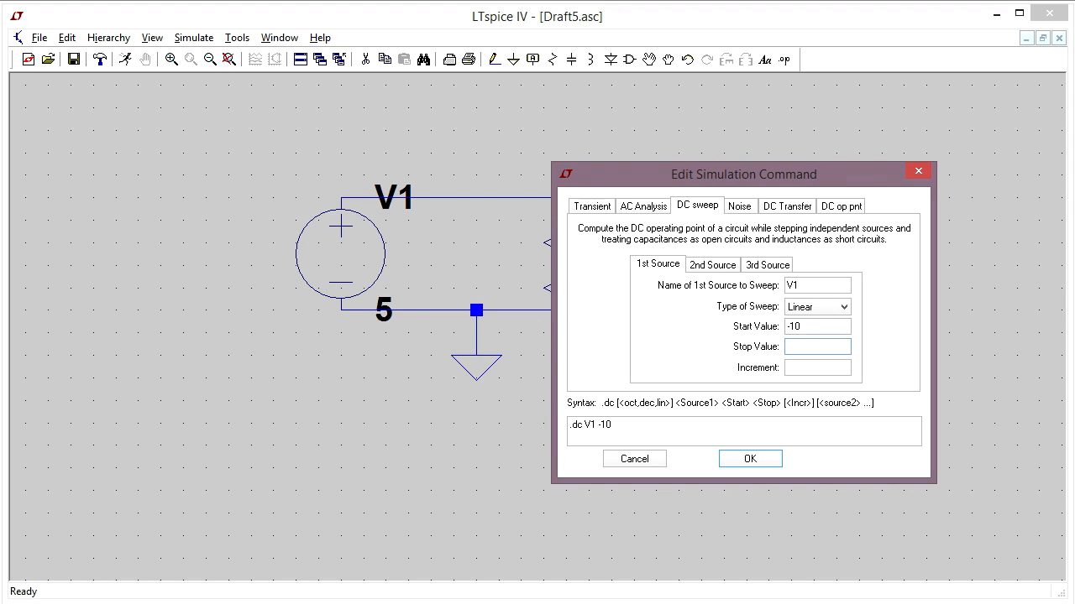
pyautogui.write('10')
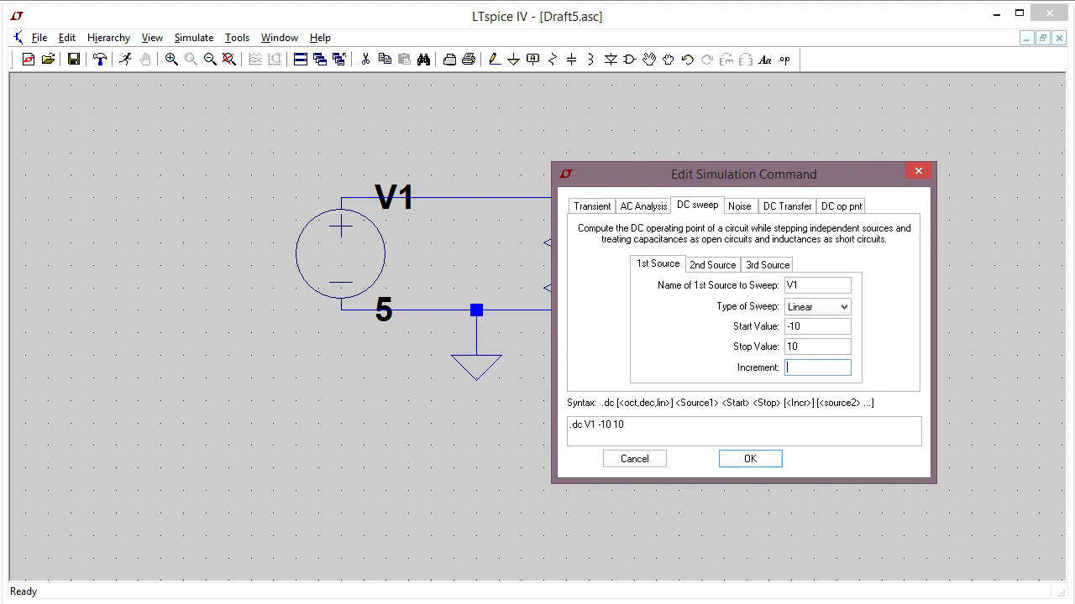
pyautogui.write('0')
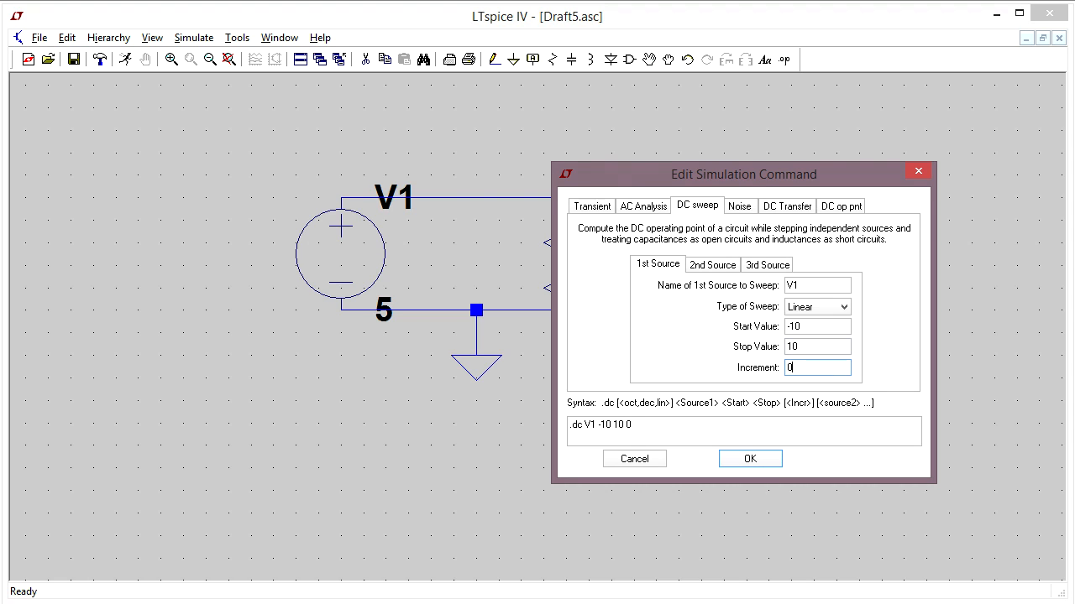
pyautogui.write('.5')
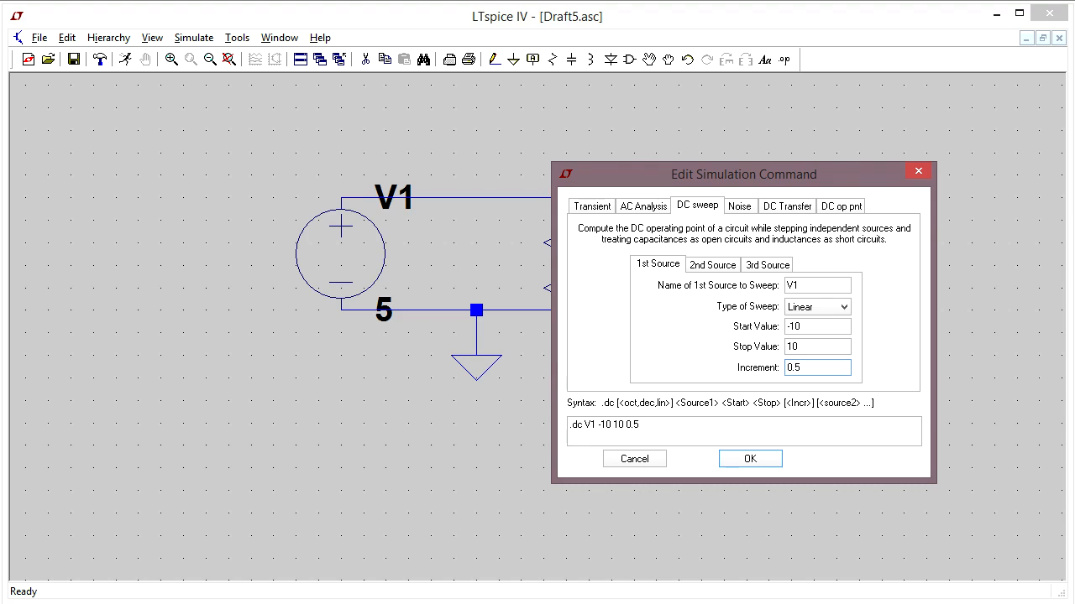
pyautogui.click(816, 366)
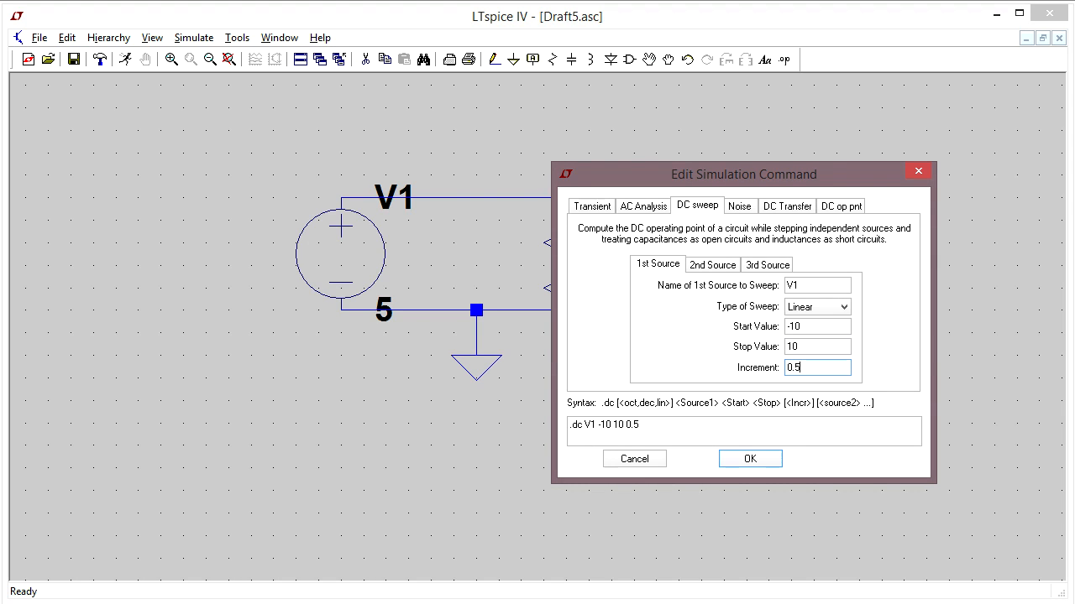
pyautogui.moveTo(771, 283)
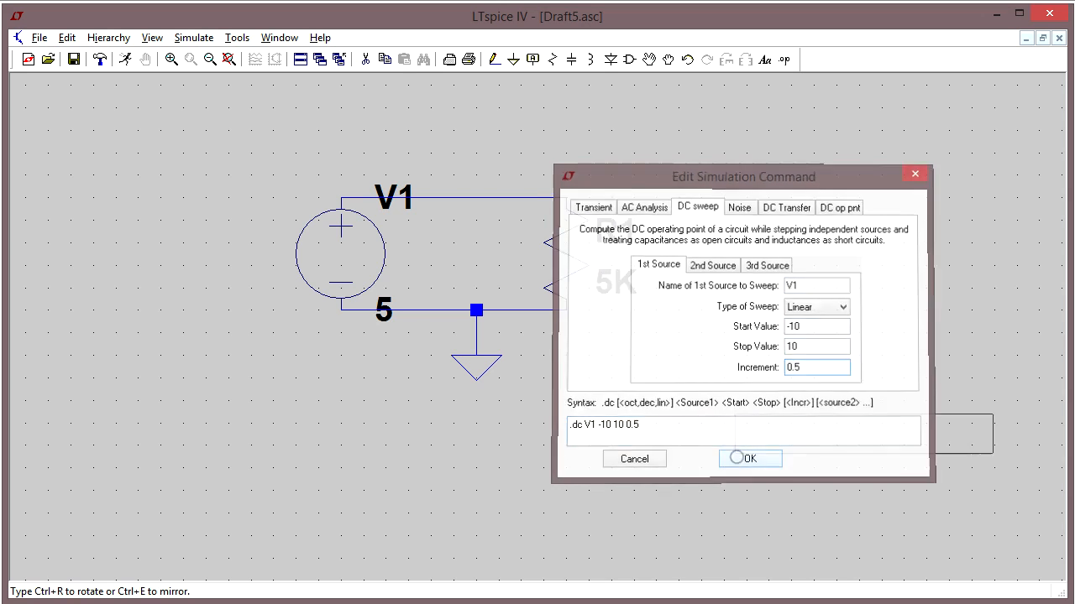
# Place the .dc V1 -10 10 0.5 directive on the schematic above the circuit.
pyautogui.click(749, 458)
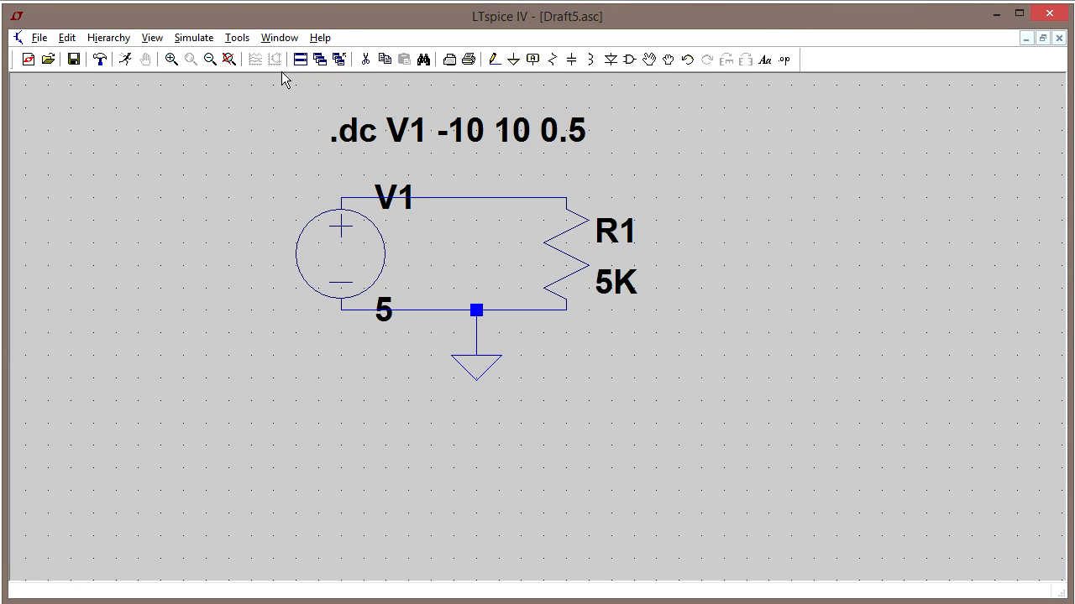
# Run the DC sweep via Simulate > Run, producing an empty Draft5.raw plot from -10V to 10V.
pyautogui.click(194, 37)
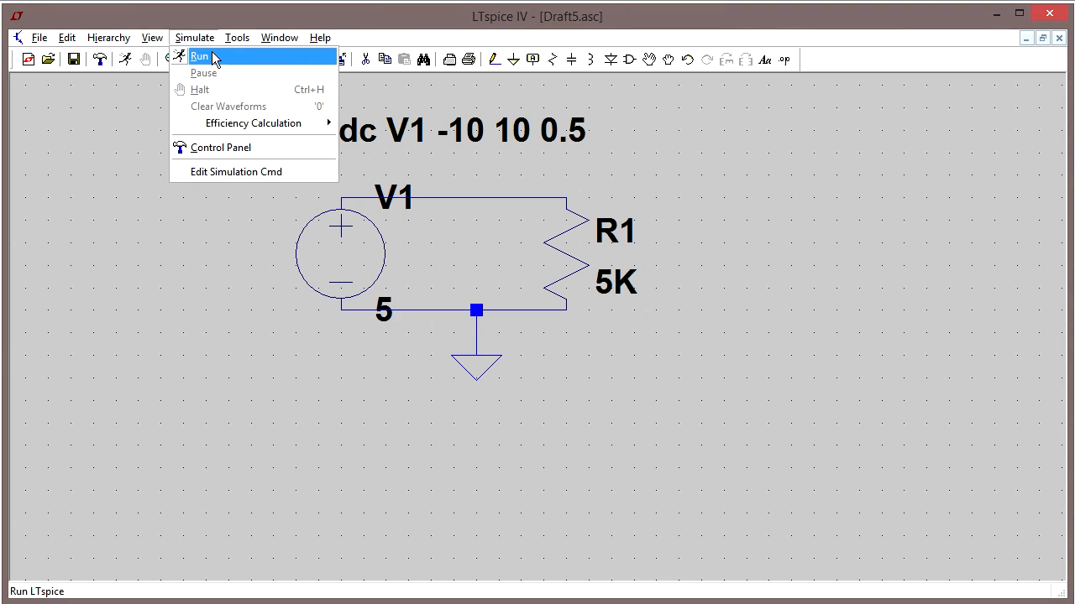
pyautogui.click(200, 56)
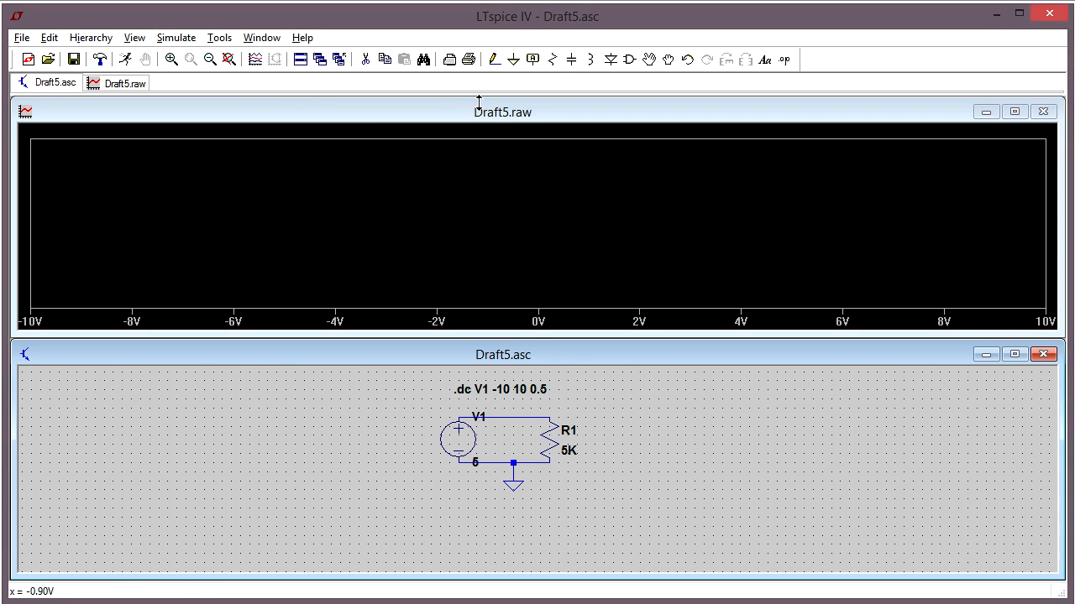
pyautogui.moveTo(446, 159)
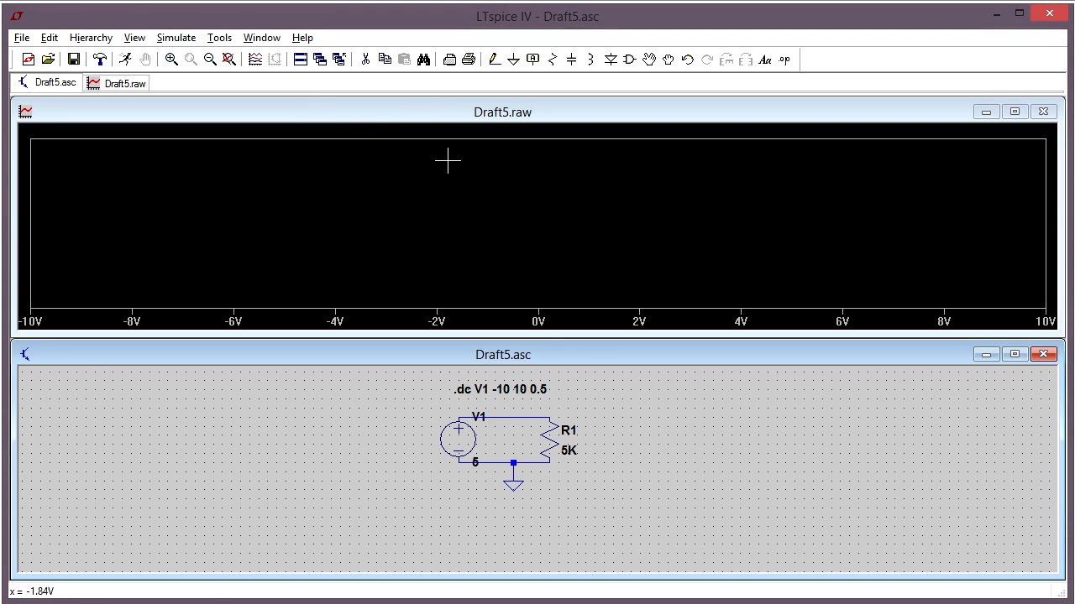
pyautogui.moveTo(422, 192)
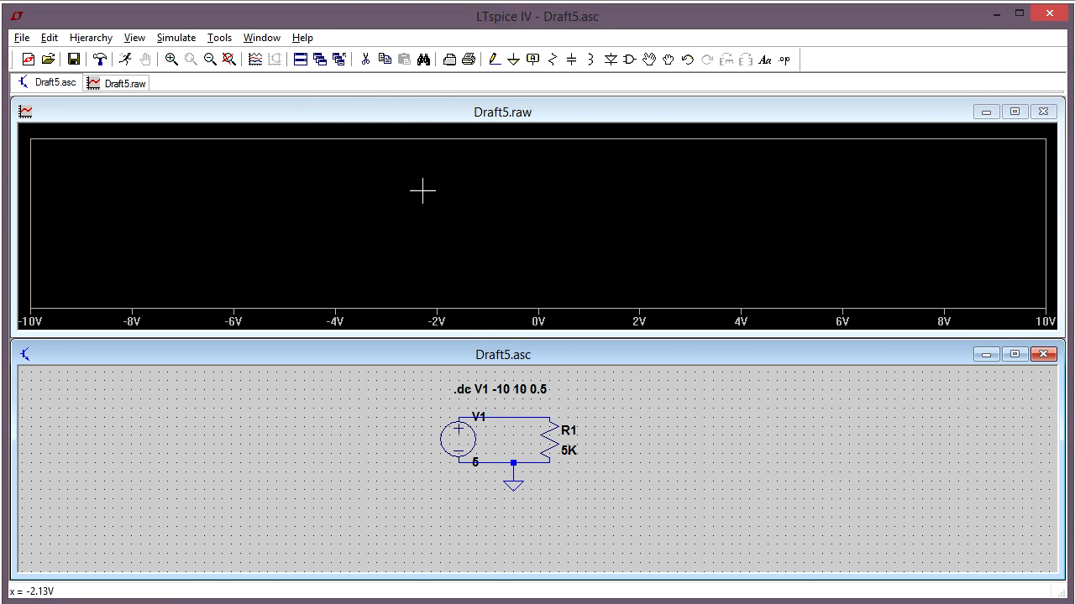
pyautogui.moveTo(420, 231)
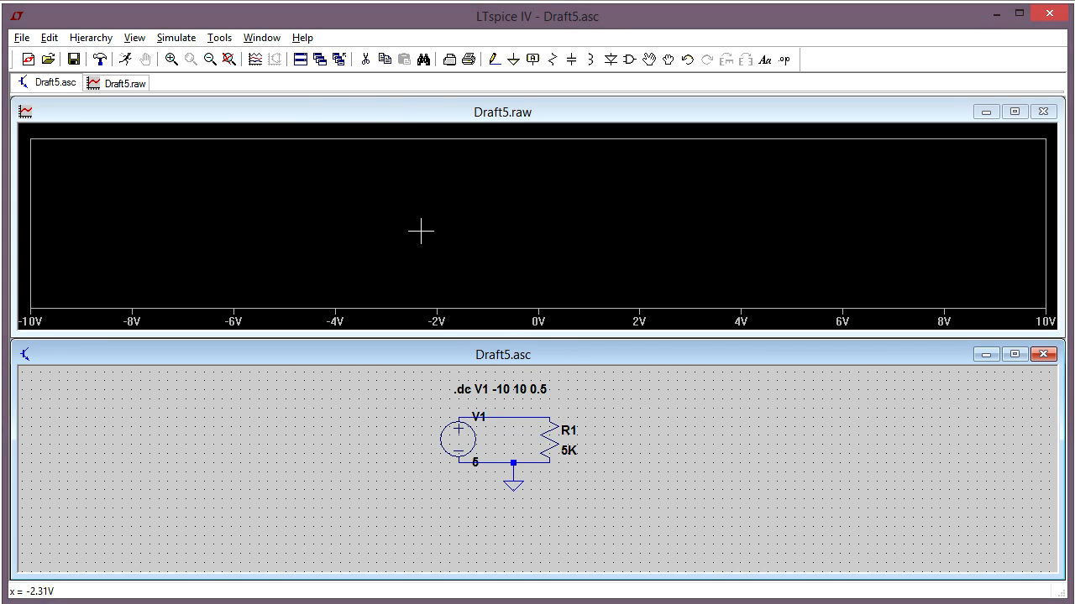
pyautogui.moveTo(561, 395)
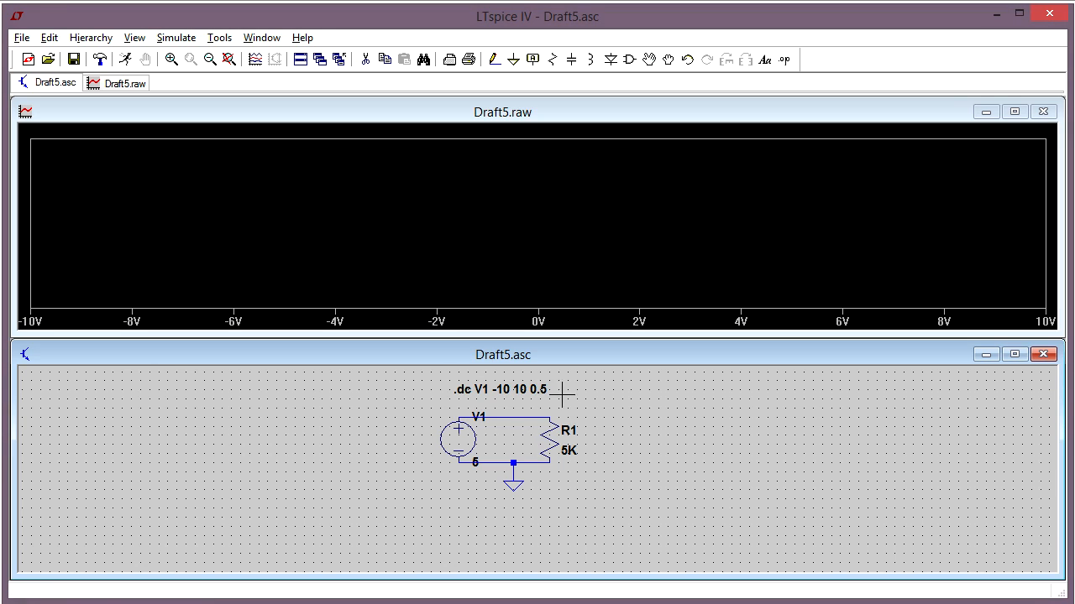
pyautogui.moveTo(406, 259)
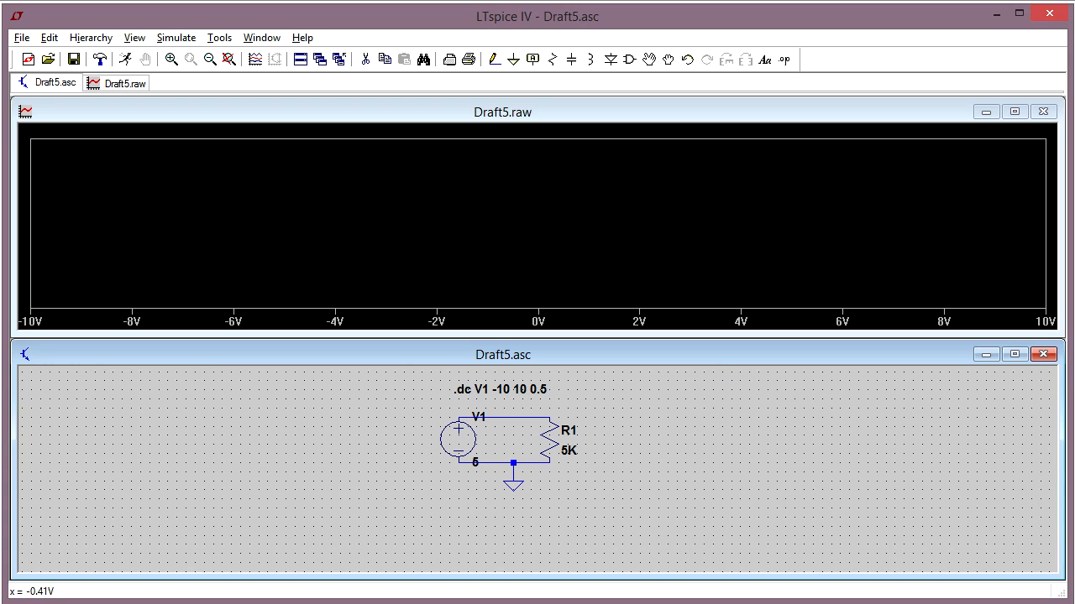
pyautogui.click(262, 37)
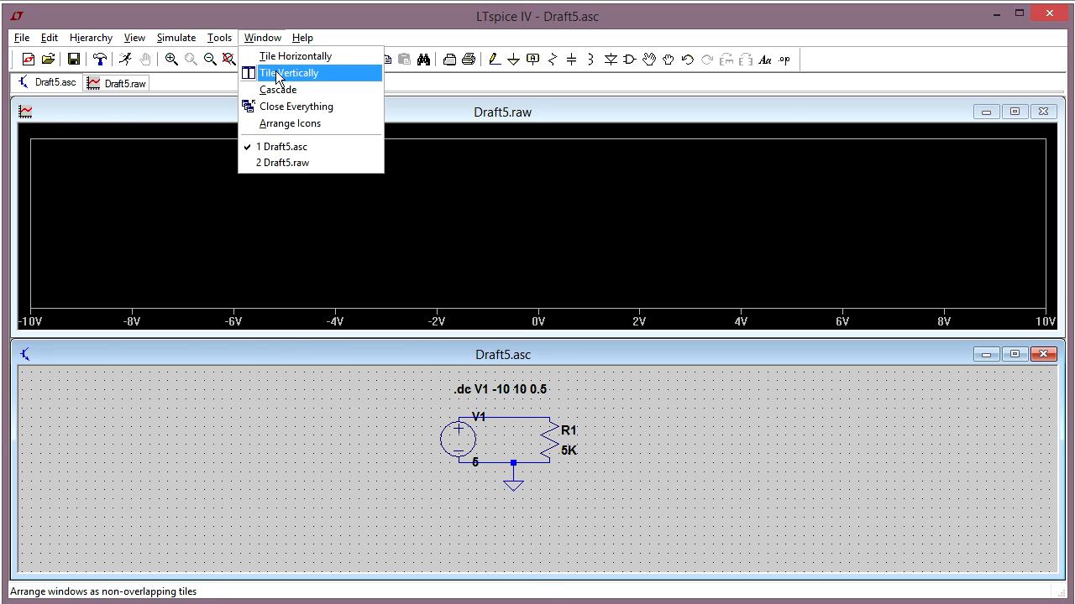
pyautogui.click(289, 74)
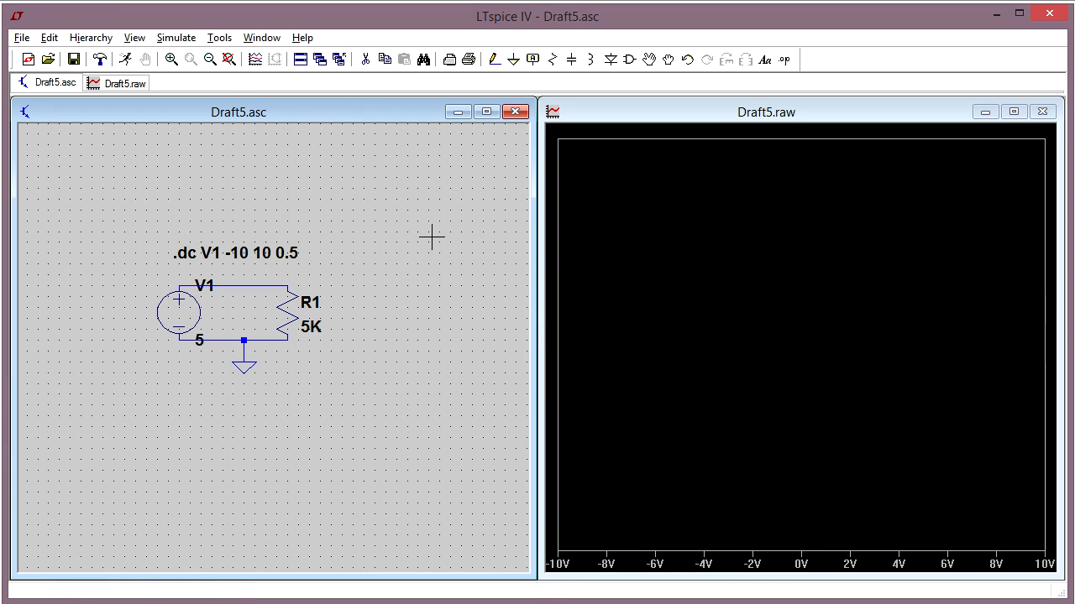
pyautogui.moveTo(604, 326)
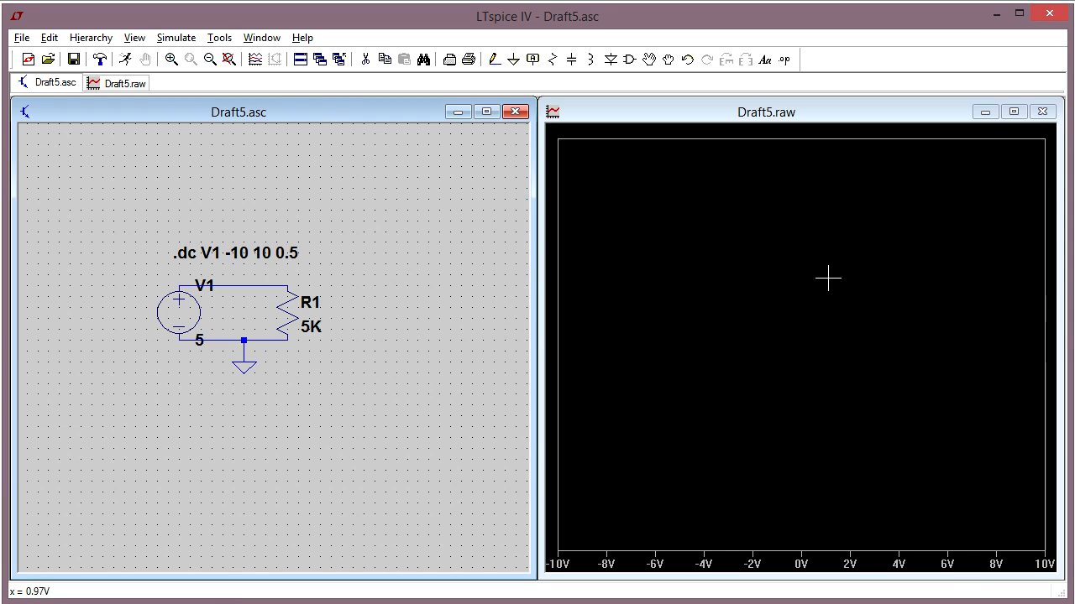
pyautogui.moveTo(285, 311)
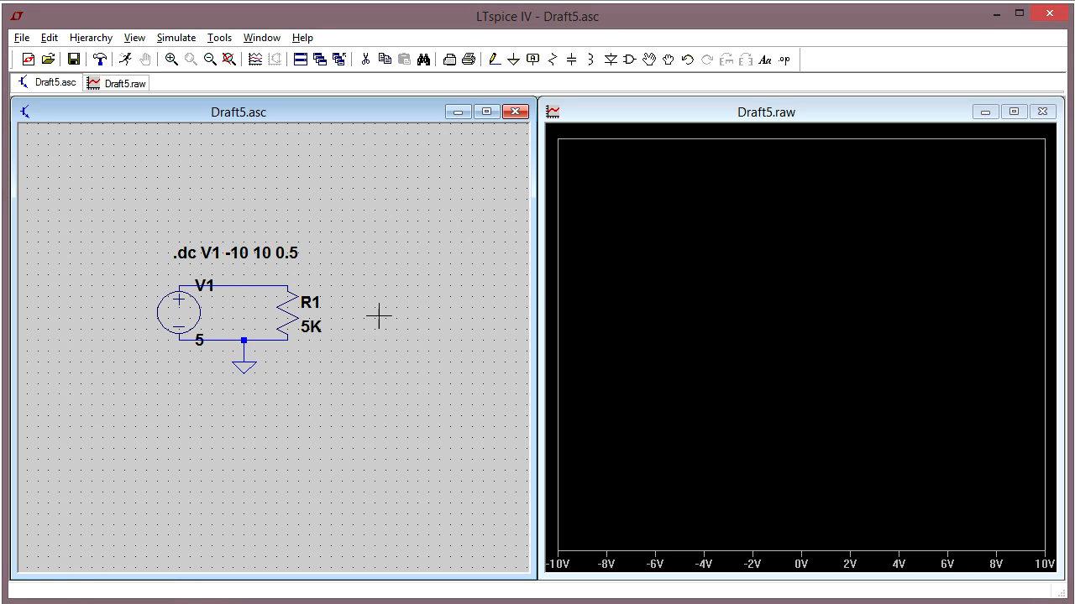
# Plot the current I(R1) through resistor R1 by probing it in the schematic.
pyautogui.click(286, 318)
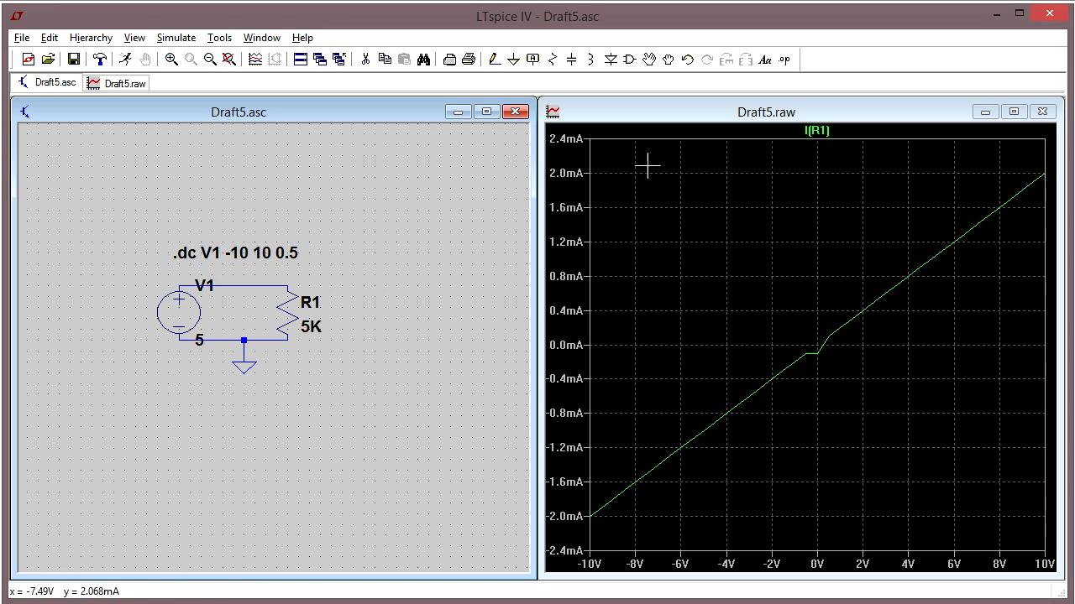
pyautogui.moveTo(701, 239)
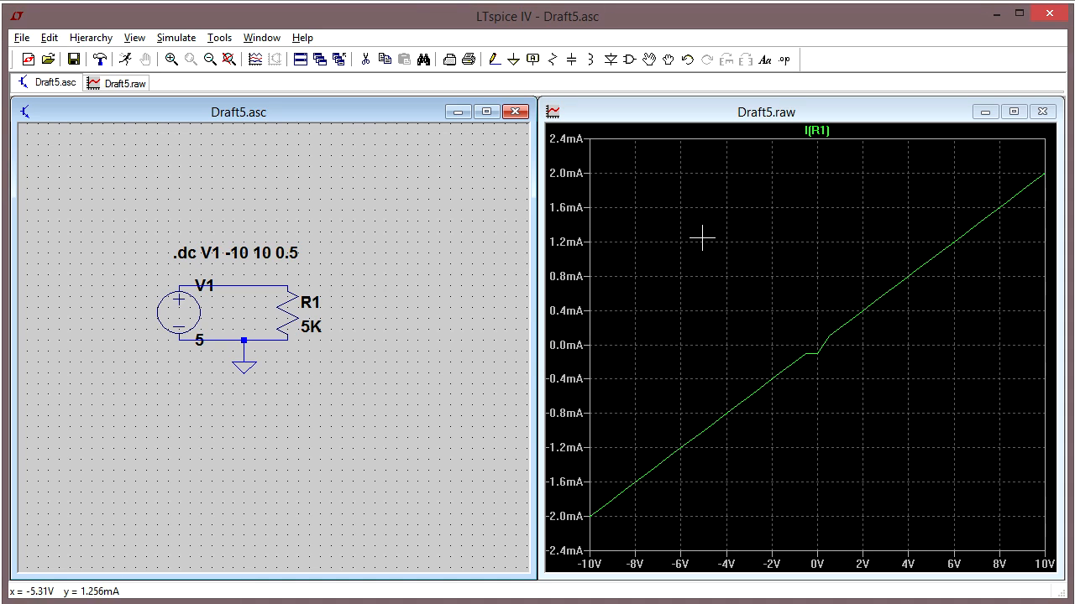
pyautogui.moveTo(591, 511)
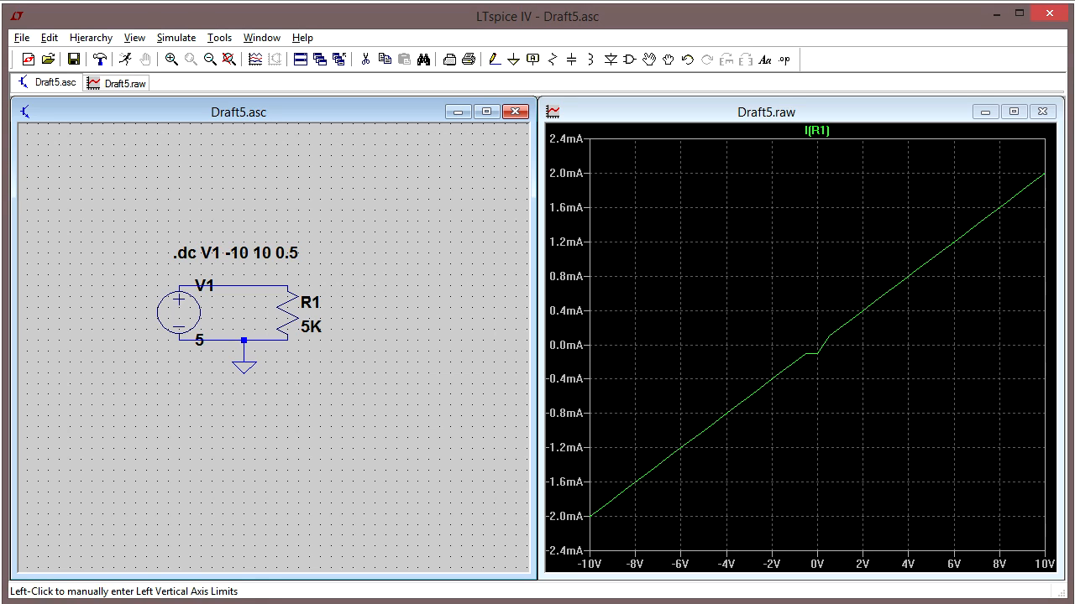
pyautogui.moveTo(742, 266)
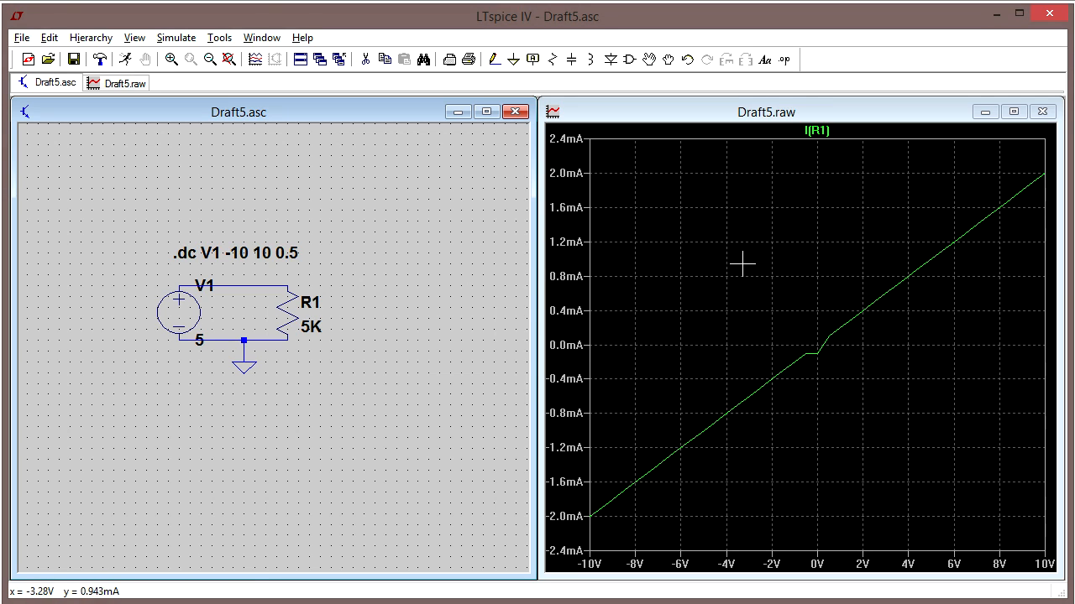
# Enable Mark Data Points on the I(R1) trace via the plot pane's options.
pyautogui.rightClick(740, 264)
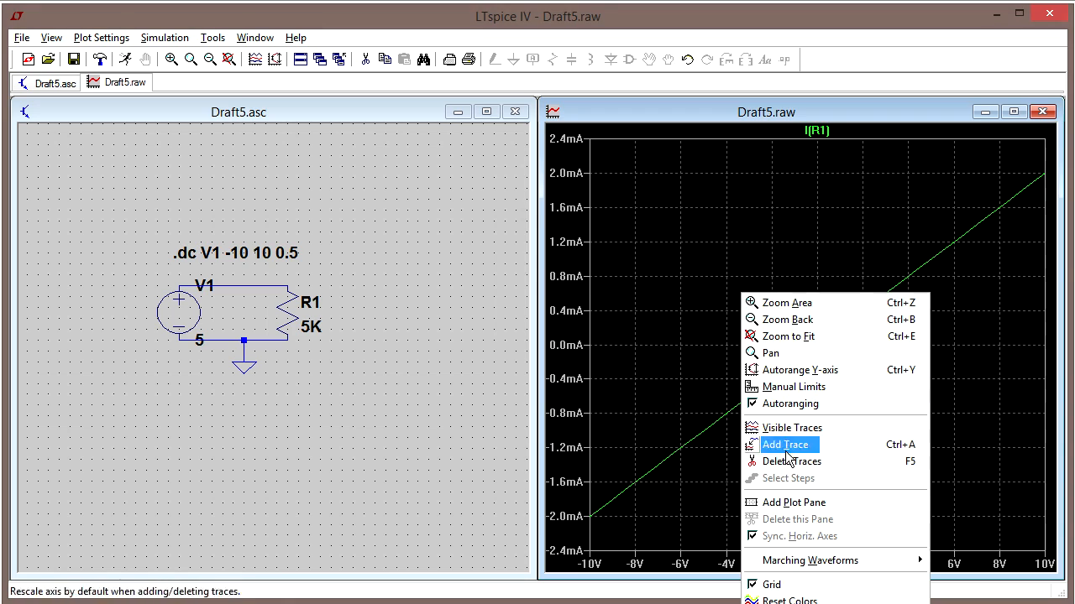
pyautogui.moveTo(772, 353)
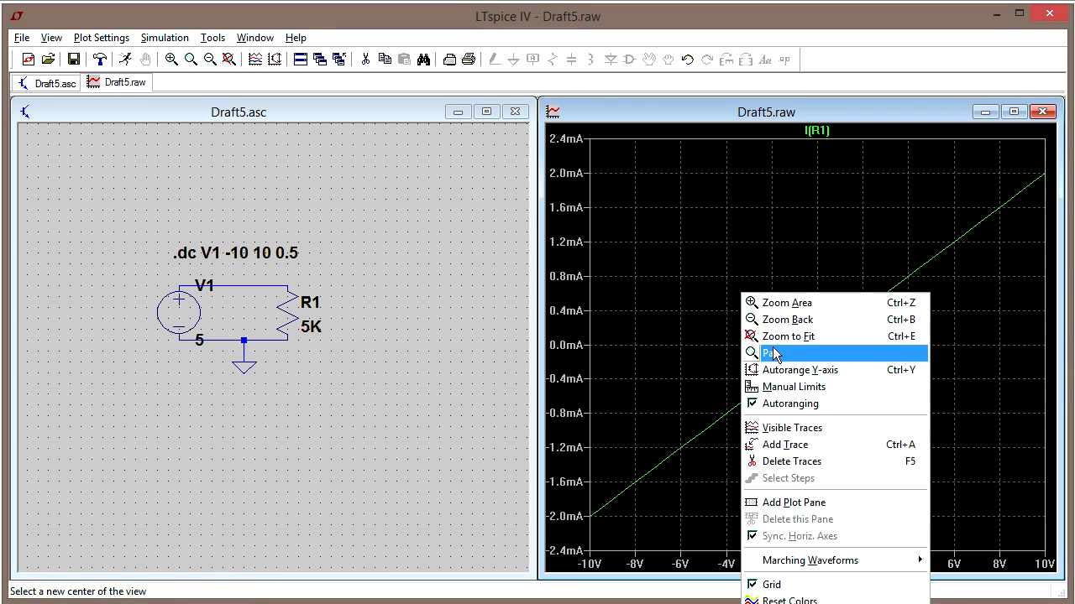
pyautogui.moveTo(786, 335)
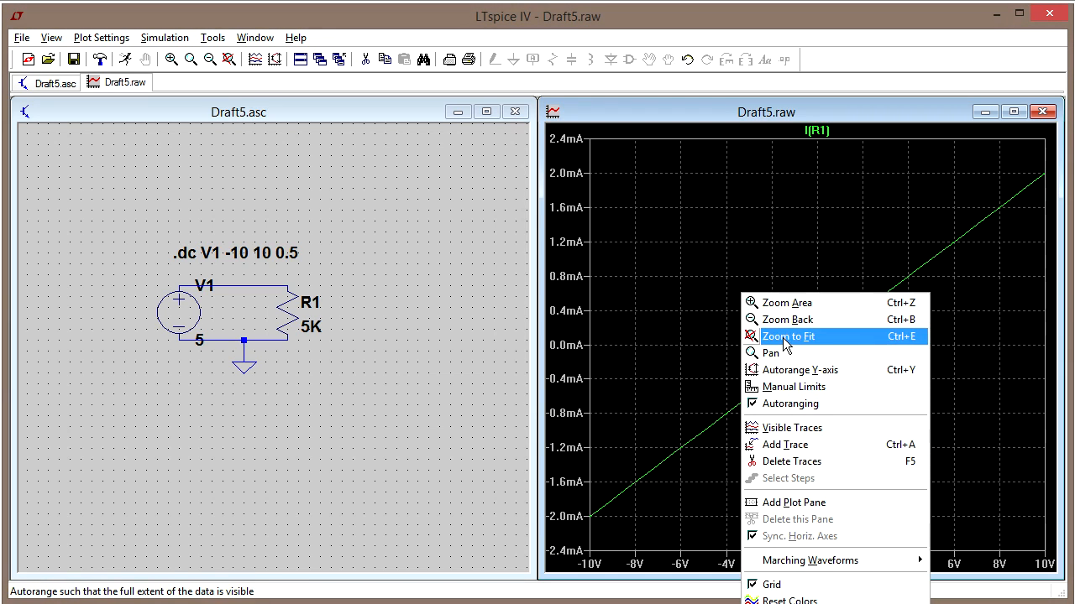
pyautogui.moveTo(809, 561)
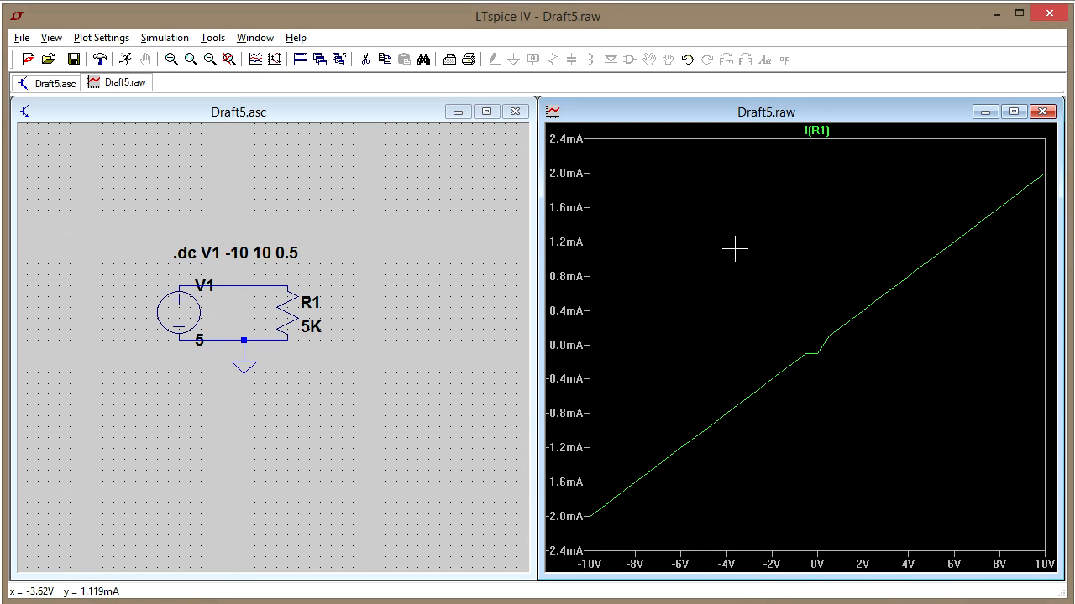
pyautogui.rightClick(736, 248)
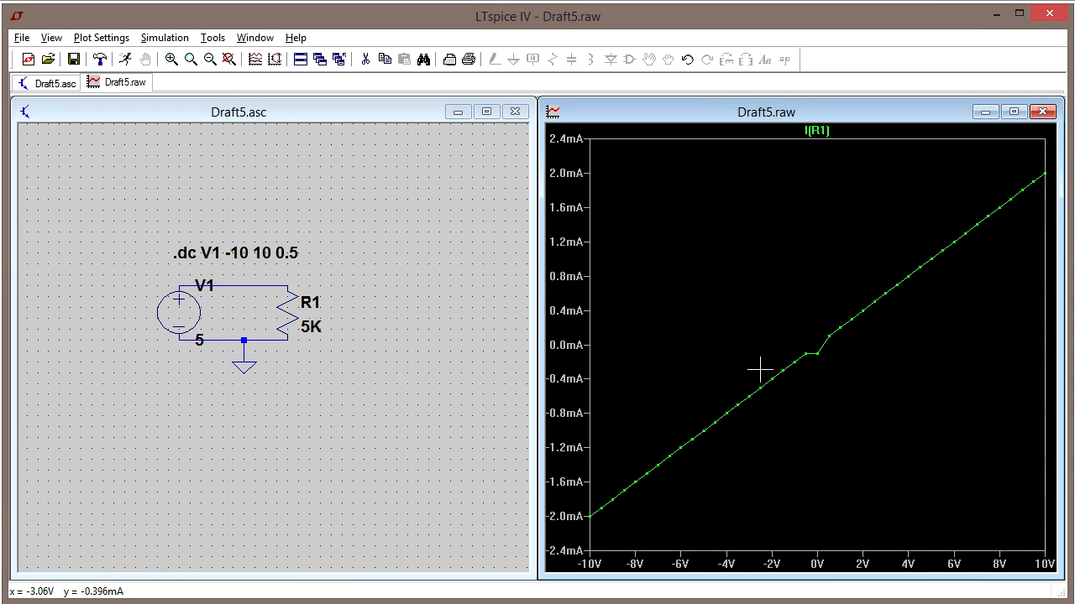
pyautogui.moveTo(698, 396)
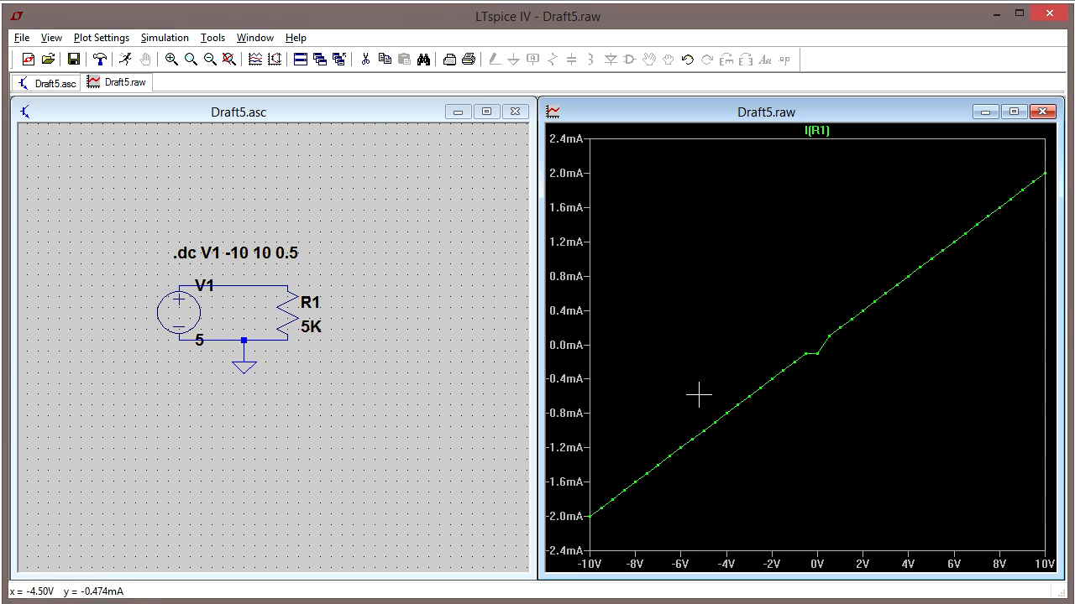
pyautogui.moveTo(705, 315)
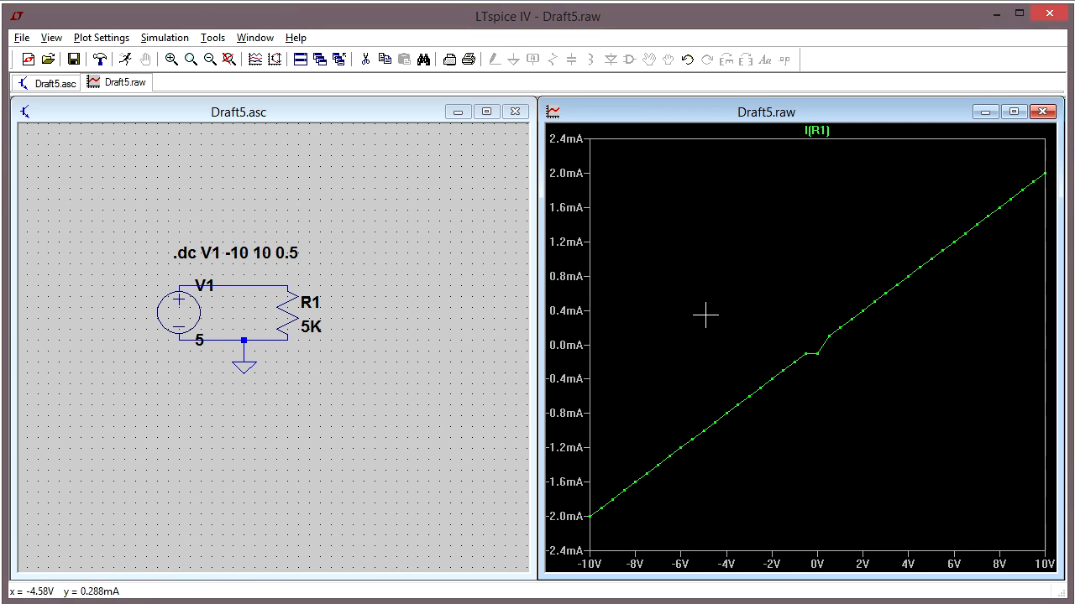
pyautogui.moveTo(390, 299)
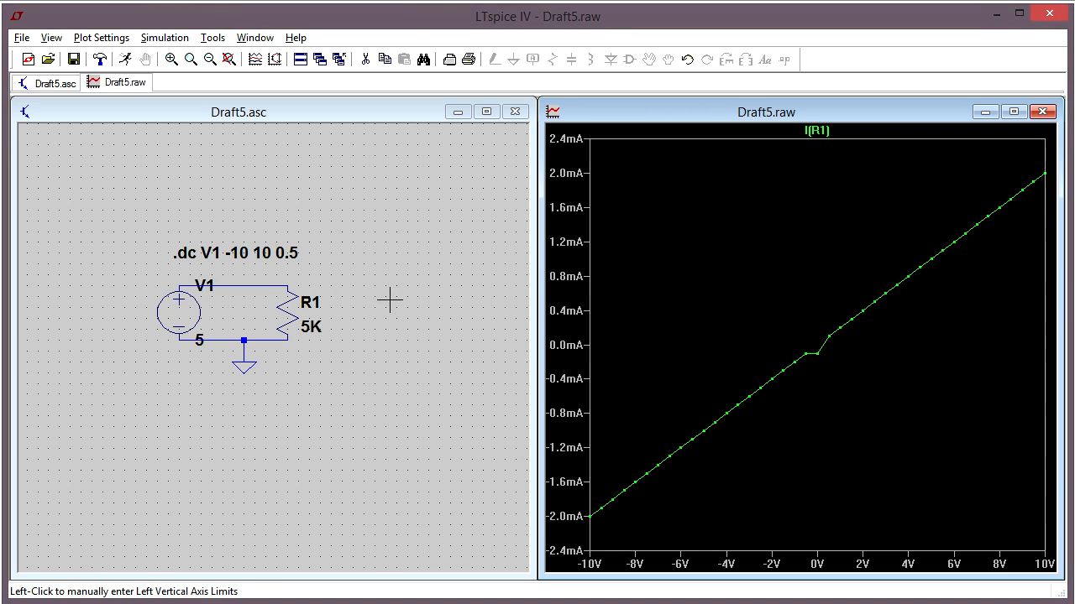
pyautogui.moveTo(312, 248)
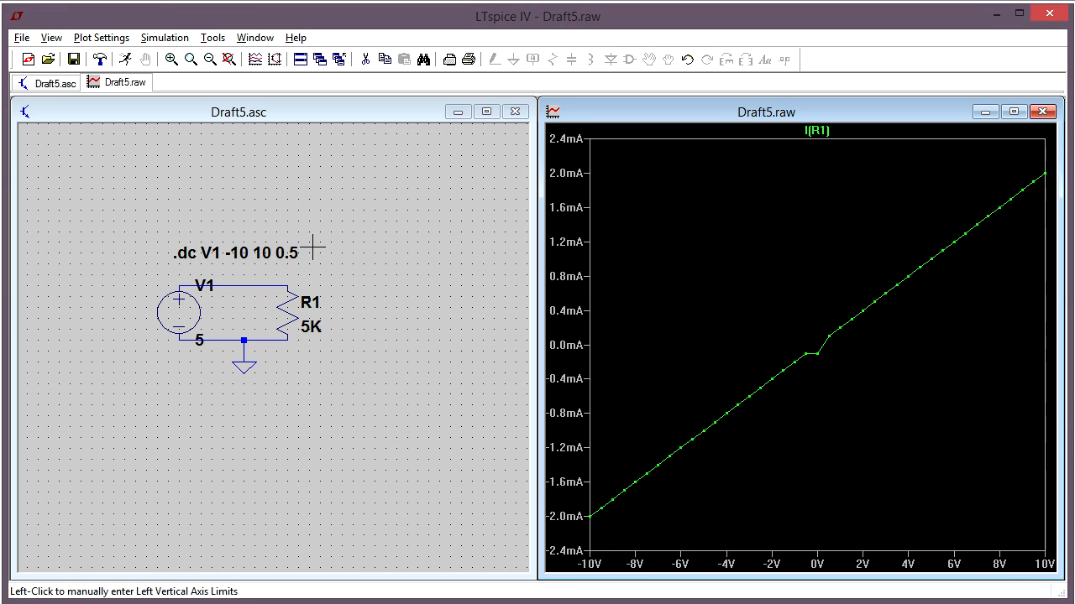
pyautogui.click(235, 111)
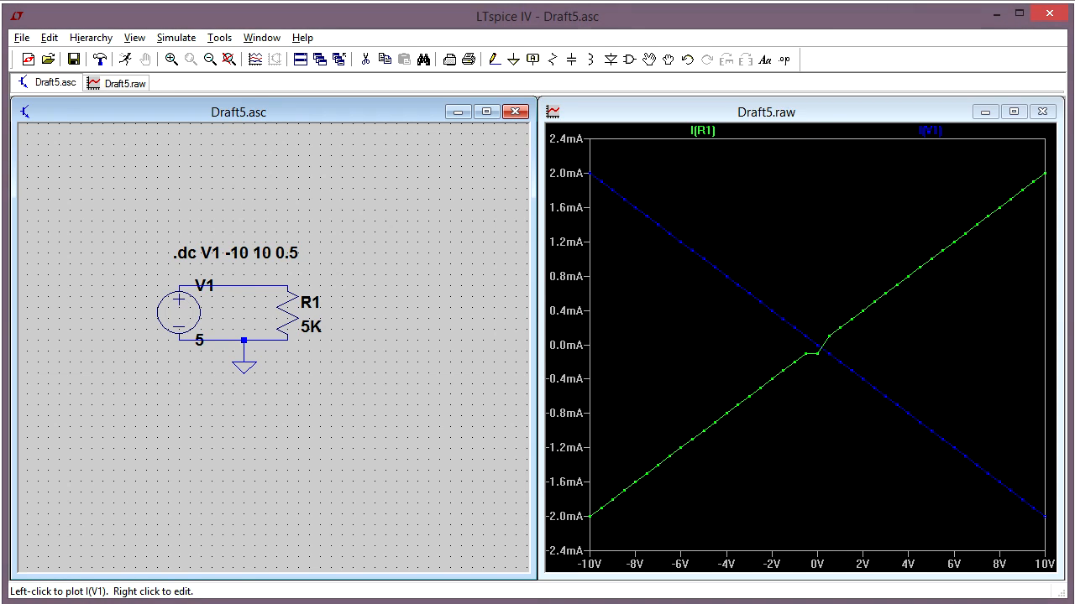
pyautogui.moveTo(742, 292)
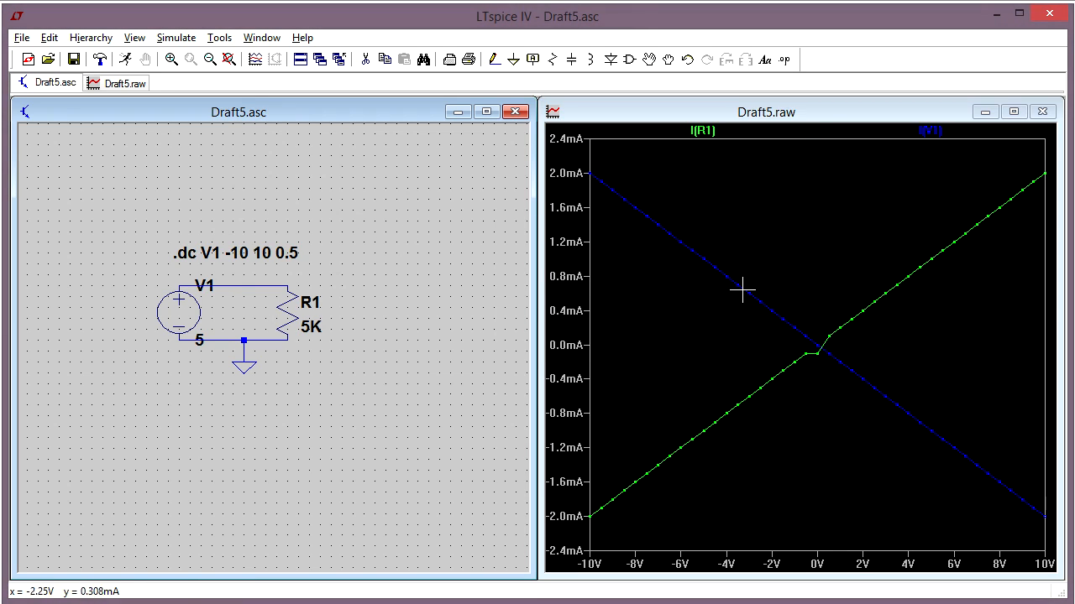
pyautogui.moveTo(596, 168)
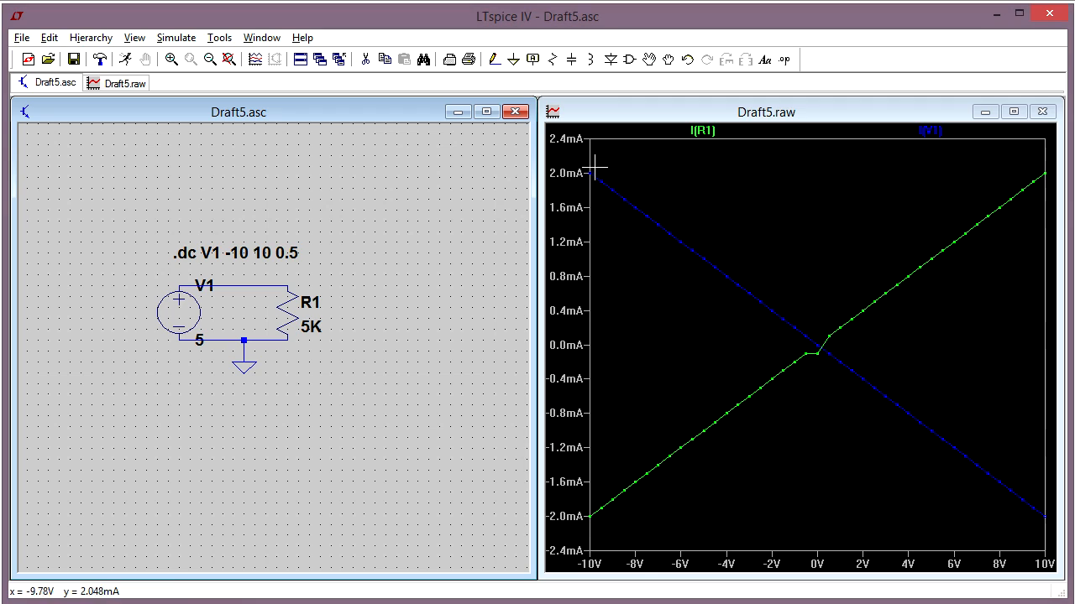
pyautogui.moveTo(776, 286)
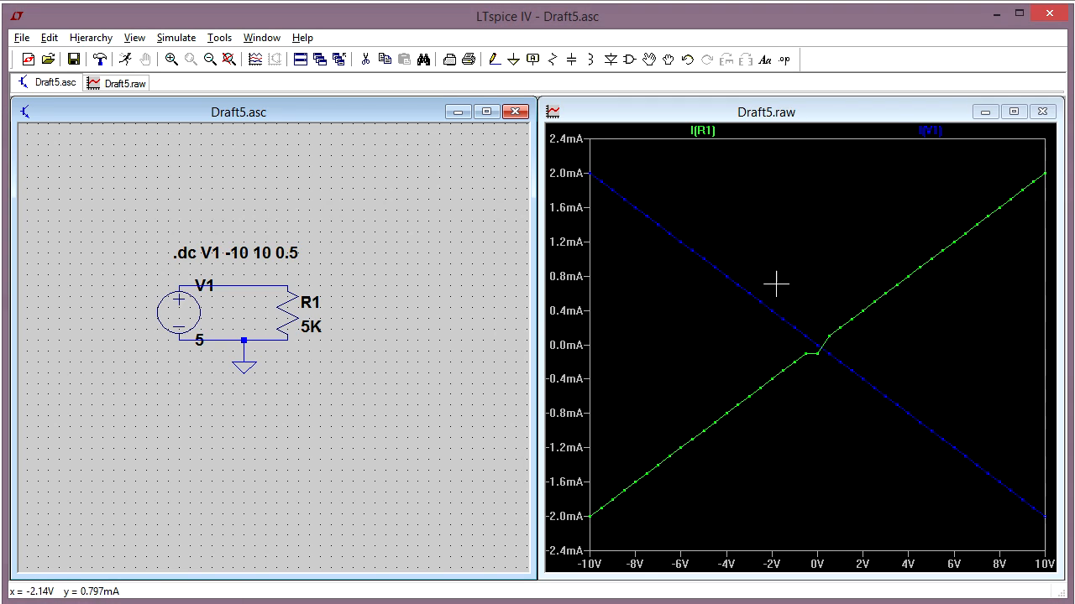
pyautogui.moveTo(903, 452)
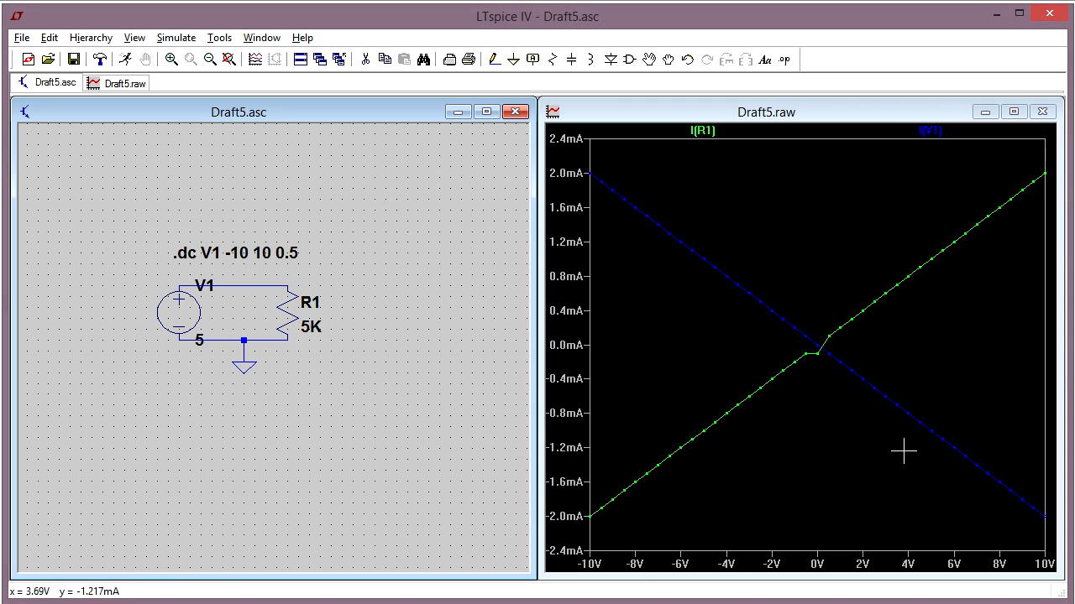
pyautogui.moveTo(715, 215)
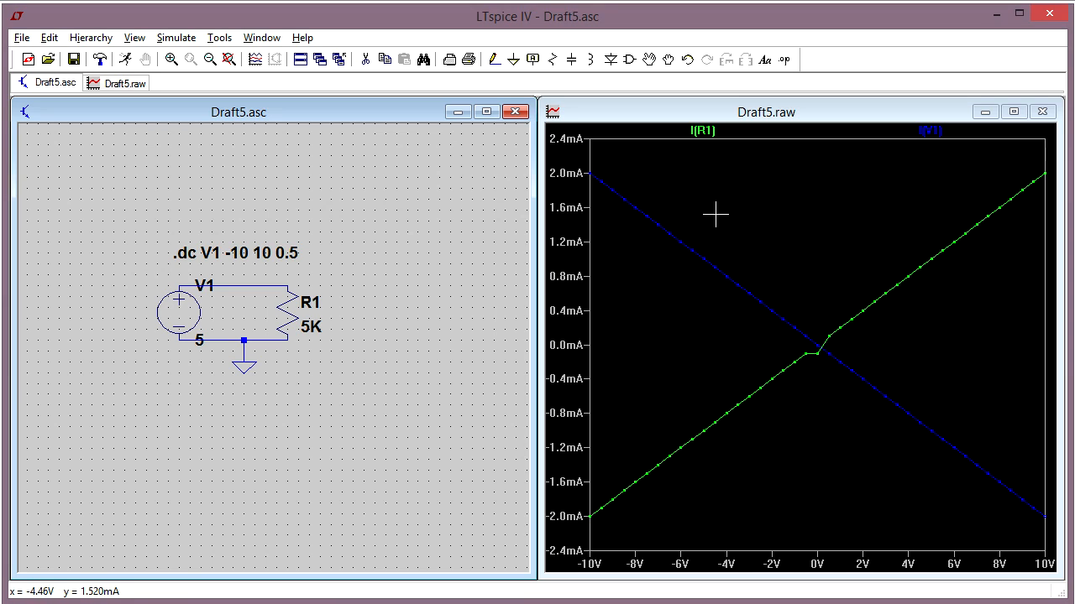
pyautogui.moveTo(627, 141)
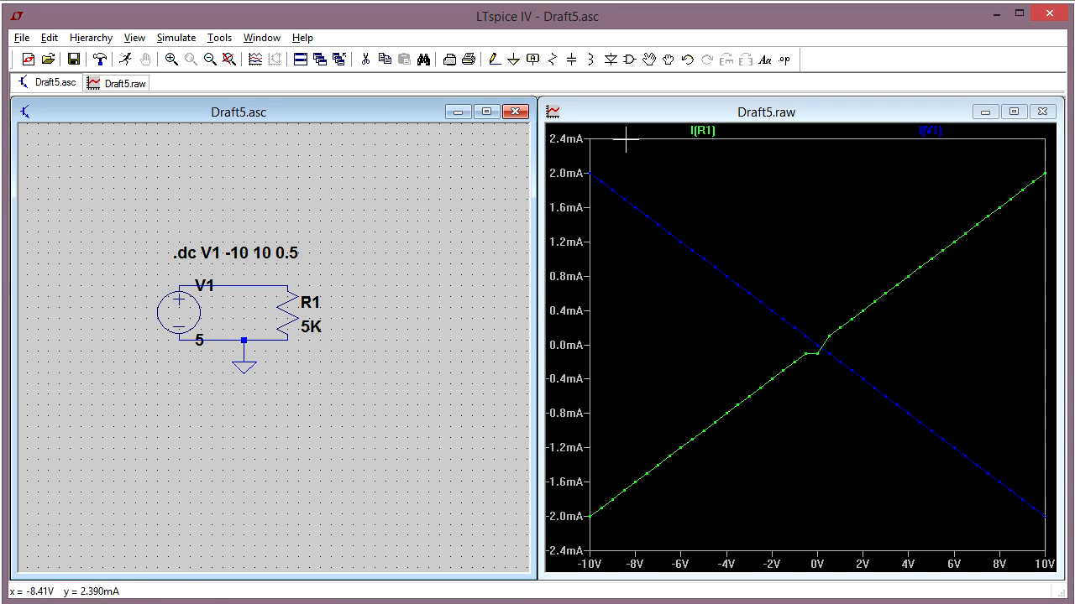
pyautogui.moveTo(732, 388)
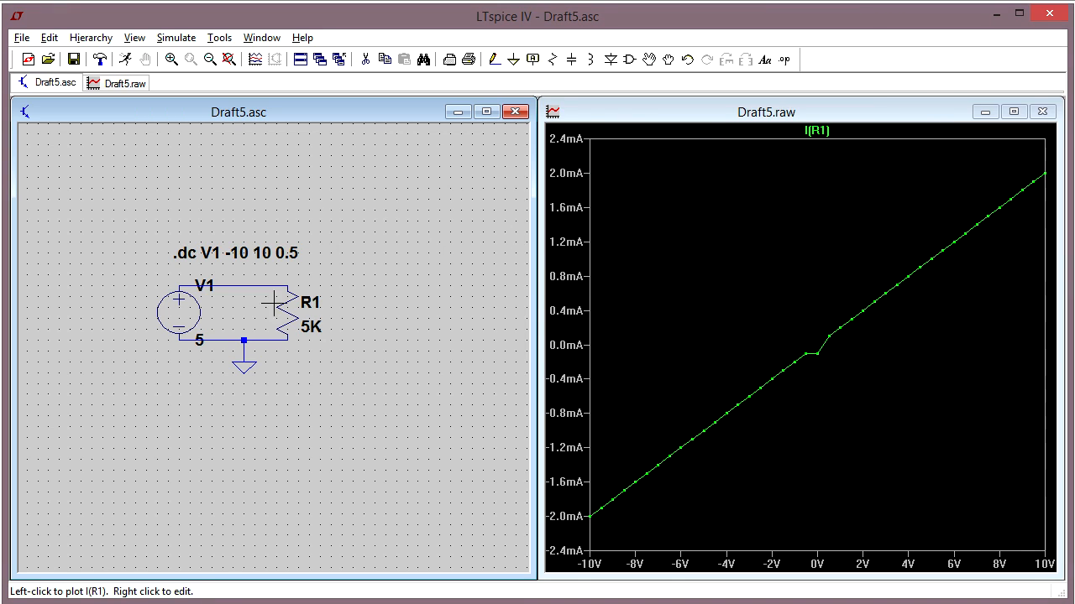
pyautogui.moveTo(937, 258)
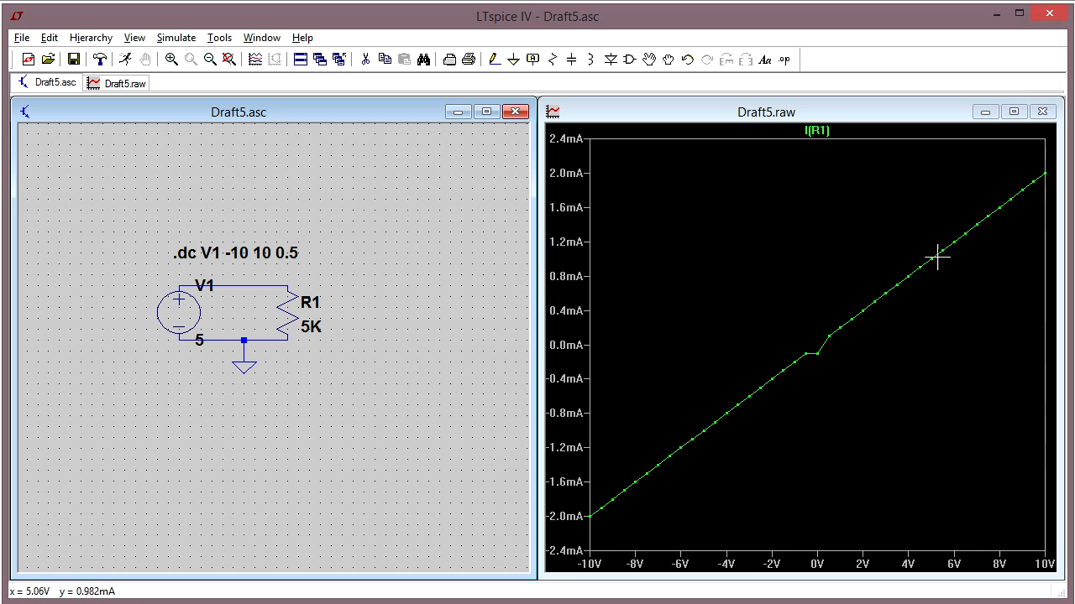
pyautogui.moveTo(699, 350)
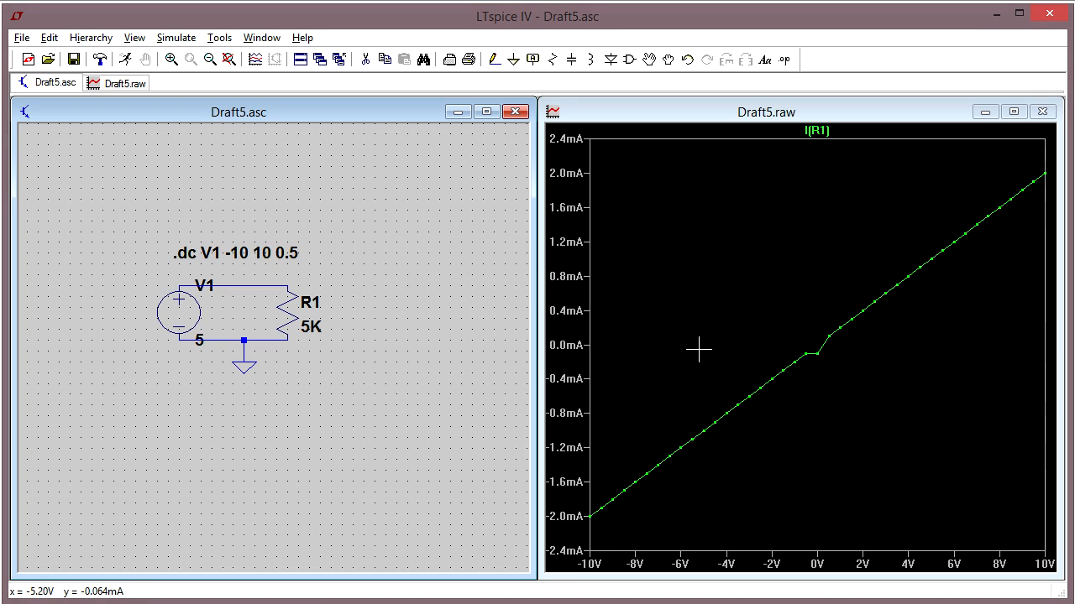
pyautogui.moveTo(604, 460)
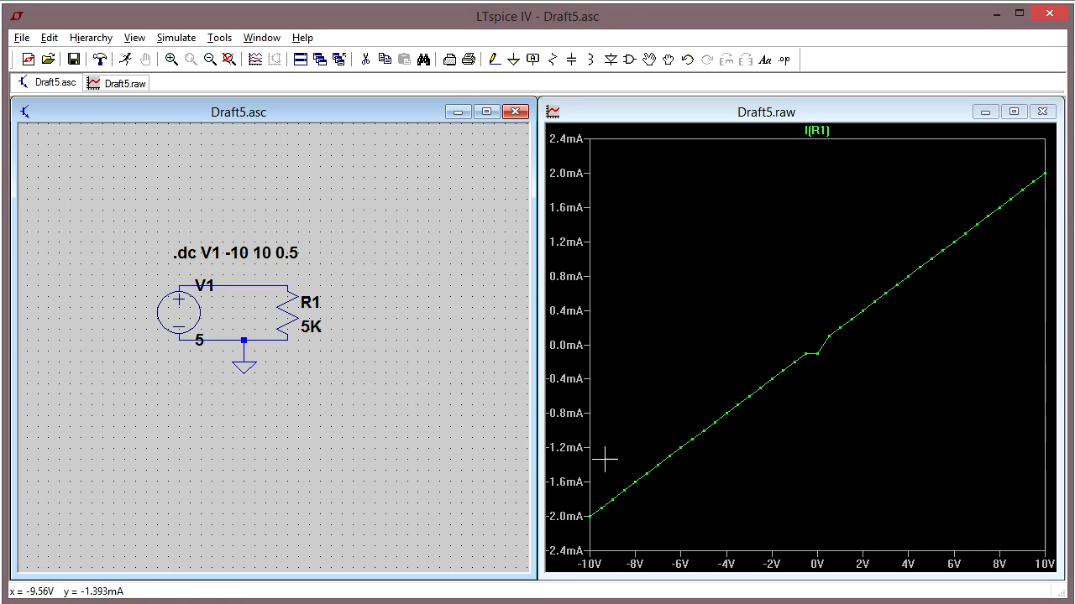
pyautogui.moveTo(789, 295)
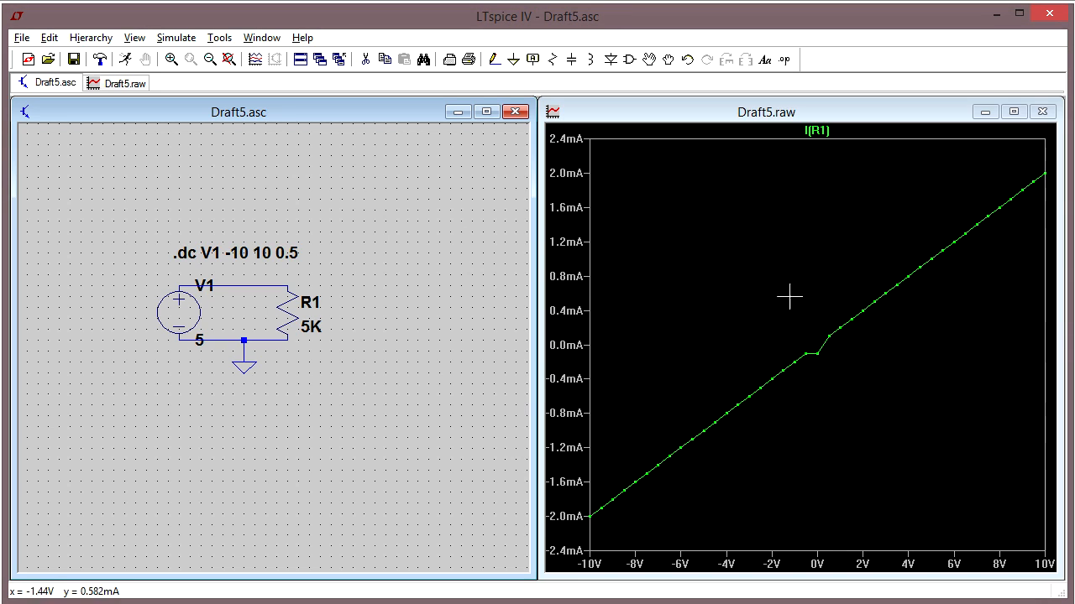
pyautogui.moveTo(600, 273)
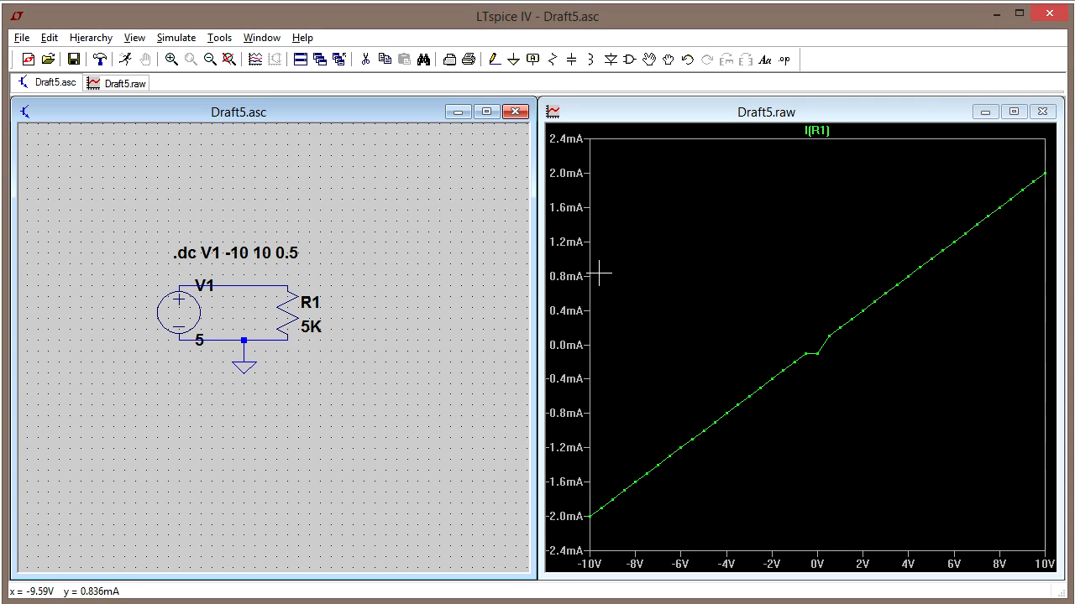
pyautogui.moveTo(141, 98)
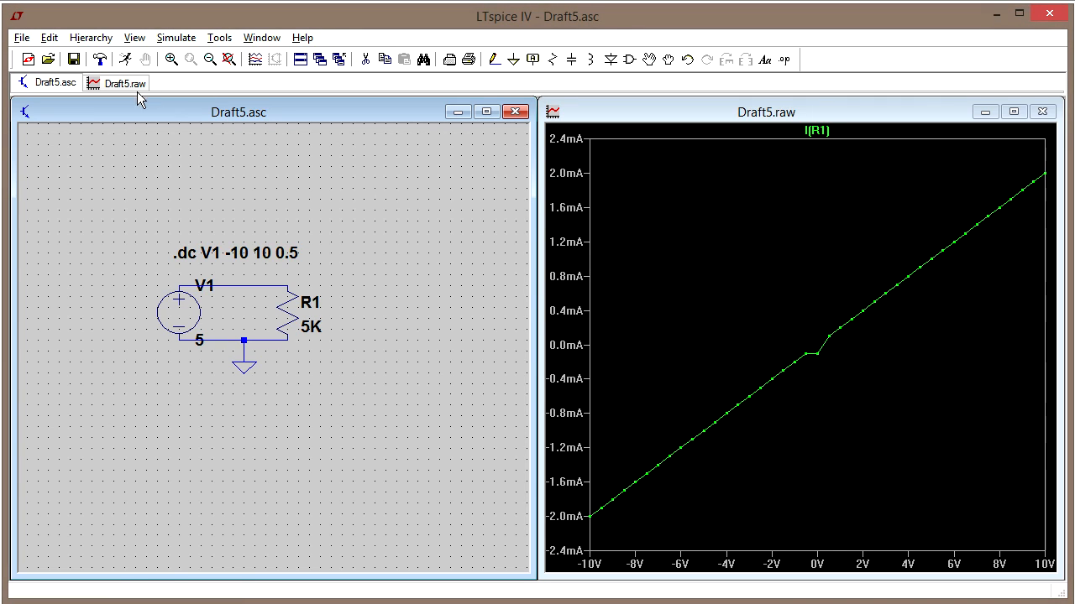
# Activate the Draft5.raw waveform window and show its File menu.
pyautogui.click(20, 37)
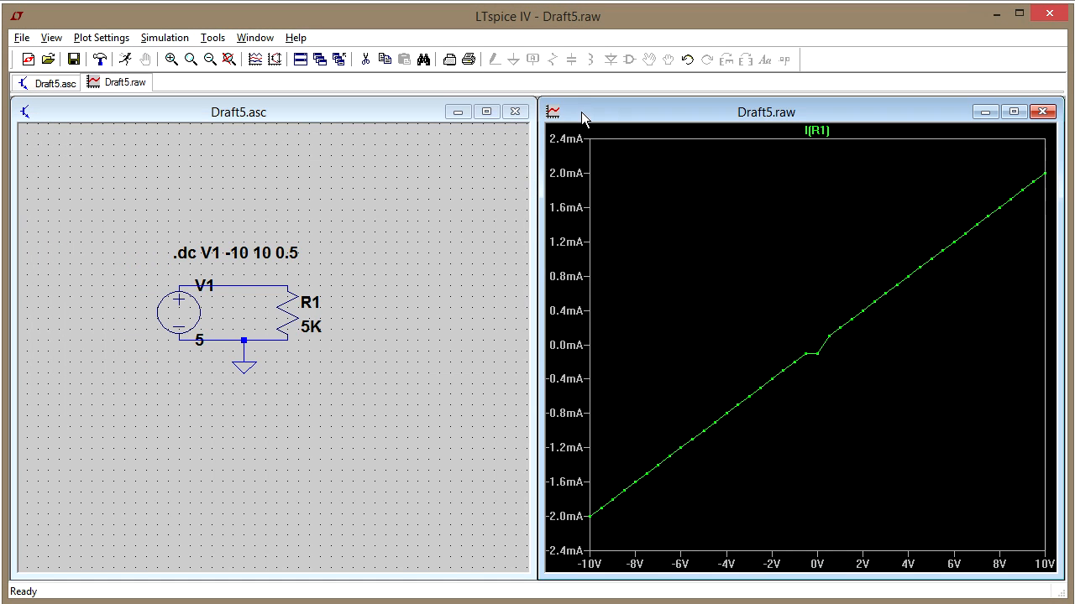
pyautogui.moveTo(641, 145)
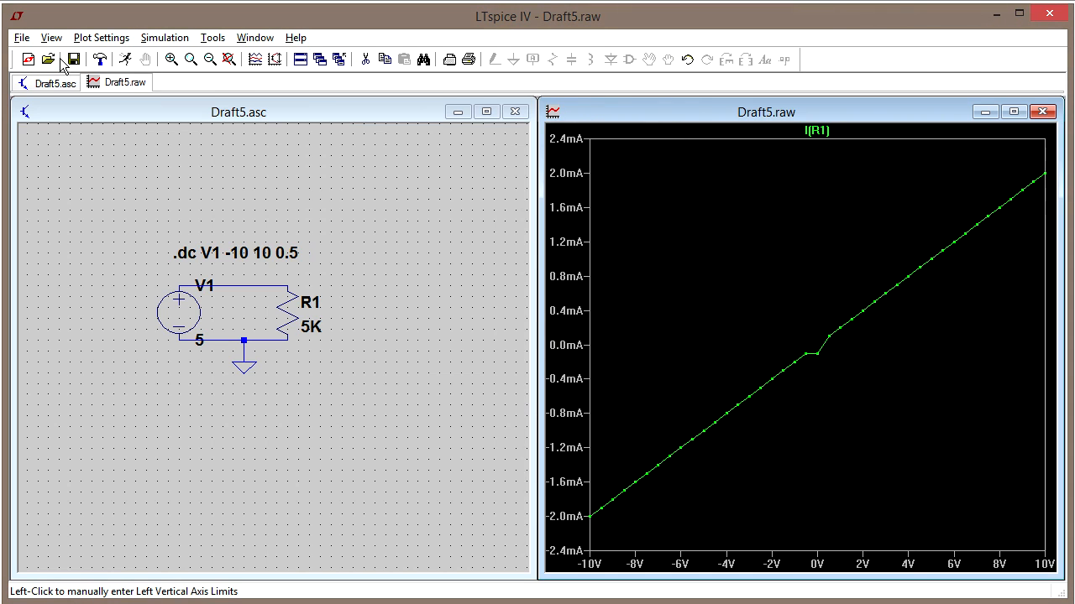
pyautogui.click(22, 37)
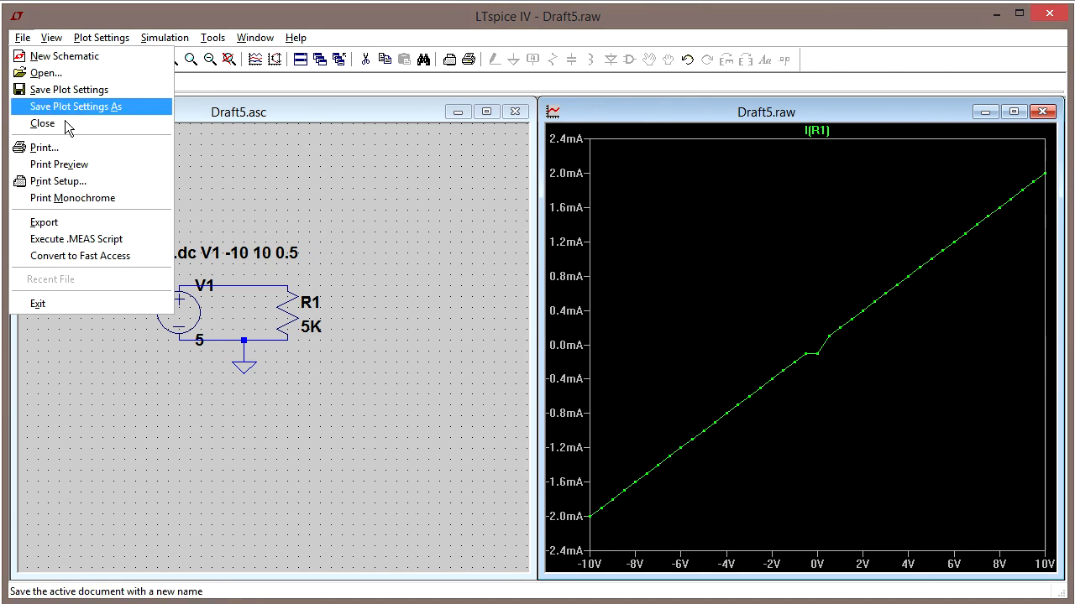
# Start a trace export with only I(R1) selected and the Draft5.txt path highlighted.
pyautogui.click(43, 222)
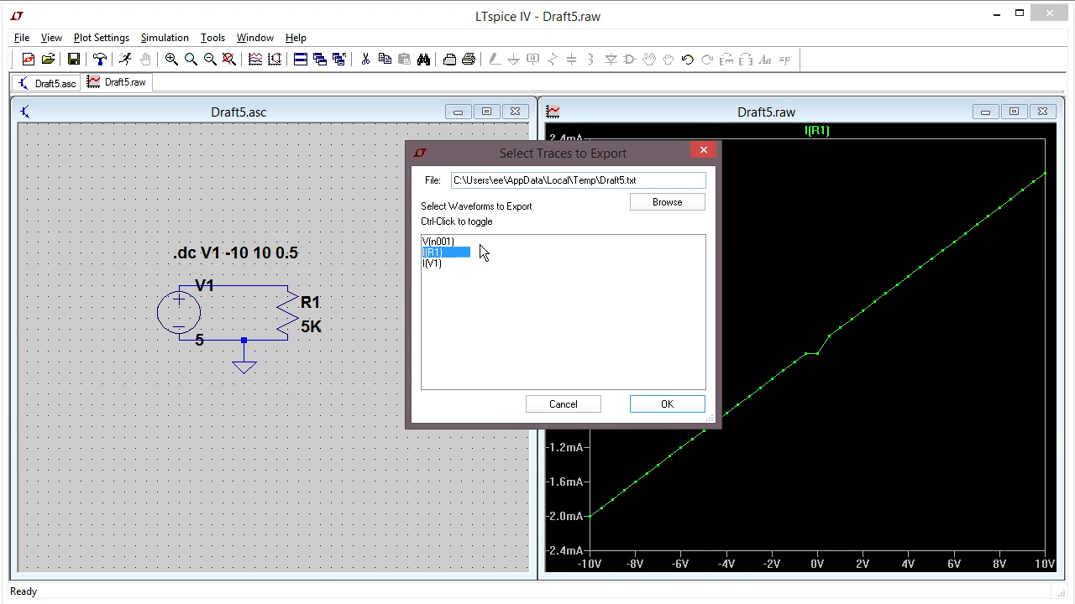
pyautogui.moveTo(428, 225)
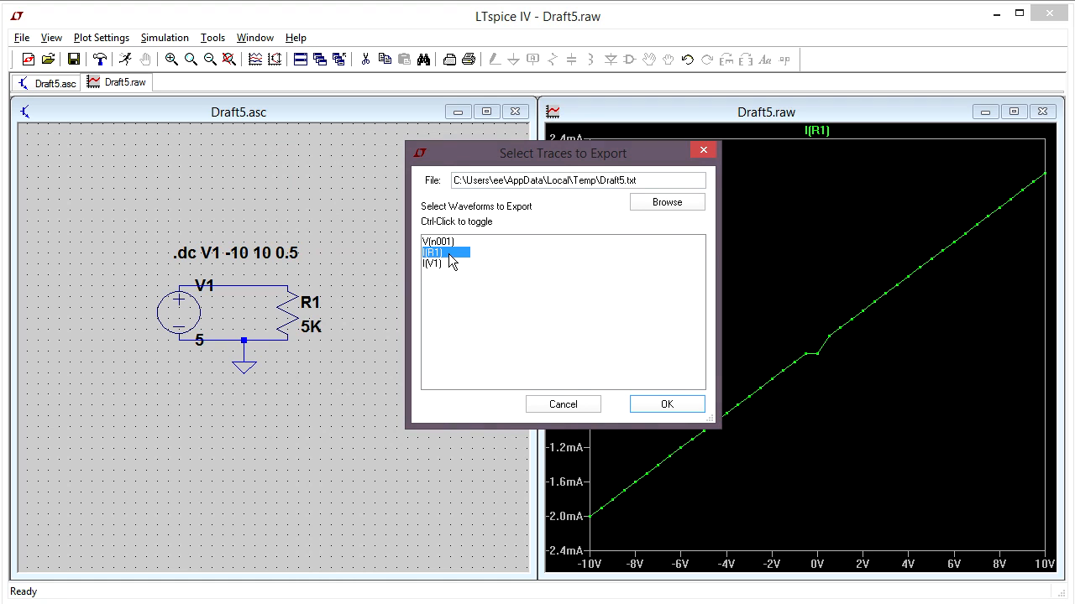
pyautogui.click(438, 242)
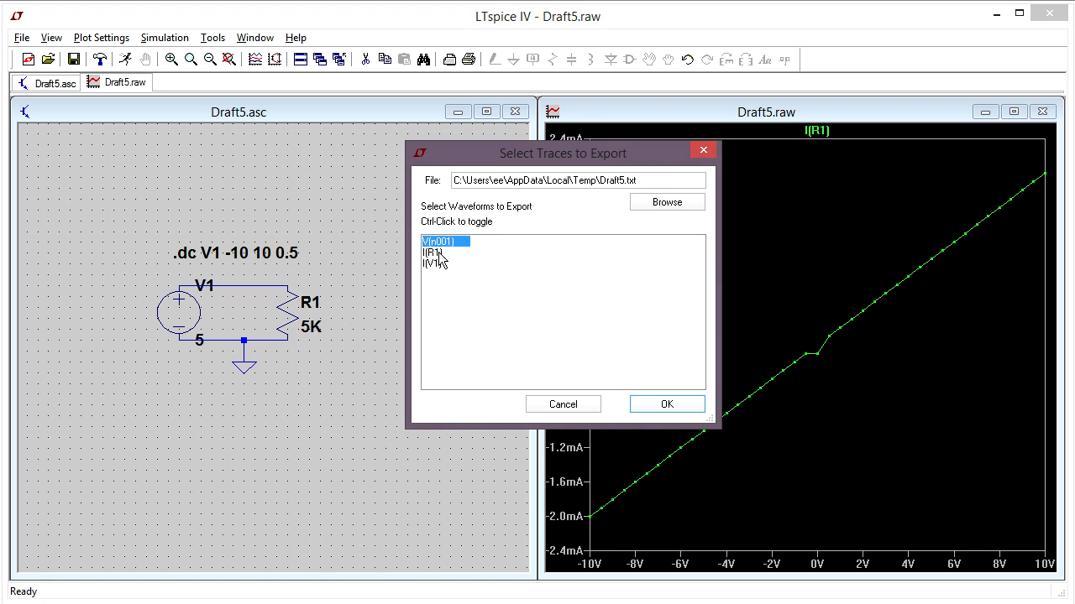
pyautogui.click(433, 252)
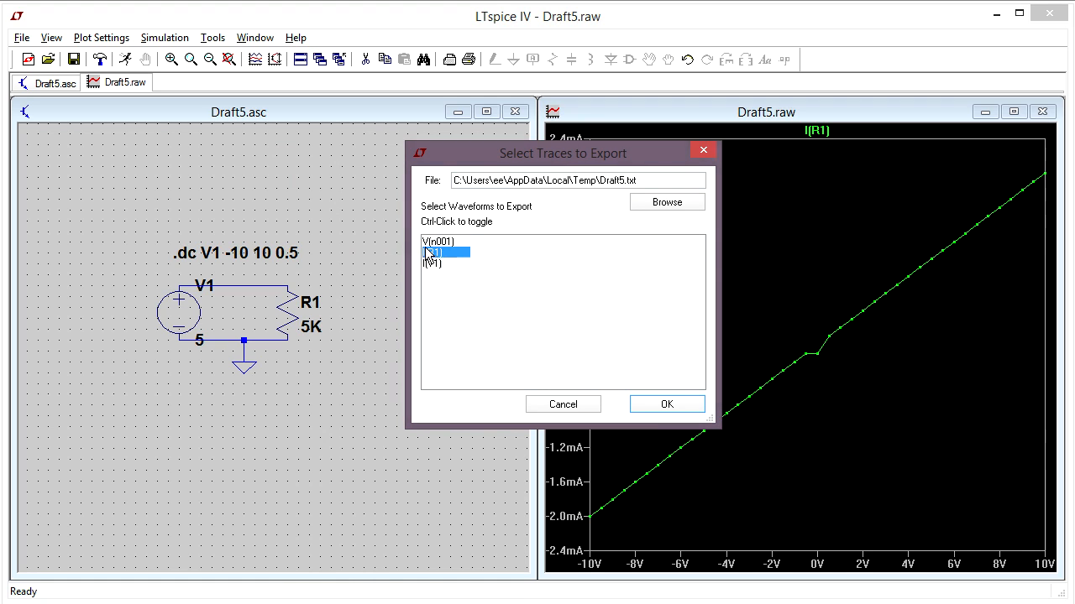
pyautogui.click(433, 262)
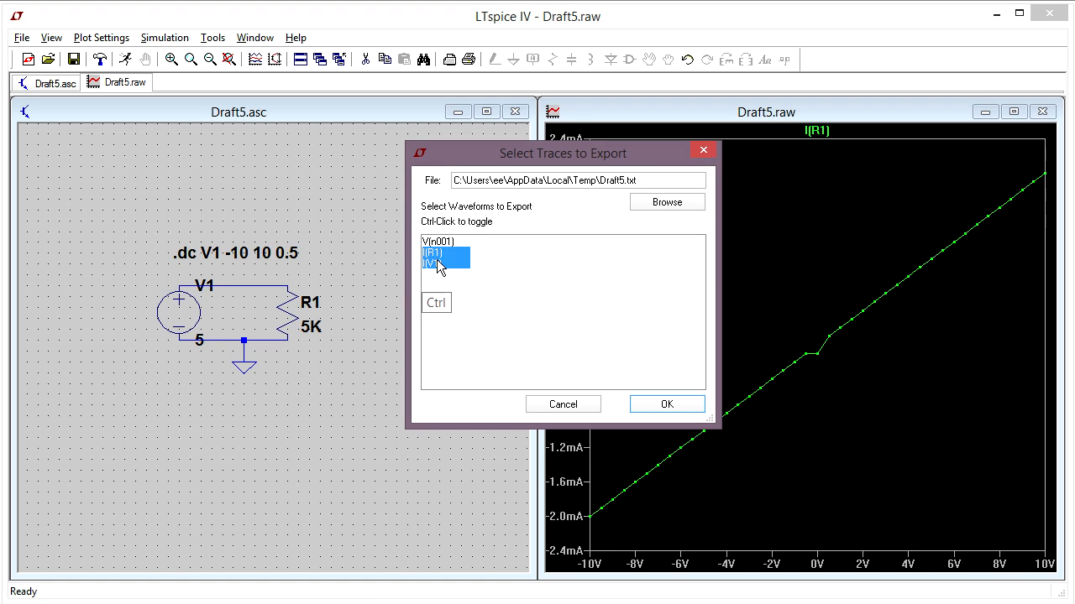
pyautogui.click(433, 252)
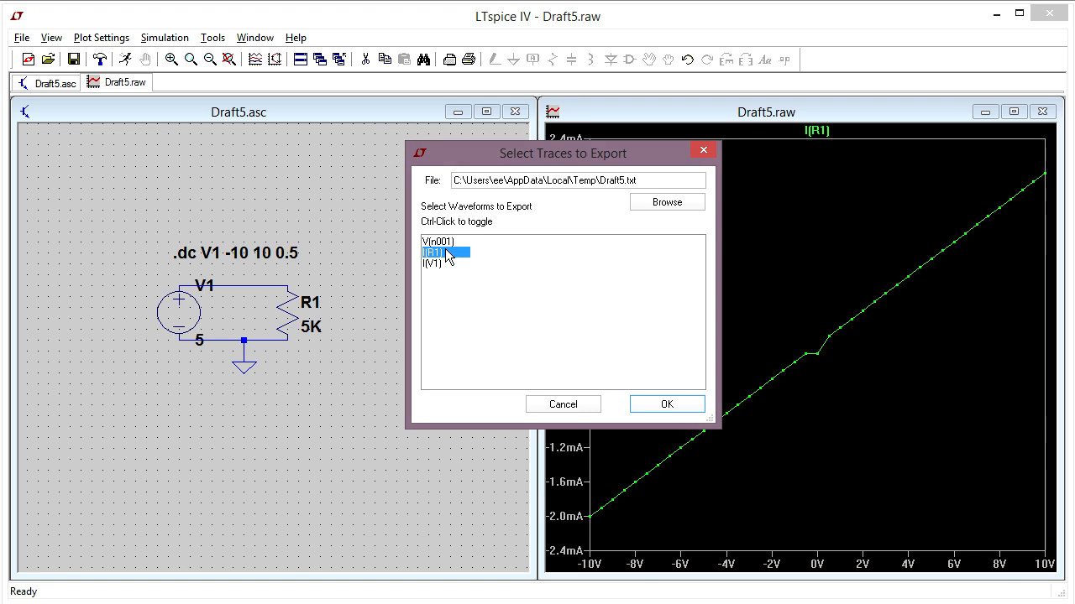
pyautogui.moveTo(546, 231)
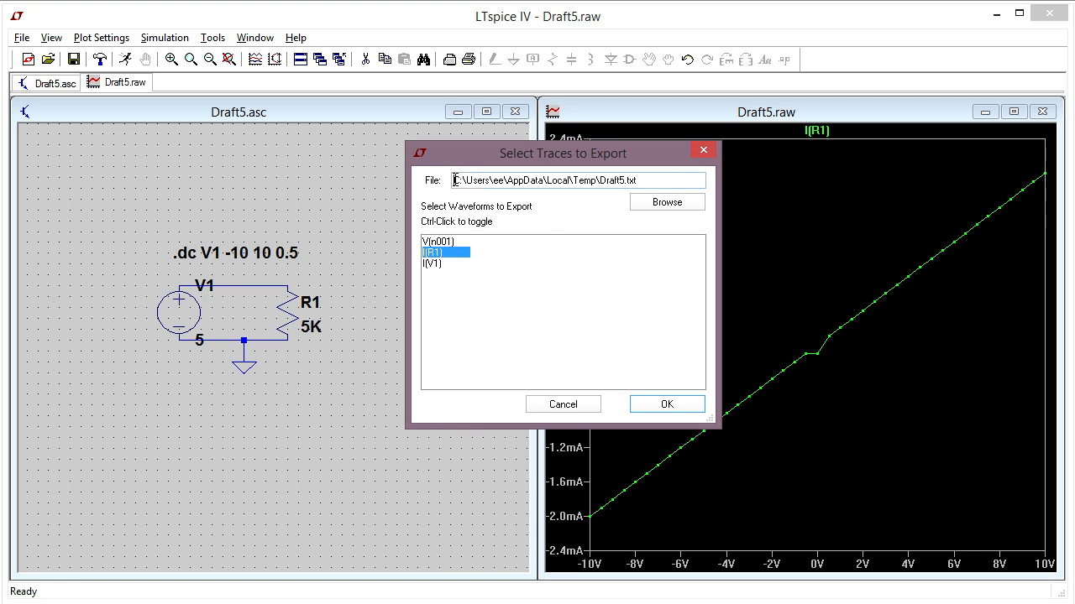
pyautogui.tripleClick(546, 179)
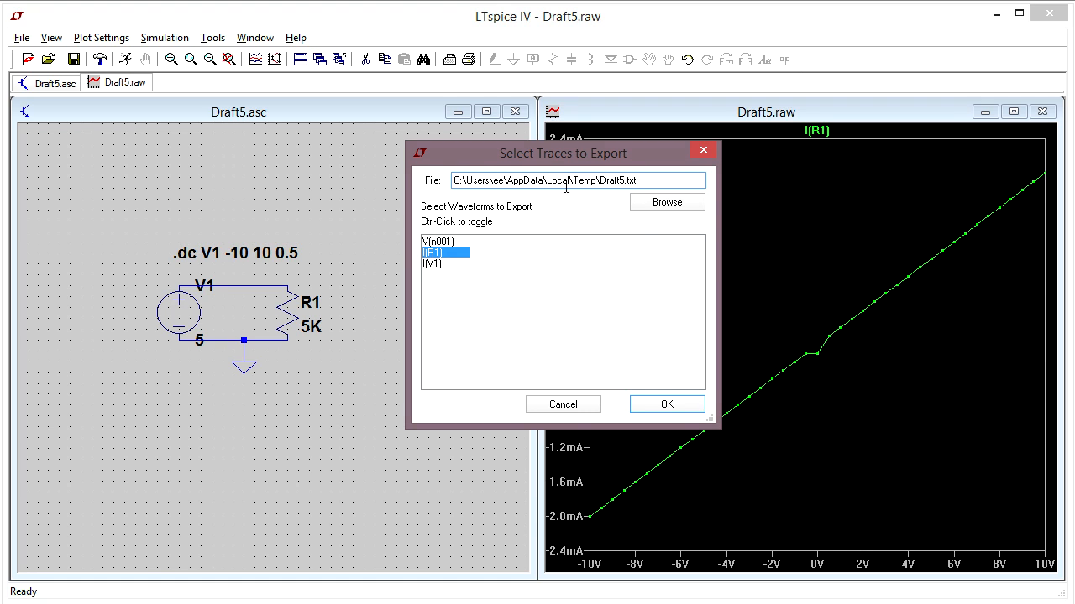
pyautogui.moveTo(514, 267)
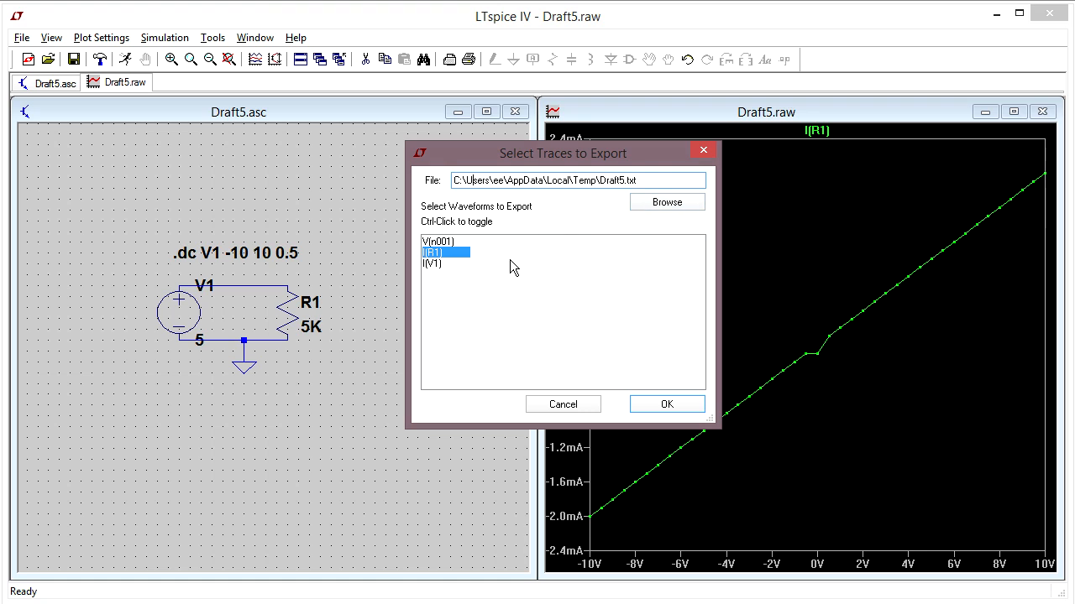
pyautogui.moveTo(527, 210)
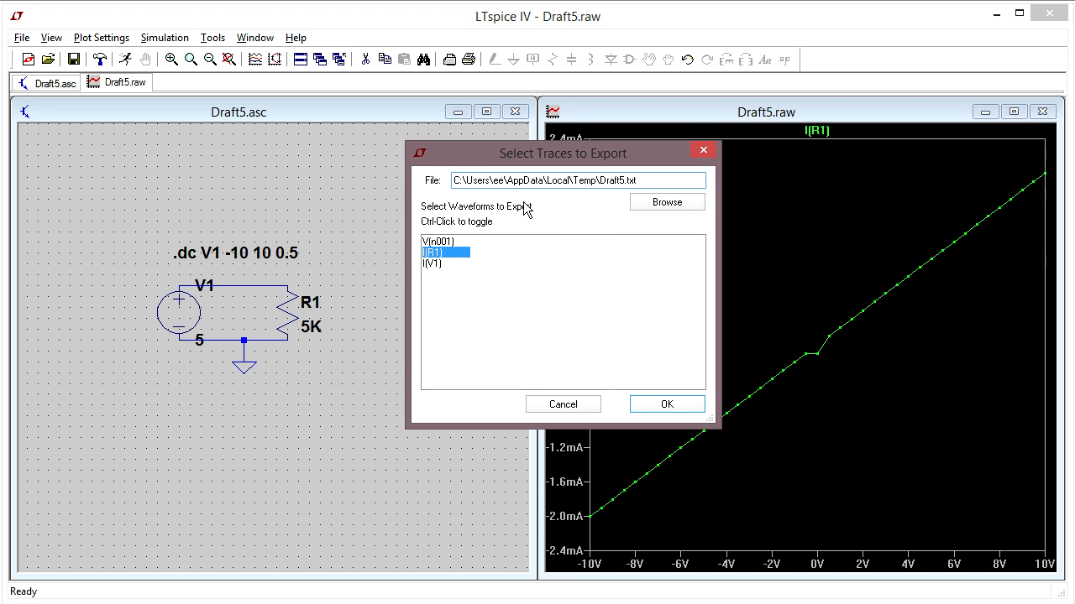
# Save the export as experiment1.txt in the ltspice folder, overwriting the existing file.
pyautogui.click(665, 201)
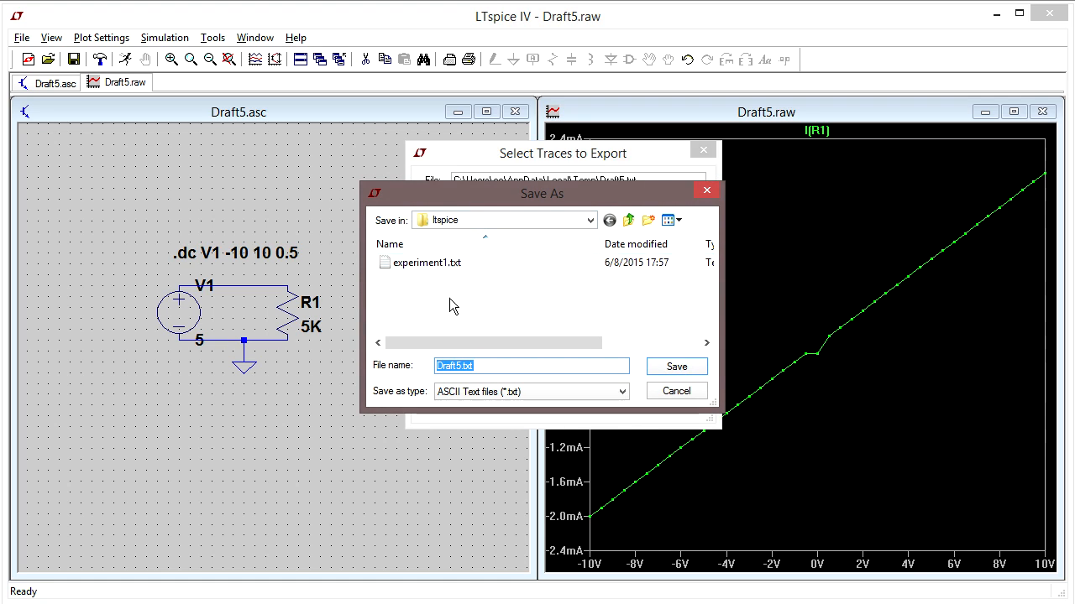
pyautogui.click(426, 262)
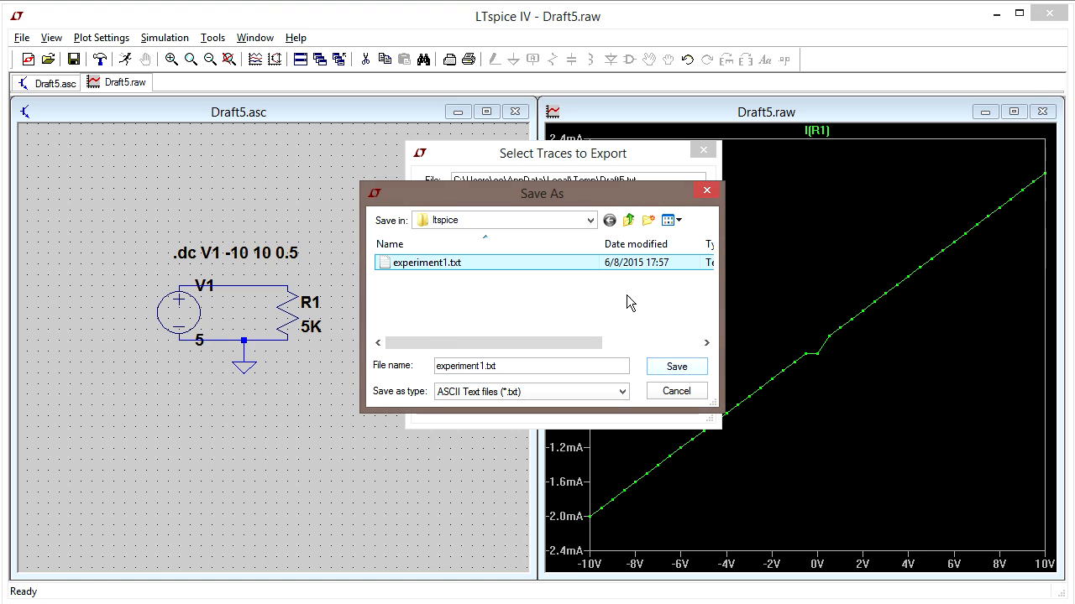
pyautogui.click(675, 366)
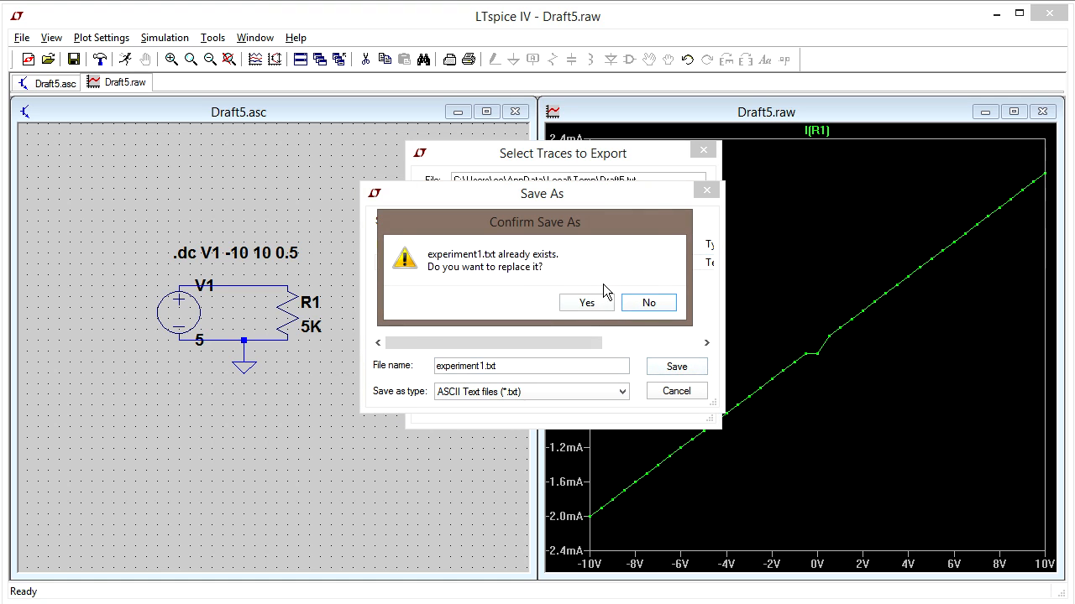
pyautogui.click(586, 302)
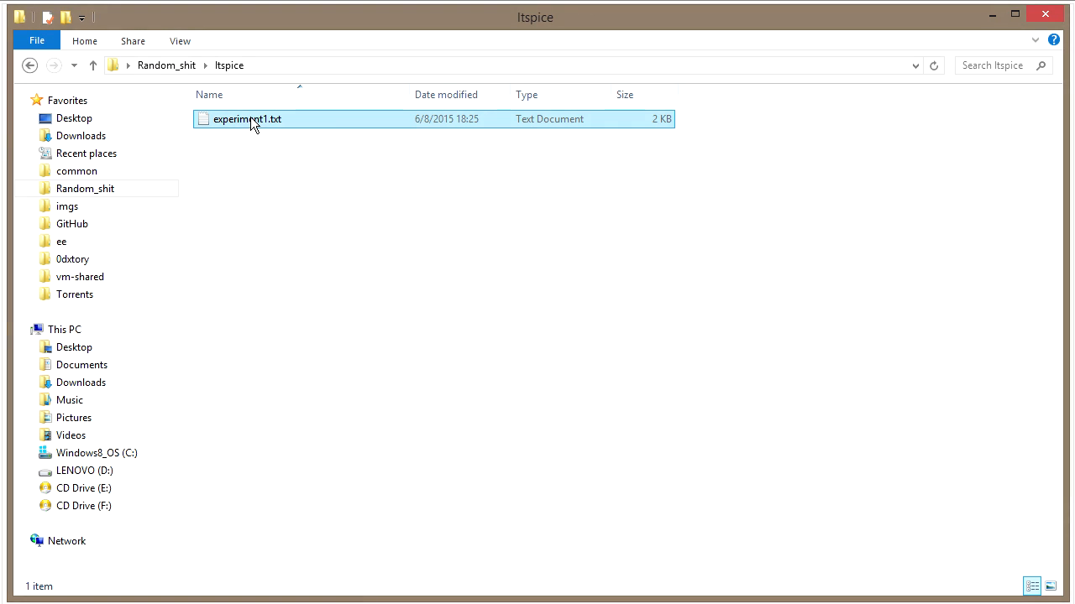
# Select experiment1.txt in the ltspice folder and launch it in Notepad.
pyautogui.click(312, 205)
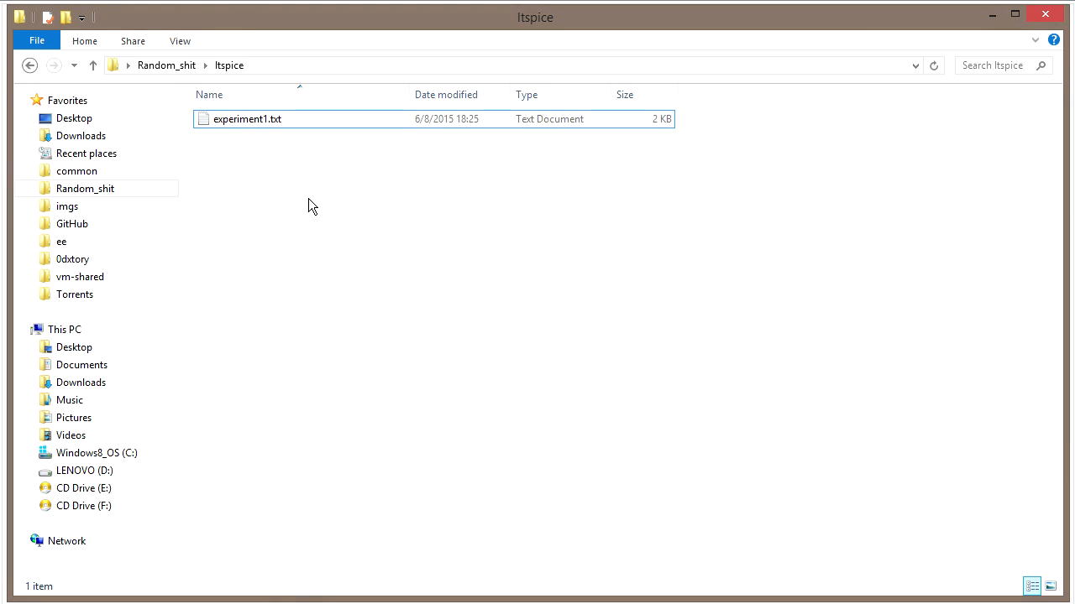
pyautogui.doubleClick(247, 118)
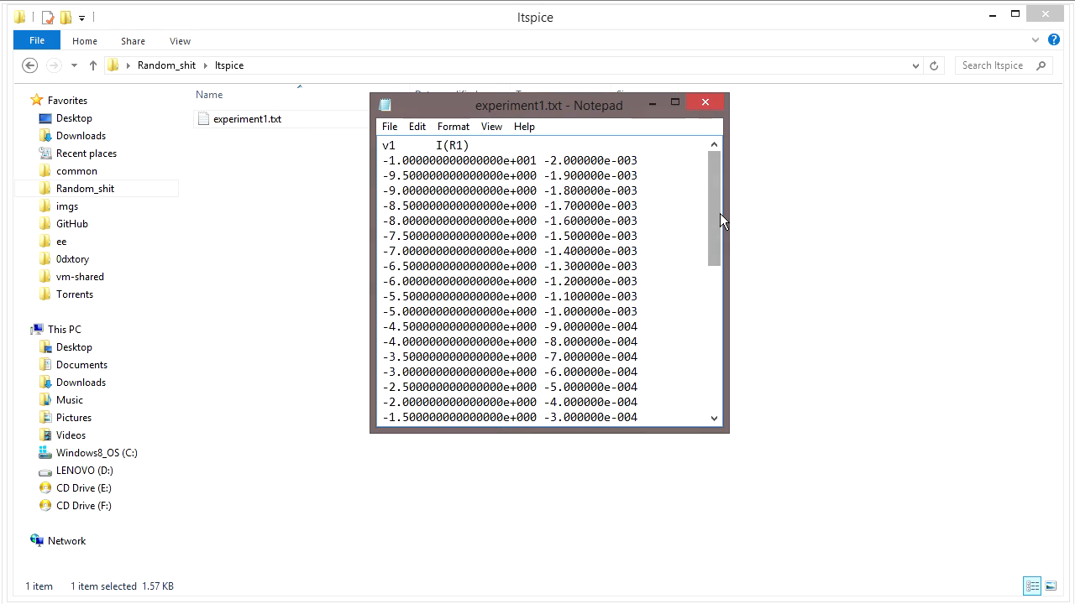
# Scroll the v1 / I(R1) data past 0 V in Notepad, then return to the LTspice schematic.
pyautogui.scroll(-3)
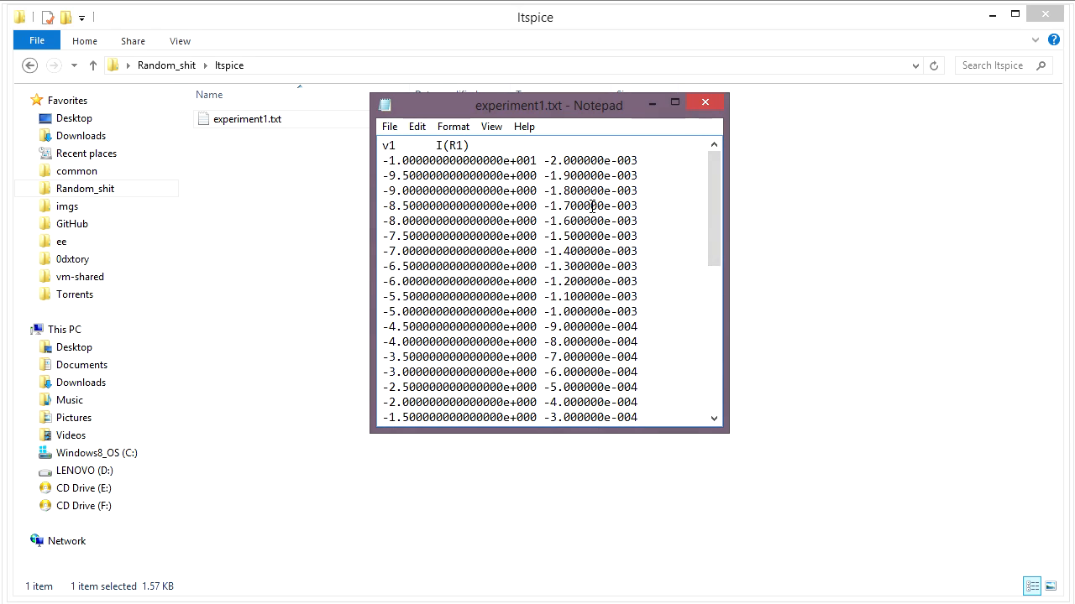
pyautogui.scroll(-3)
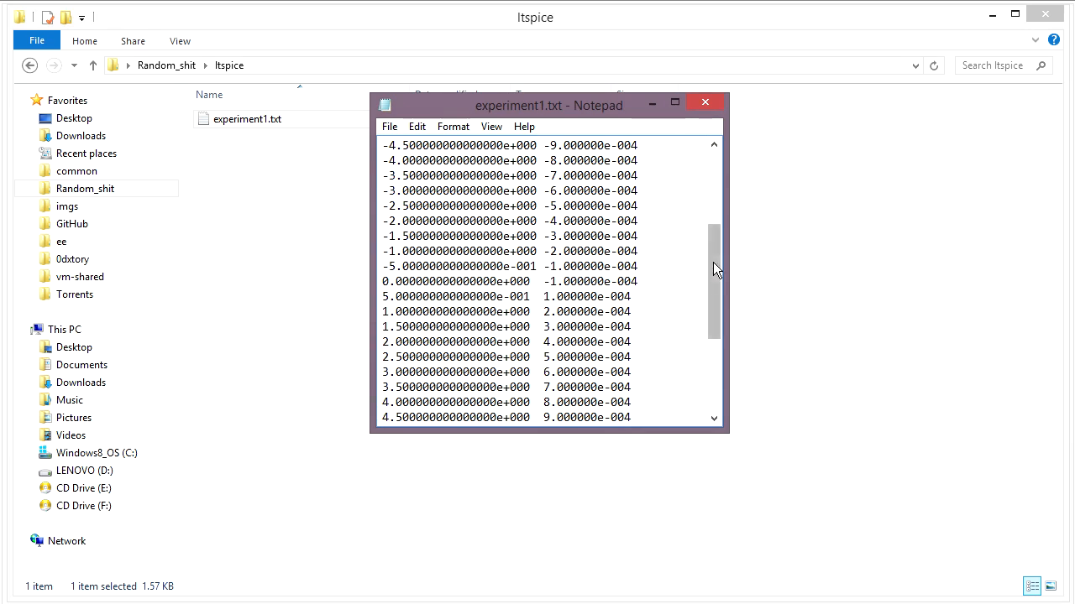
pyautogui.doubleClick(622, 282)
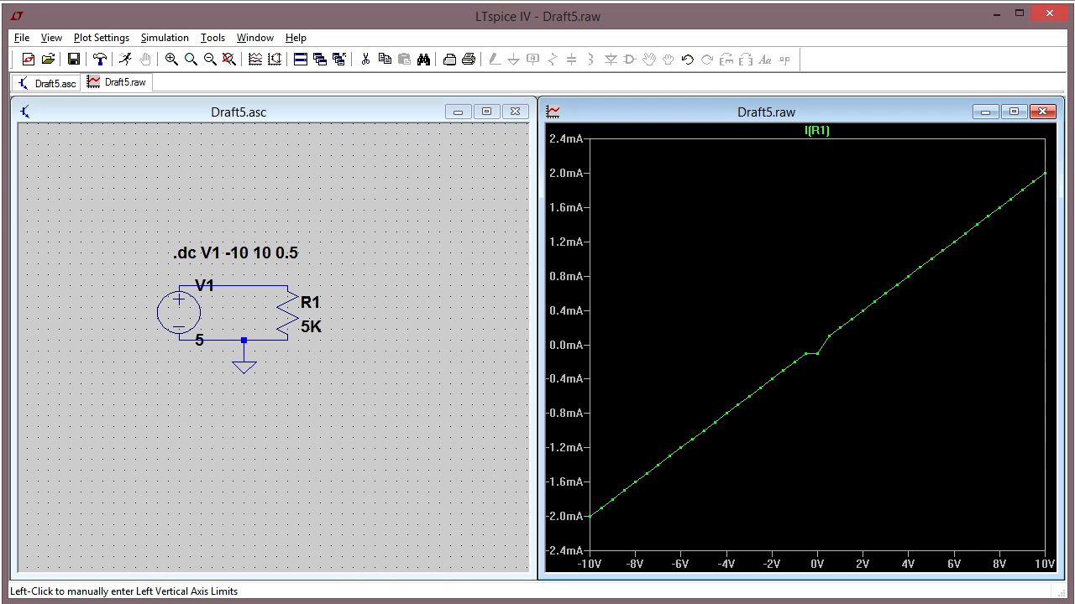
pyautogui.moveTo(823, 347)
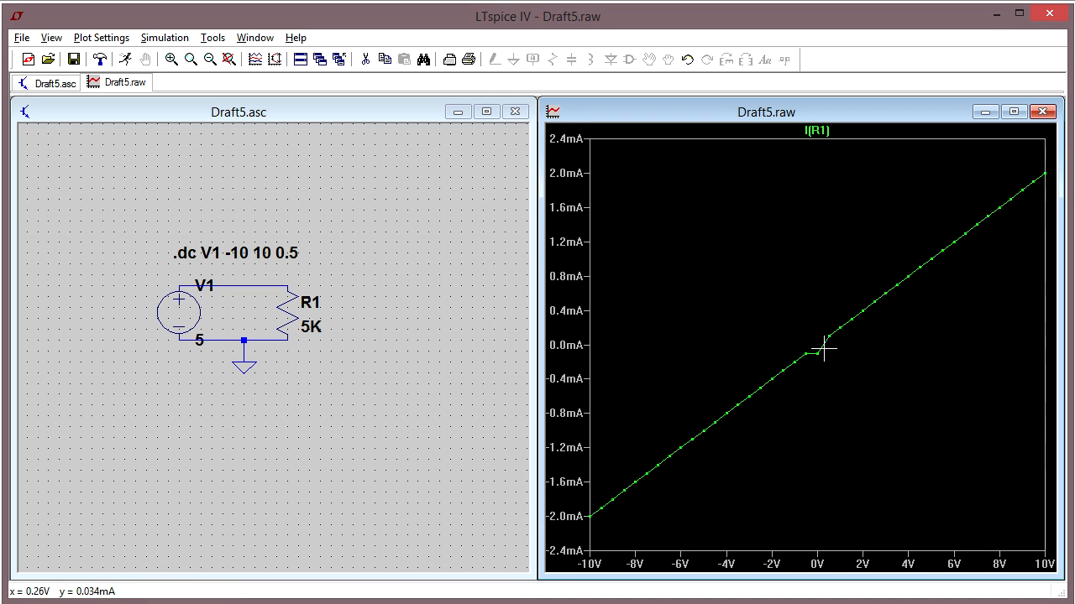
pyautogui.moveTo(806, 512)
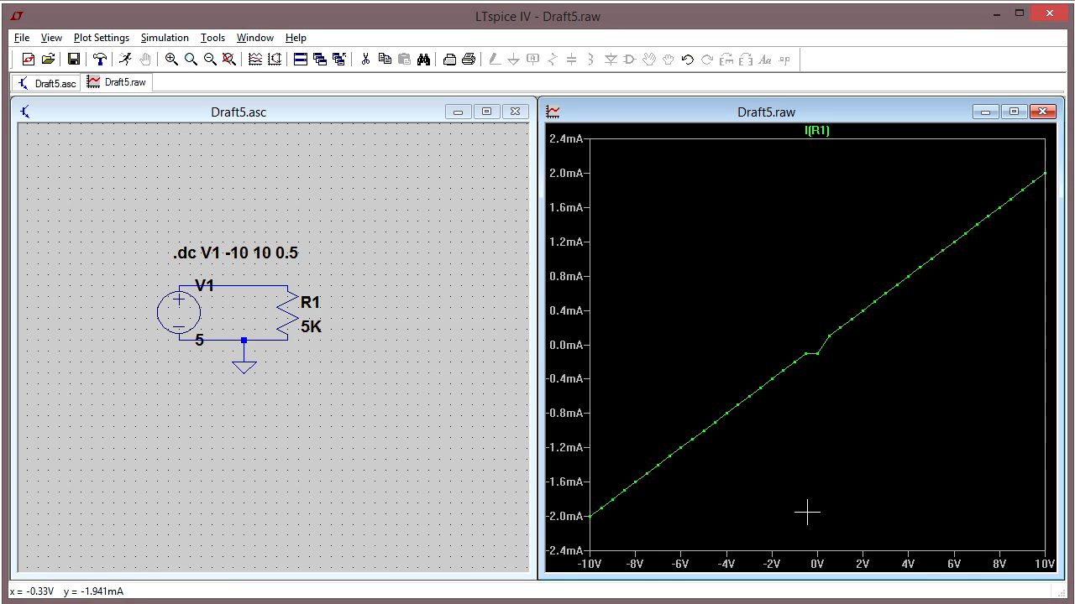
pyautogui.moveTo(829, 410)
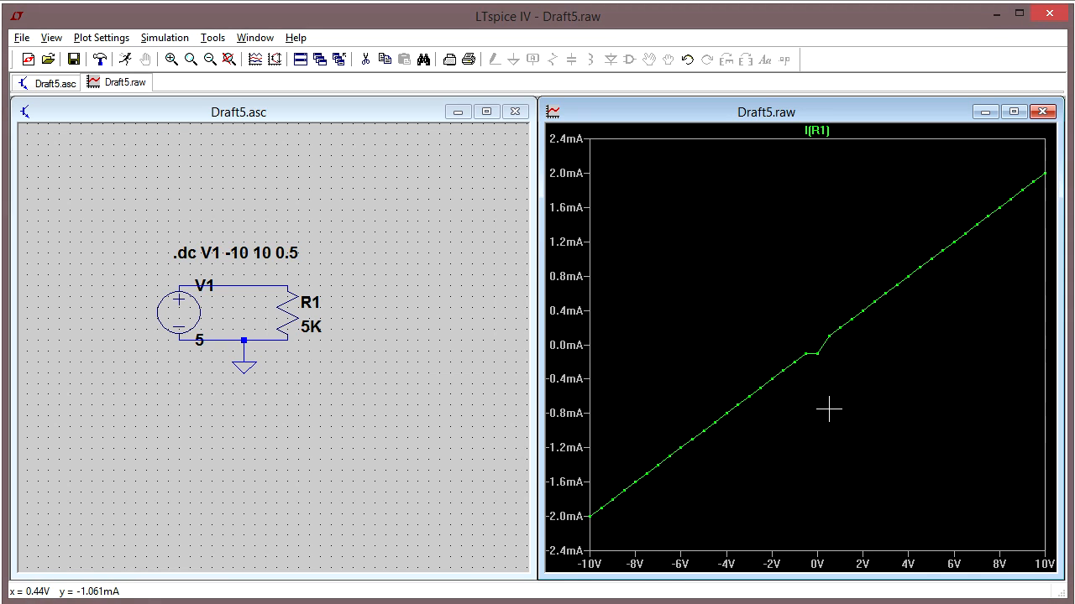
pyautogui.moveTo(812, 353)
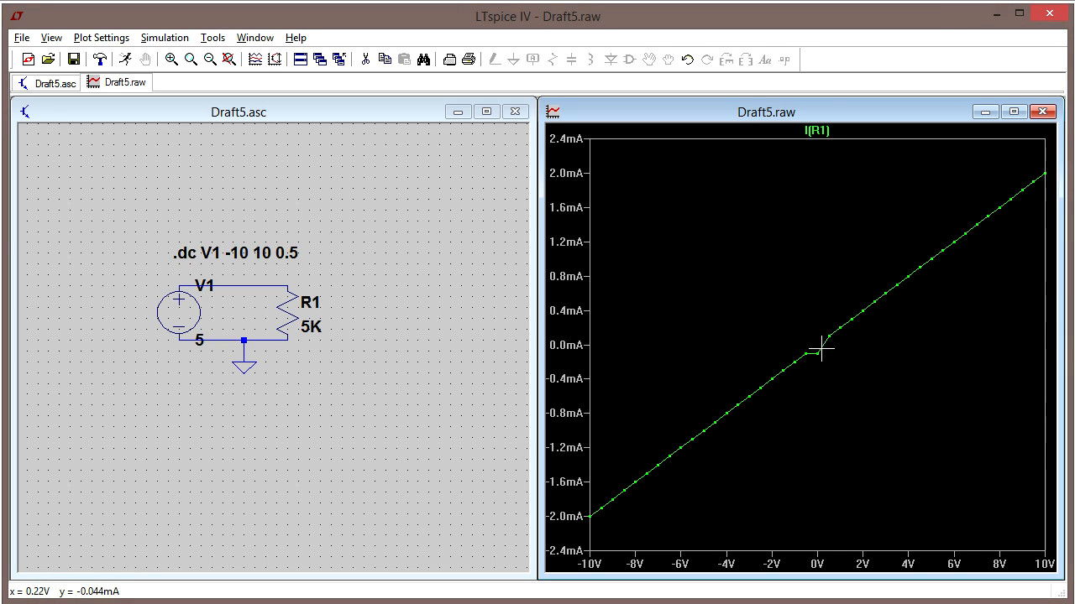
pyautogui.moveTo(823, 463)
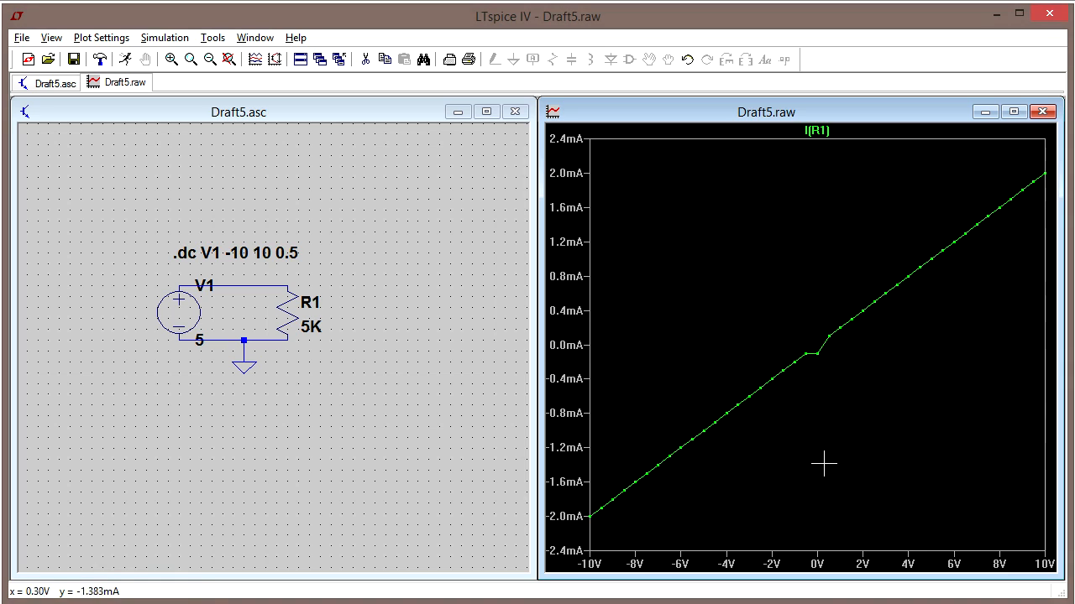
pyautogui.moveTo(823, 344)
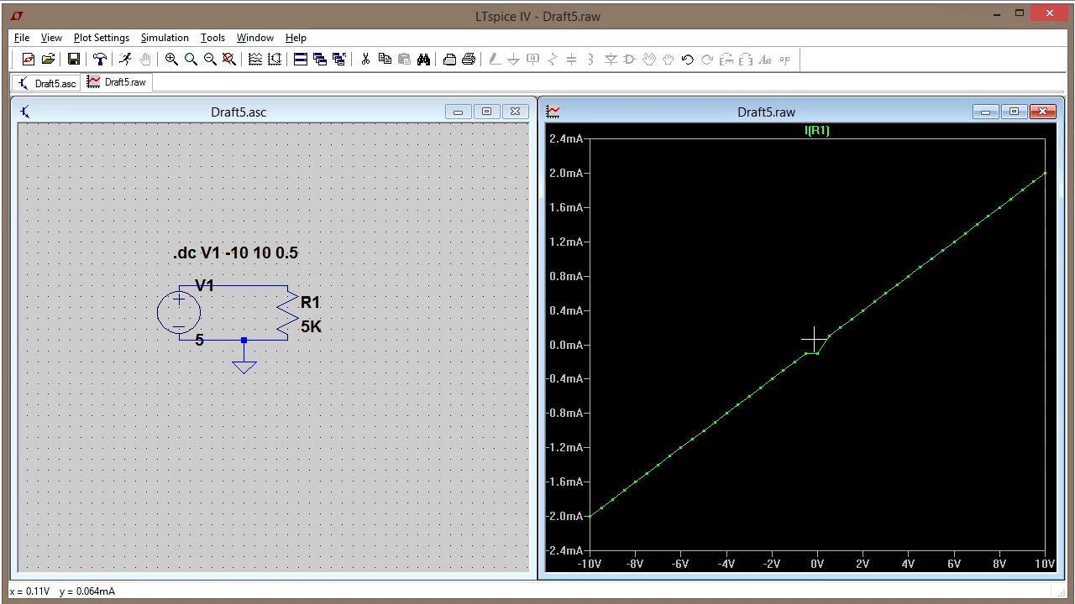
pyautogui.moveTo(816, 486)
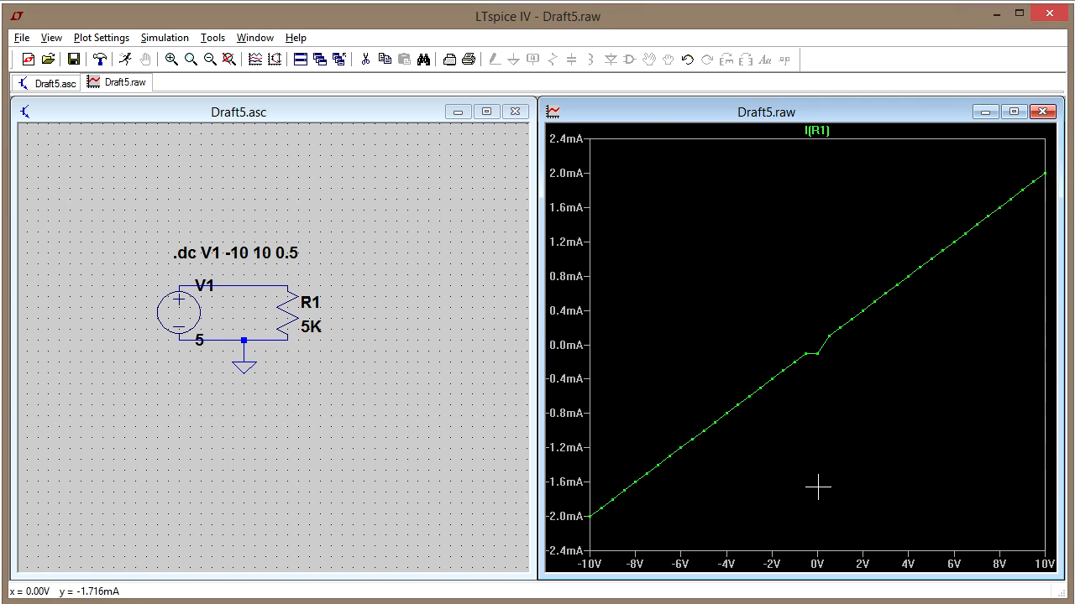
pyautogui.moveTo(806, 453)
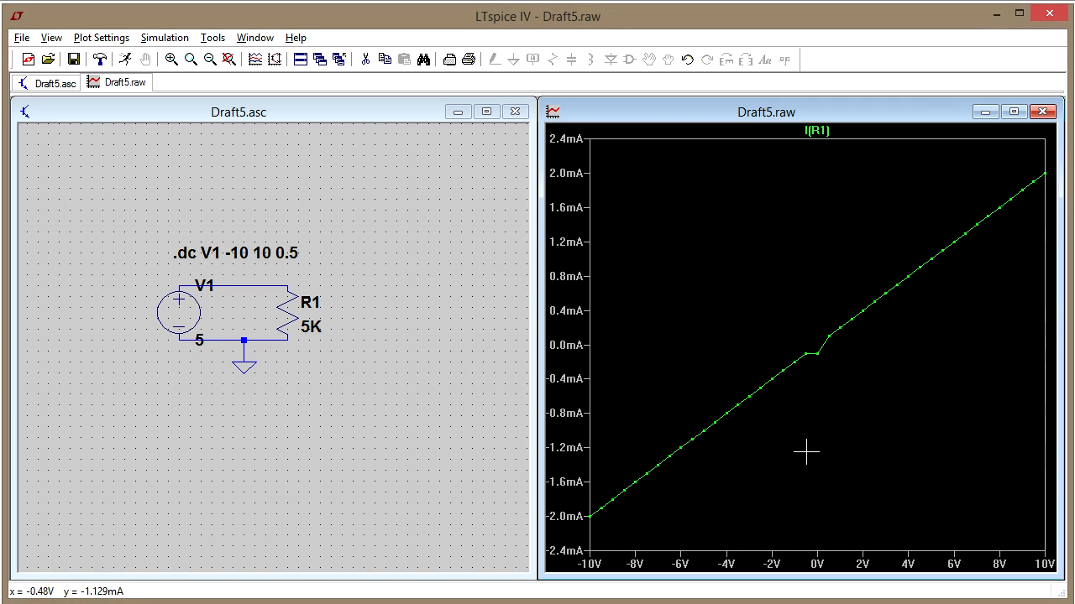
pyautogui.moveTo(819, 342)
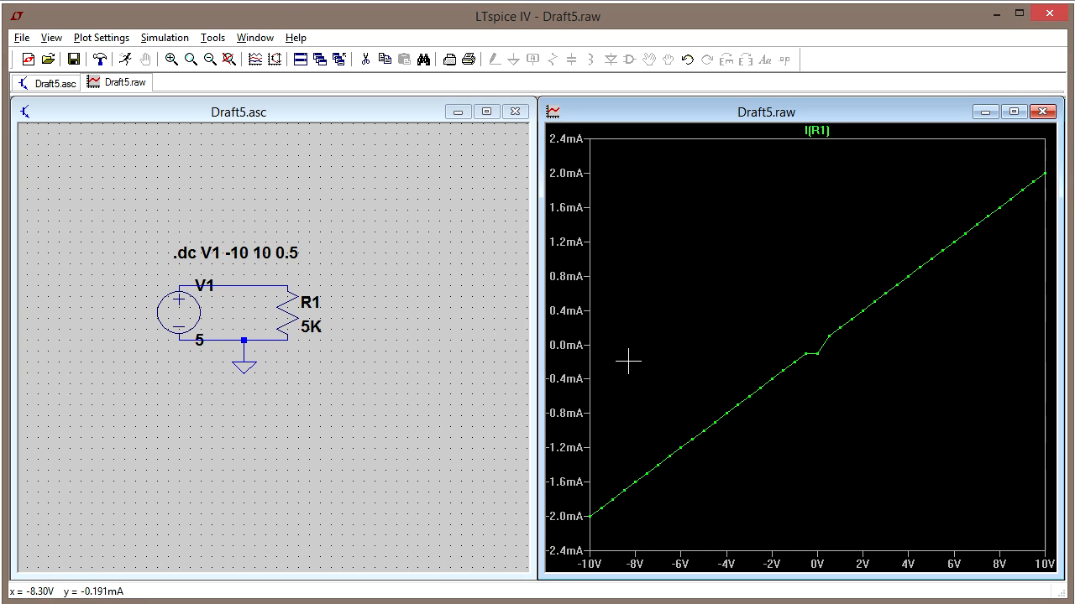
pyautogui.moveTo(611, 336)
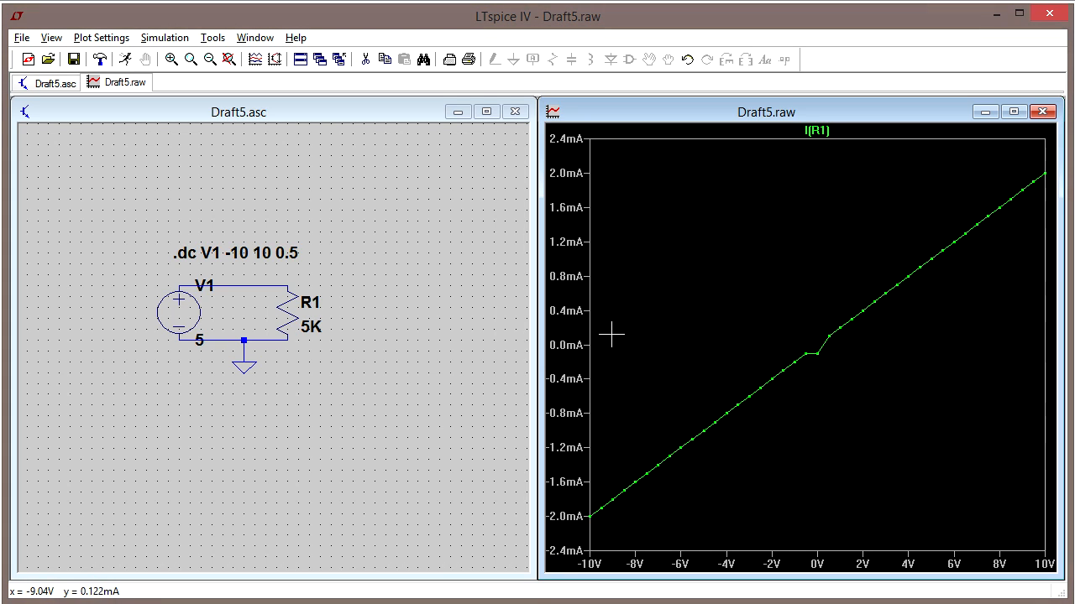
pyautogui.moveTo(605, 411)
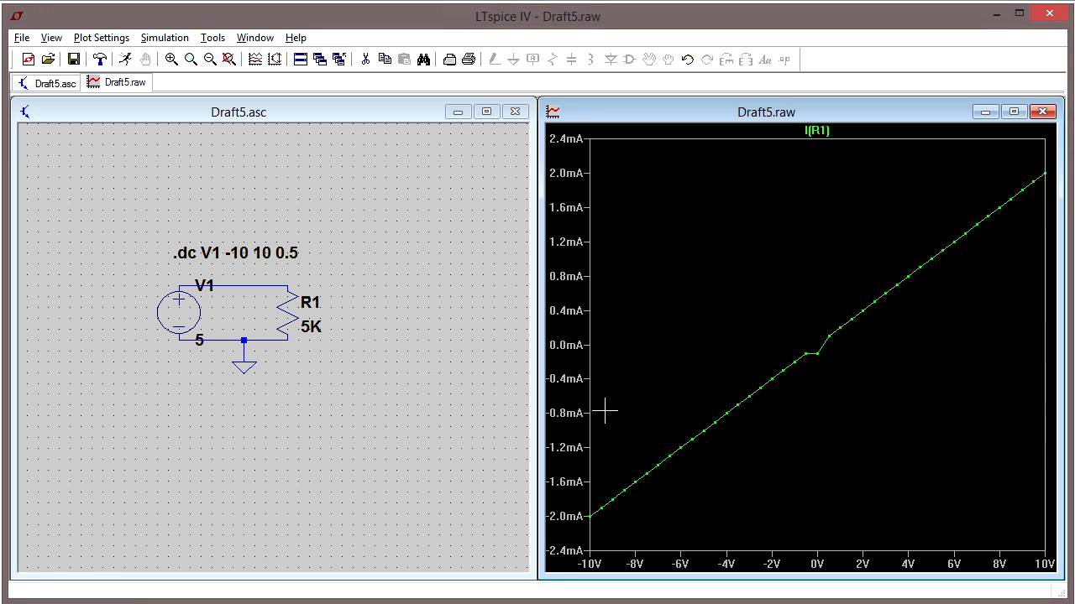